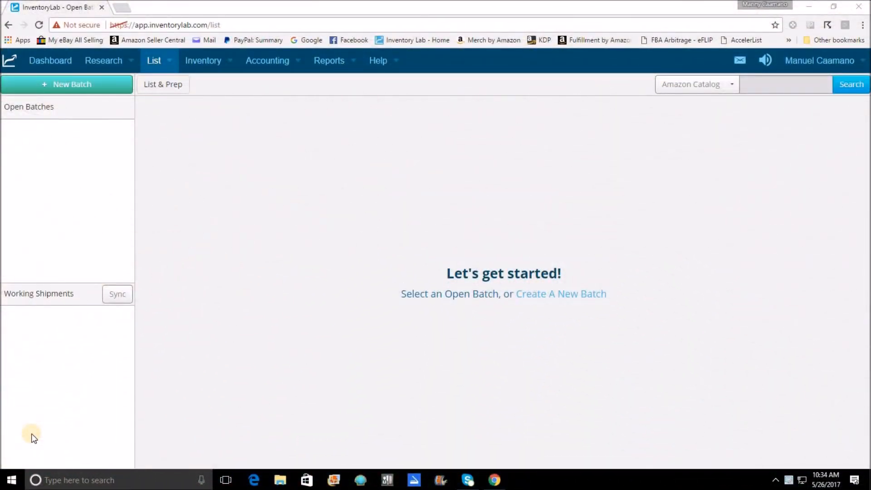
{"action": "mouse_move", "coordinate": [418, 147]}
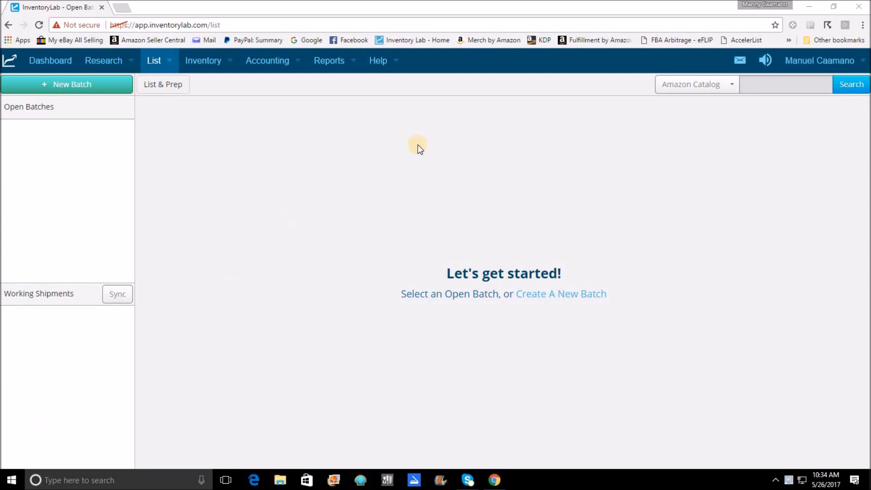
{"action": "mouse_move", "coordinate": [604, 118]}
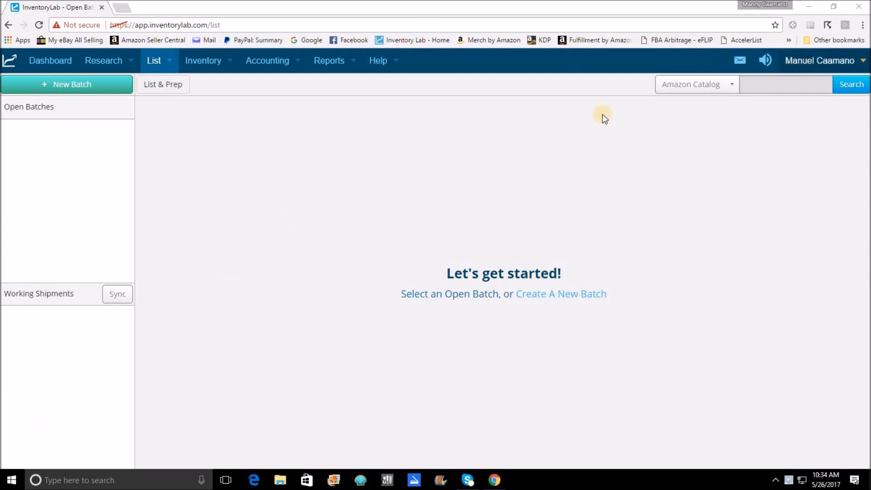
{"action": "mouse_move", "coordinate": [153, 265]}
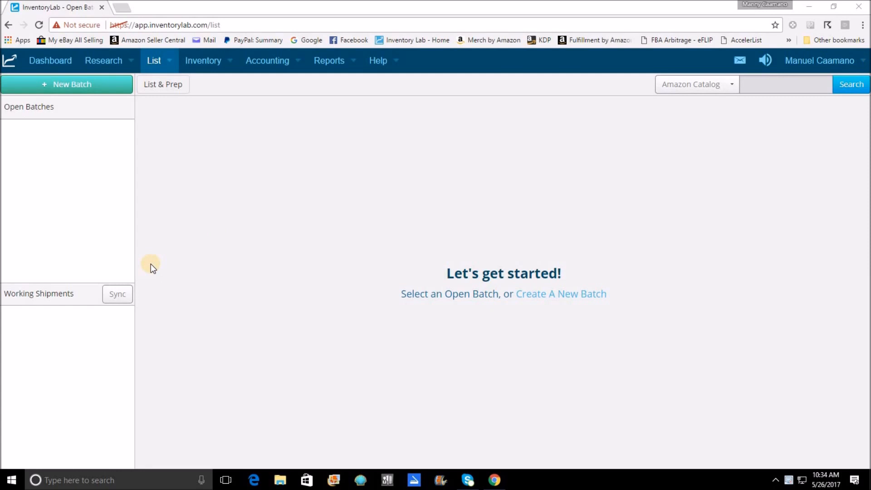
{"action": "mouse_move", "coordinate": [18, 63]}
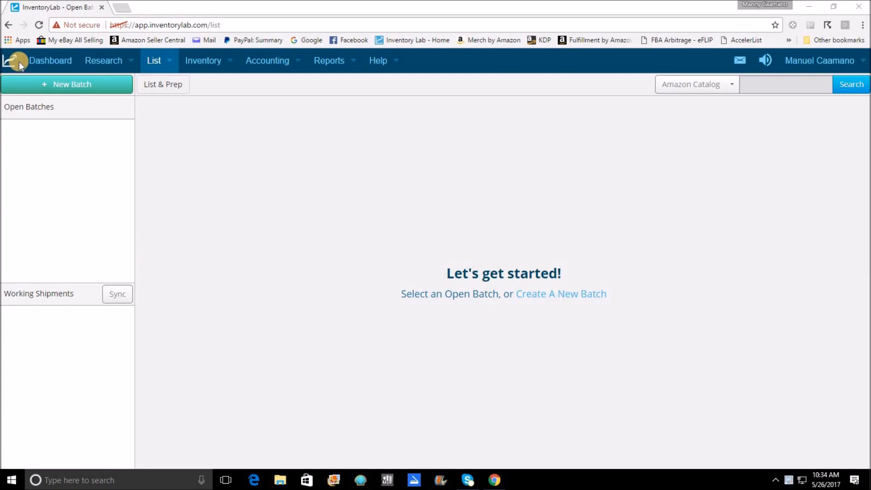
{"action": "mouse_move", "coordinate": [86, 85]}
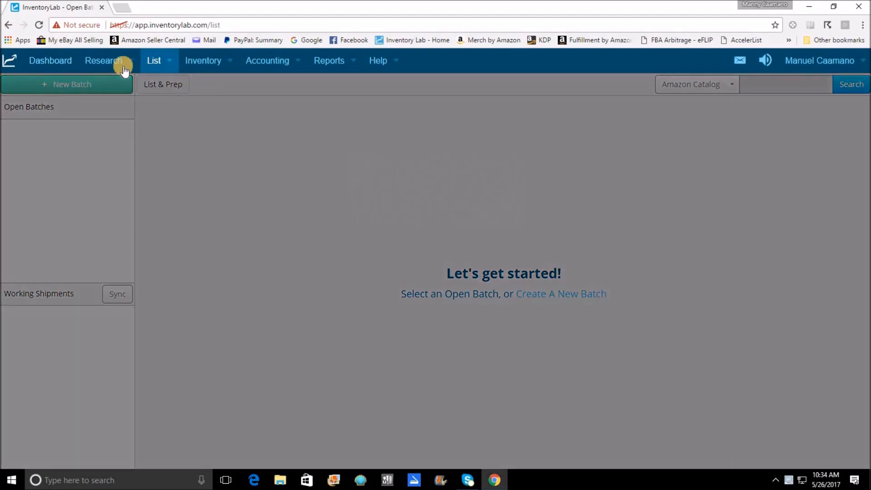
Step: Start a new batch and replace its default date-time name with May19
{"action": "left_click", "coordinate": [67, 84]}
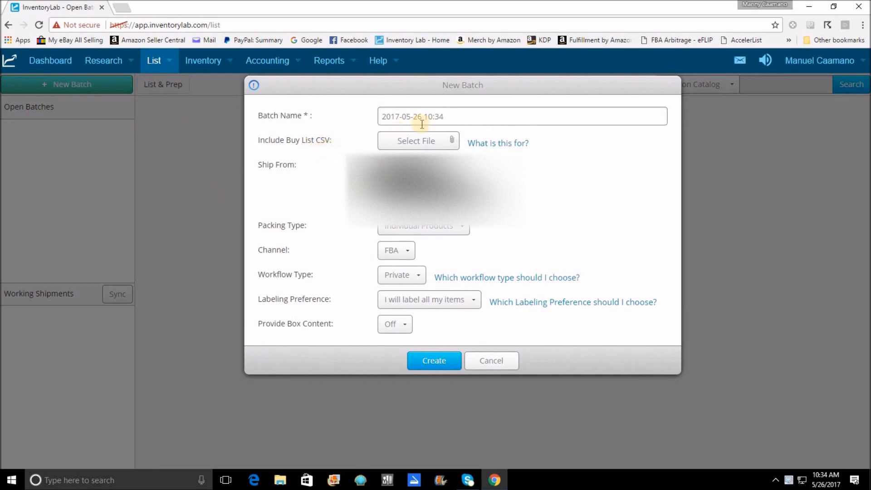
{"action": "mouse_move", "coordinate": [460, 121]}
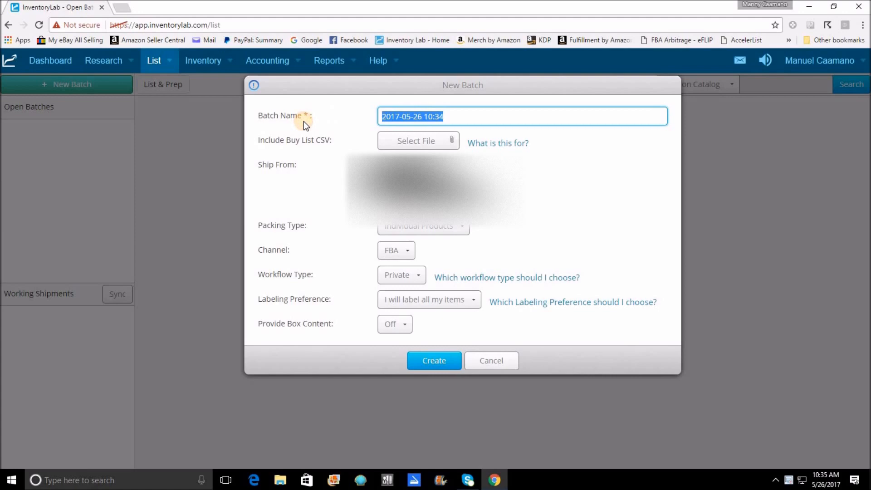
{"action": "type", "text": "May"}
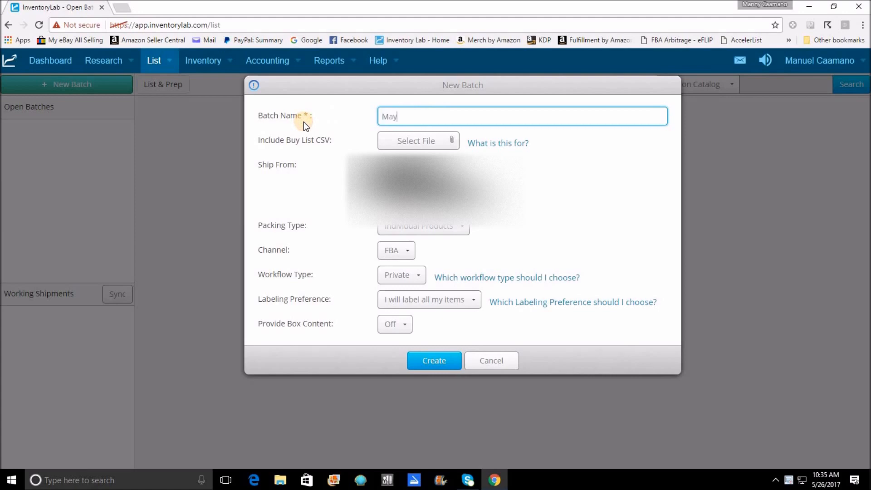
{"action": "type", "text": "19"}
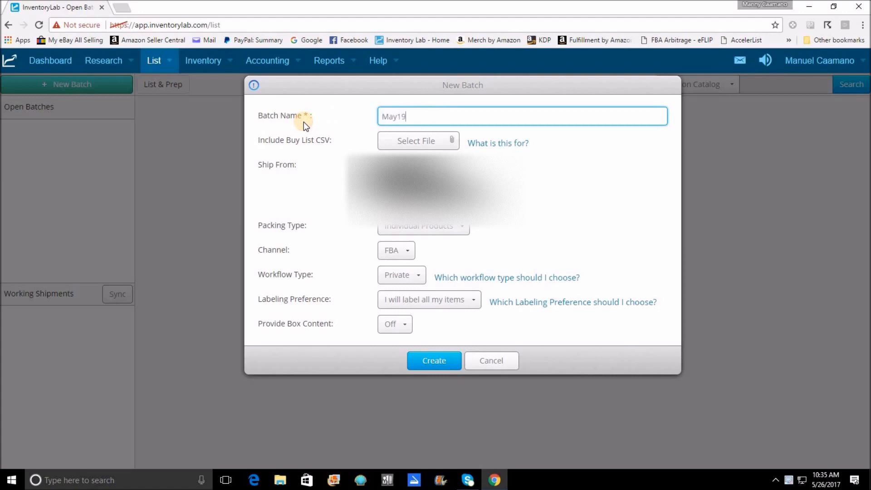
{"action": "mouse_move", "coordinate": [312, 164]}
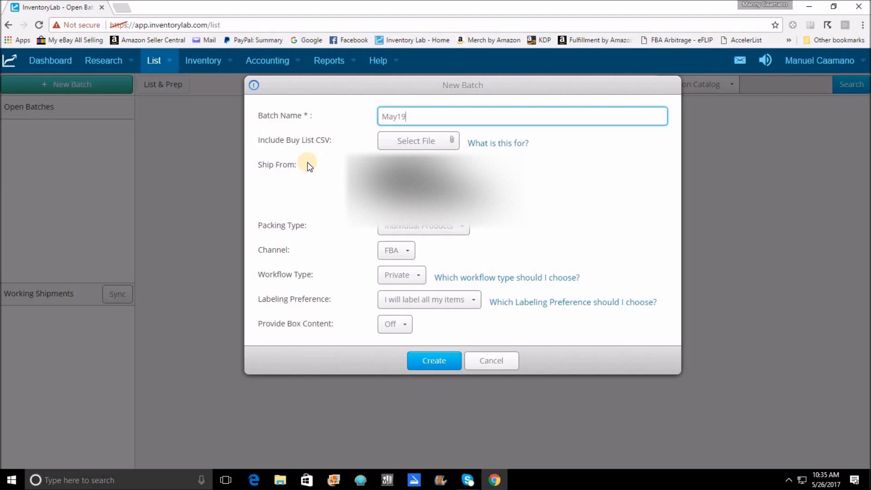
{"action": "mouse_move", "coordinate": [326, 157]}
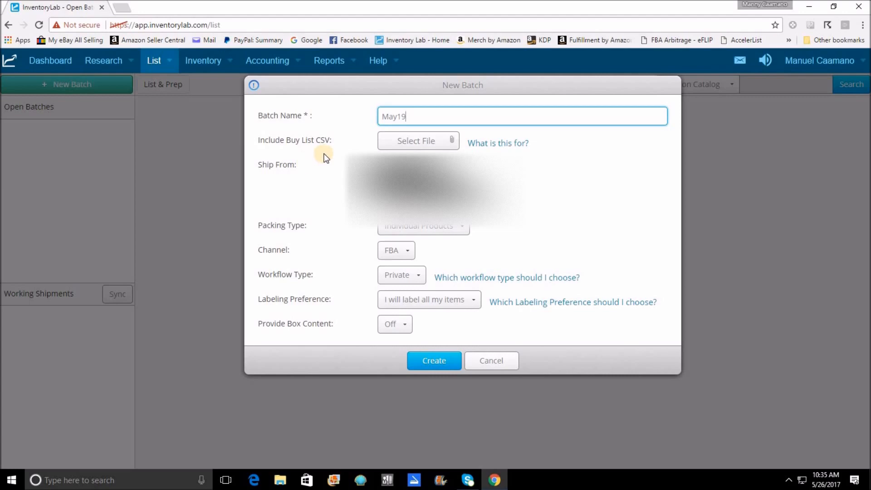
{"action": "mouse_move", "coordinate": [329, 160]}
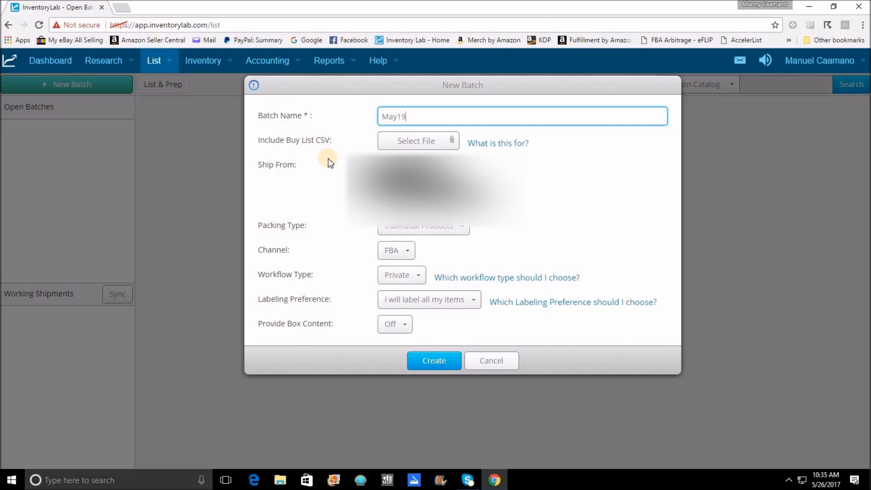
{"action": "mouse_move", "coordinate": [346, 150]}
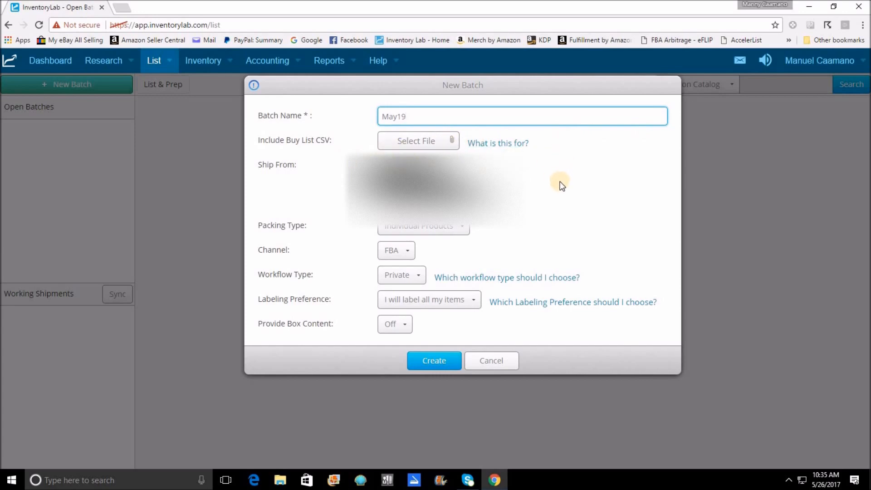
{"action": "mouse_move", "coordinate": [559, 184]}
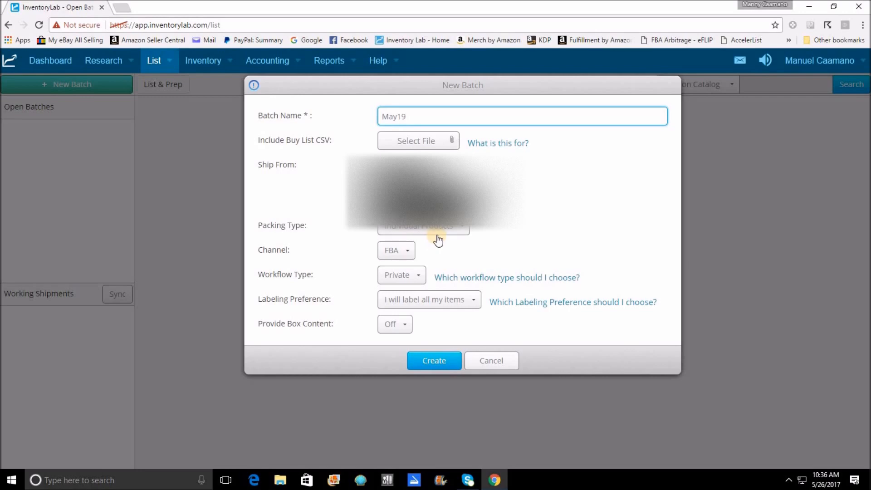
{"action": "mouse_move", "coordinate": [472, 239]}
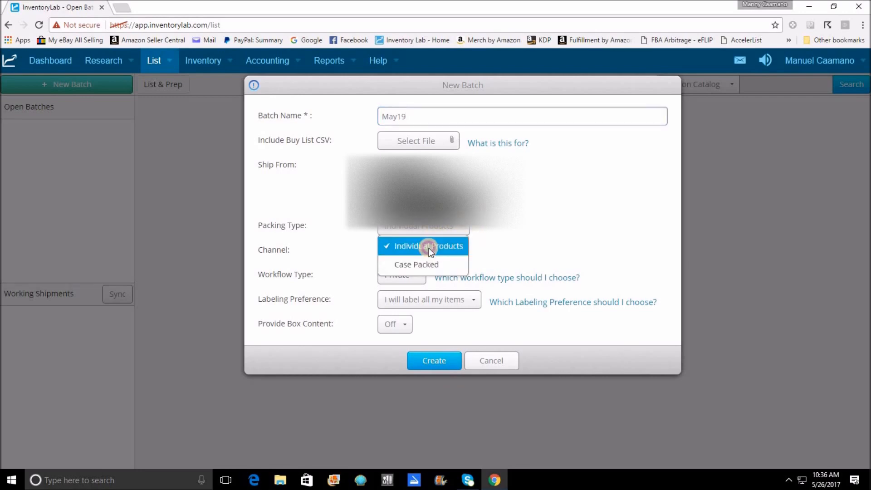
{"action": "left_click", "coordinate": [428, 245]}
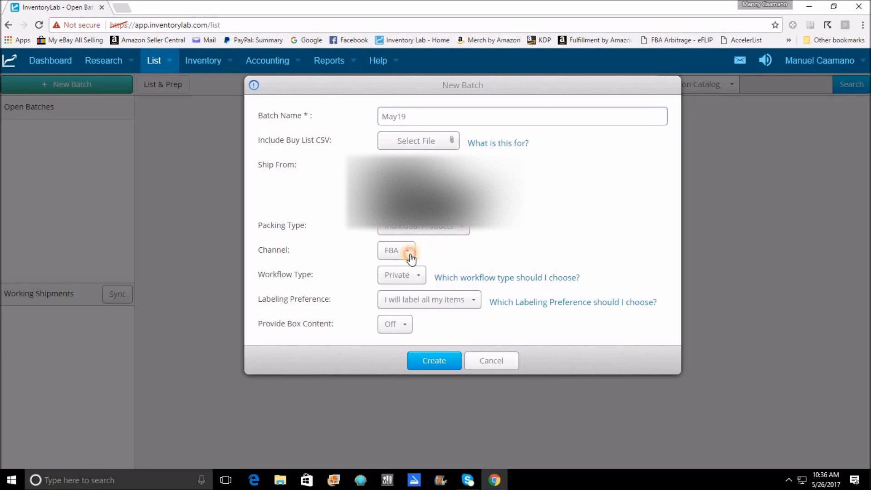
{"action": "left_click", "coordinate": [396, 250]}
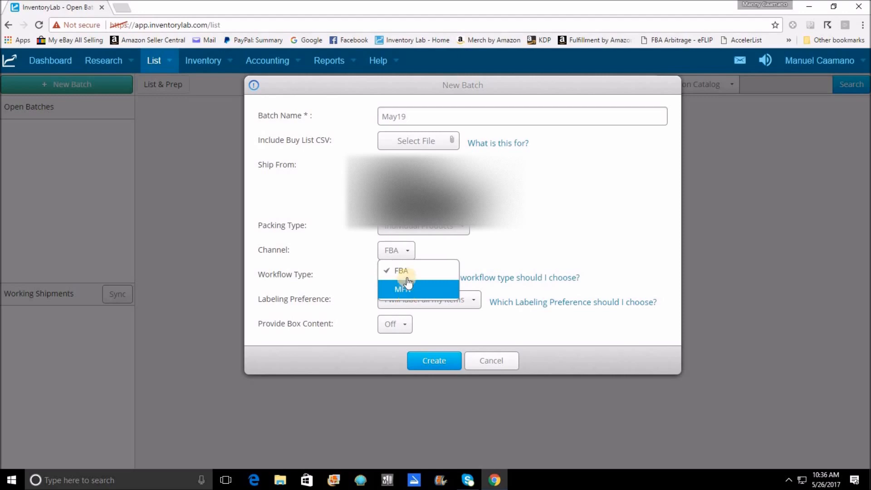
{"action": "left_click", "coordinate": [401, 289]}
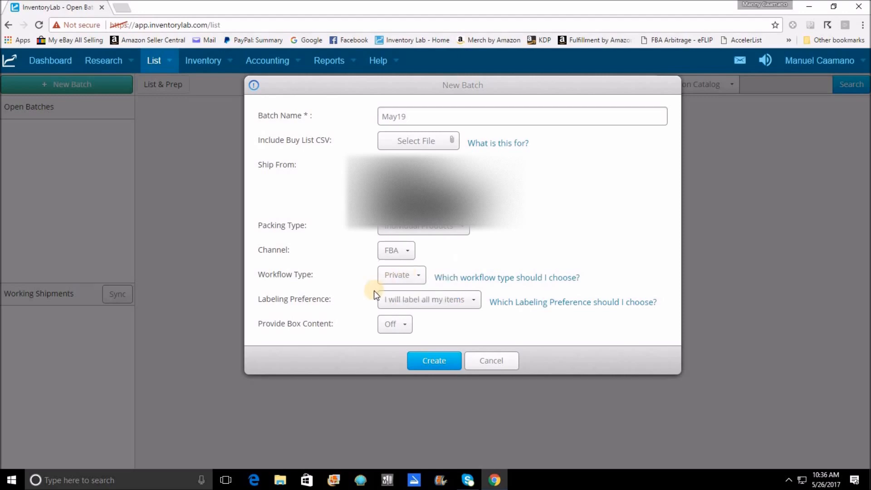
{"action": "left_click", "coordinate": [400, 274]}
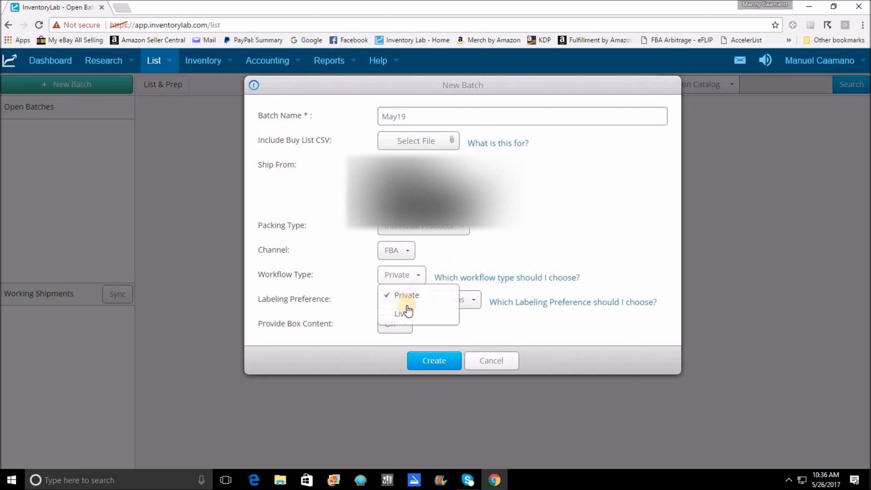
{"action": "mouse_move", "coordinate": [408, 297]}
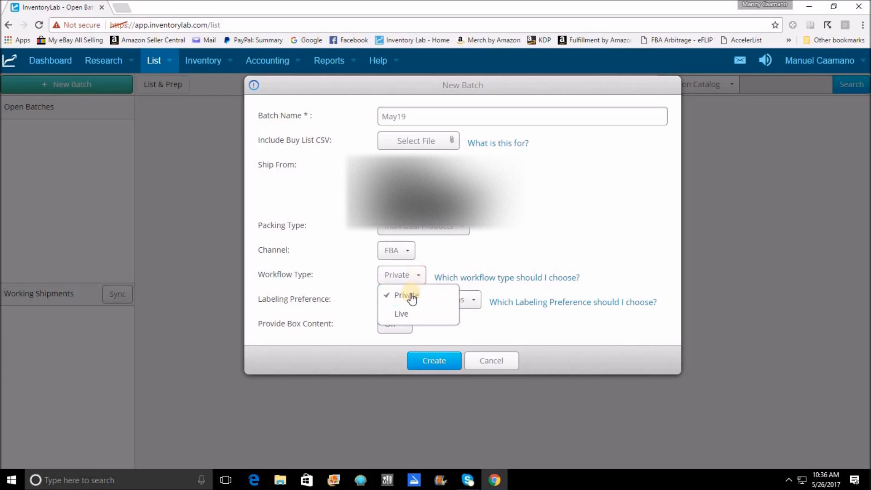
{"action": "mouse_move", "coordinate": [406, 295]}
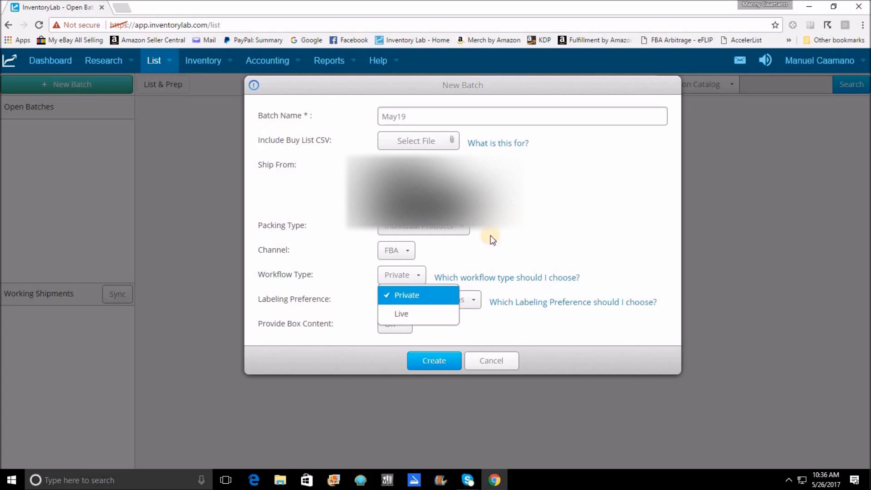
{"action": "mouse_move", "coordinate": [425, 295]}
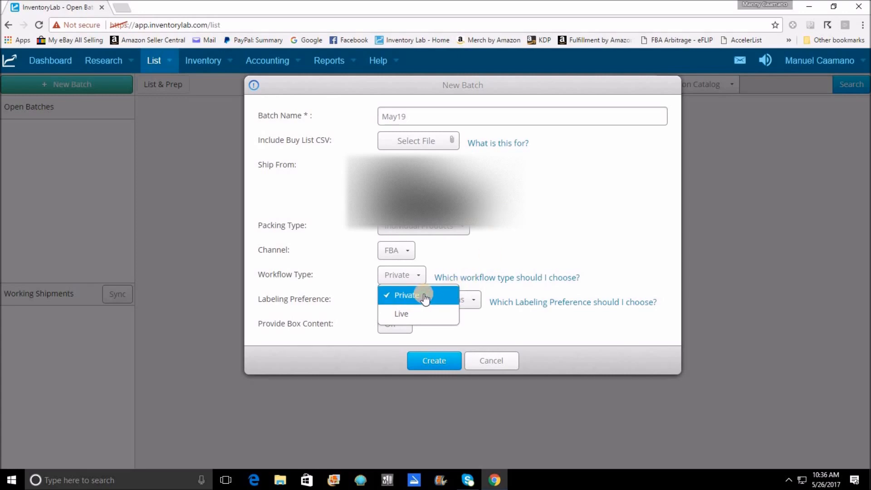
{"action": "left_click", "coordinate": [406, 295]}
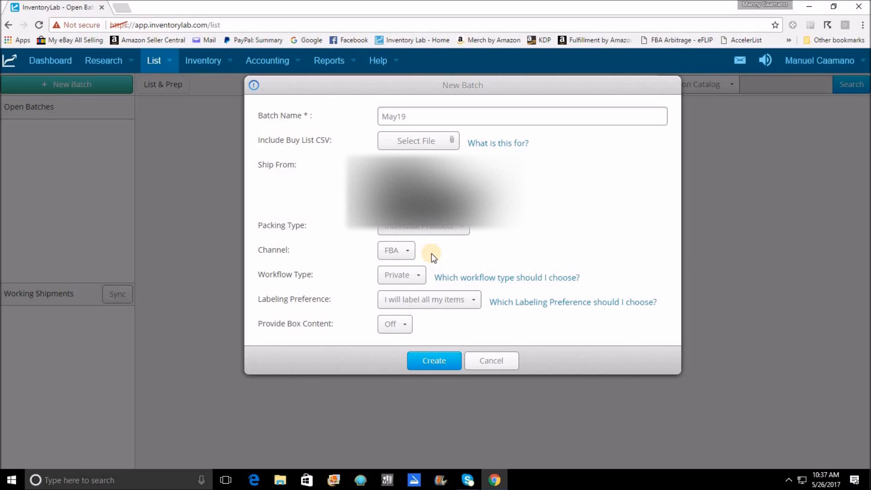
{"action": "mouse_move", "coordinate": [474, 304]}
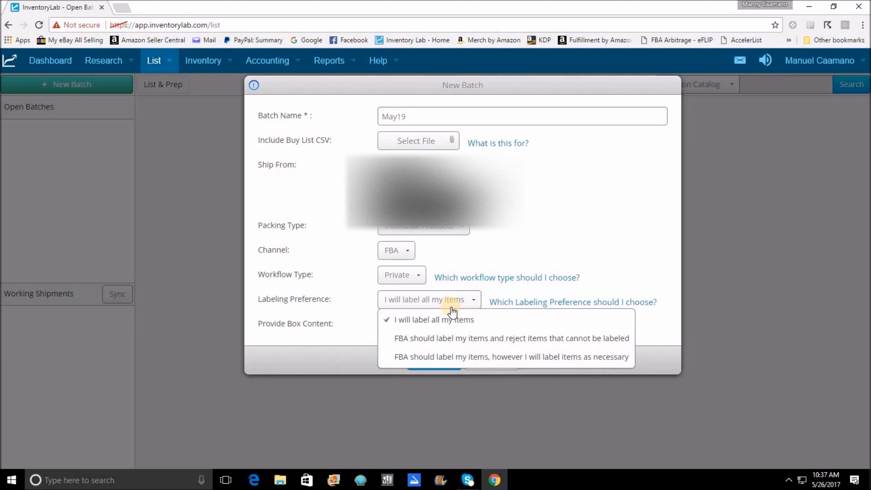
{"action": "mouse_move", "coordinate": [434, 319]}
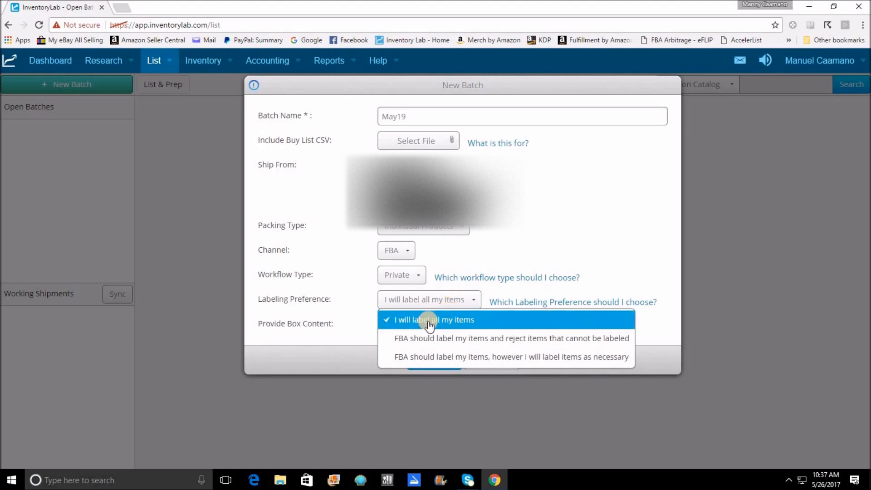
Step: Keep 'I will label all my items', leave box content off, and create the batch
{"action": "left_click", "coordinate": [433, 320]}
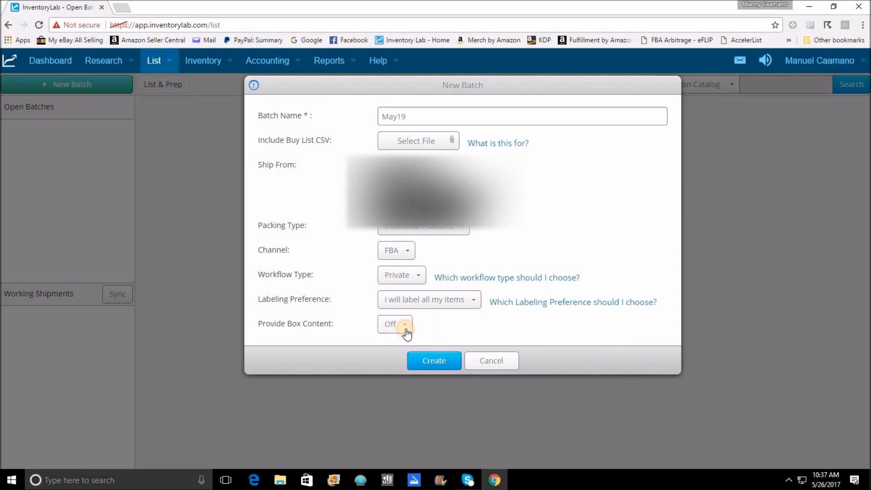
{"action": "left_click", "coordinate": [394, 324]}
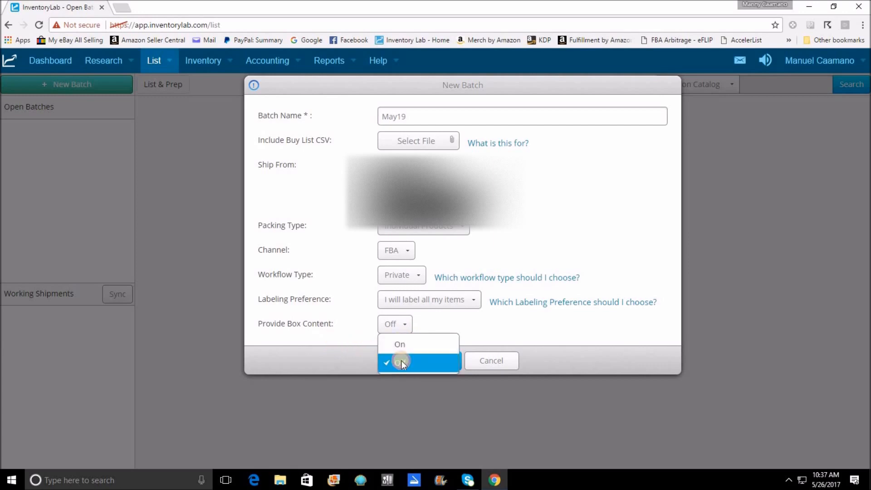
{"action": "left_click", "coordinate": [399, 361]}
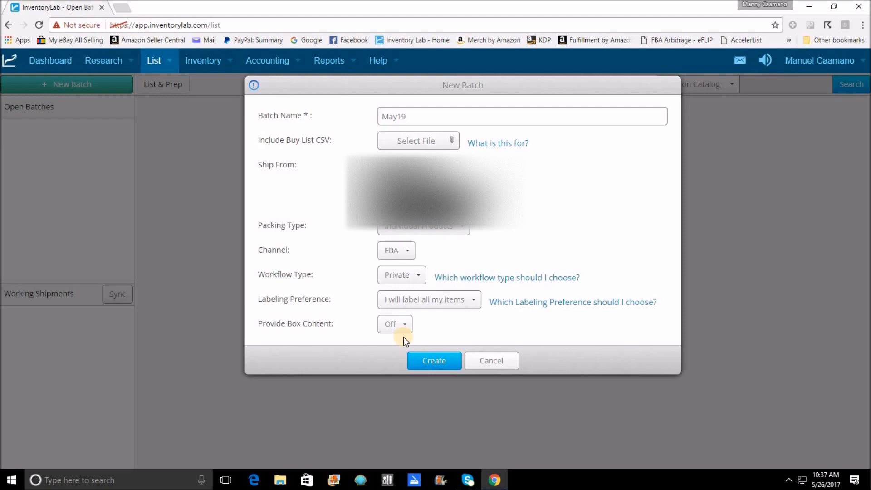
{"action": "left_click", "coordinate": [434, 360]}
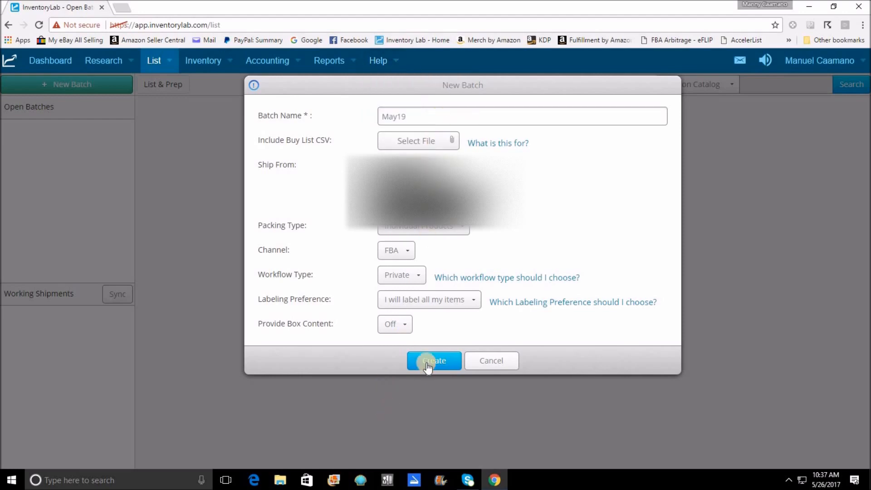
Step: Confirm Create so the empty May19 Private-FBA-SL batch opens
{"action": "left_click", "coordinate": [434, 360]}
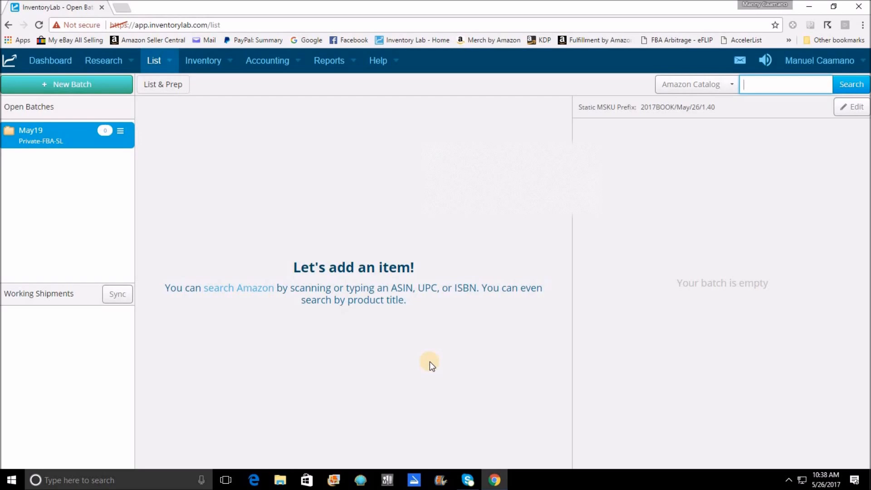
{"action": "mouse_move", "coordinate": [431, 317]}
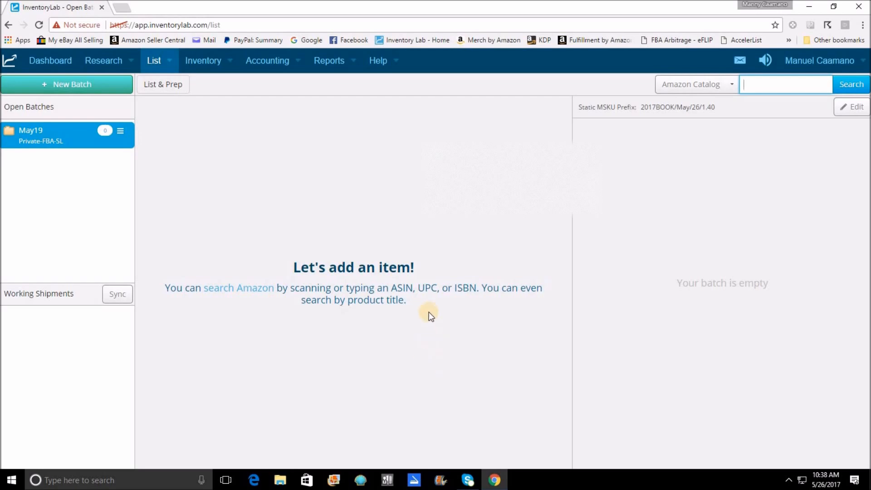
{"action": "mouse_move", "coordinate": [472, 306]}
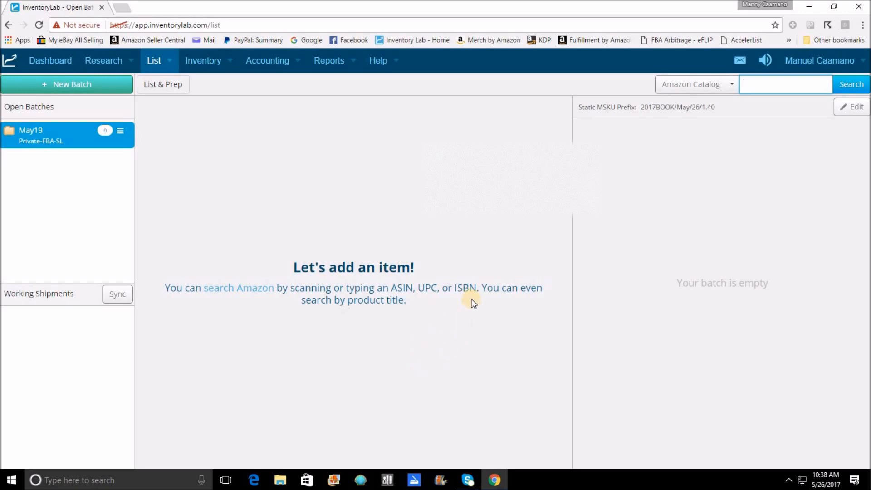
{"action": "mouse_move", "coordinate": [752, 150]}
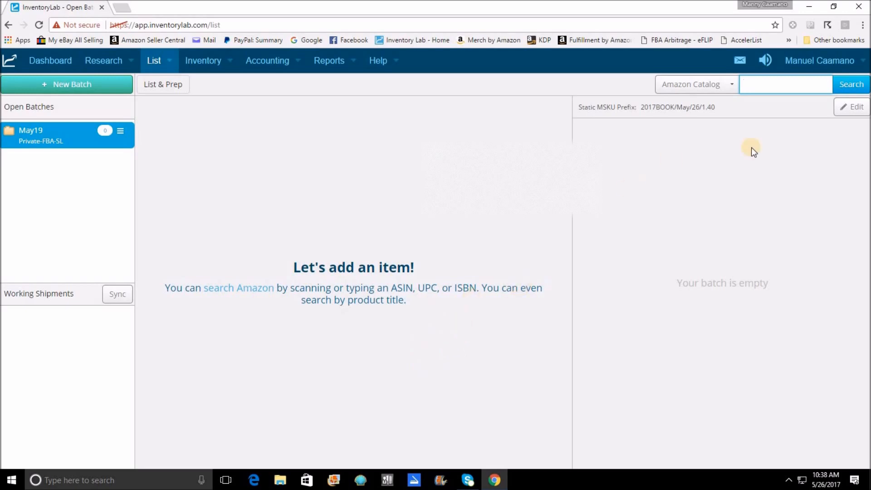
{"action": "left_click", "coordinate": [785, 84]}
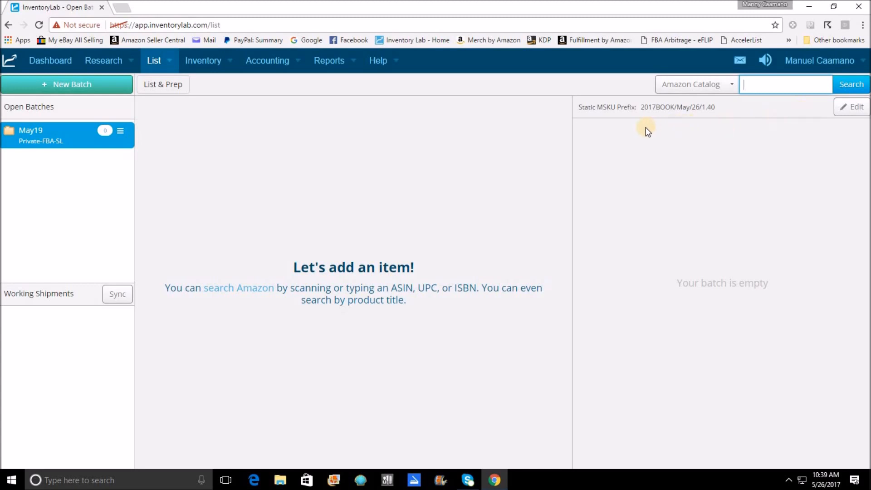
{"action": "mouse_move", "coordinate": [655, 117]}
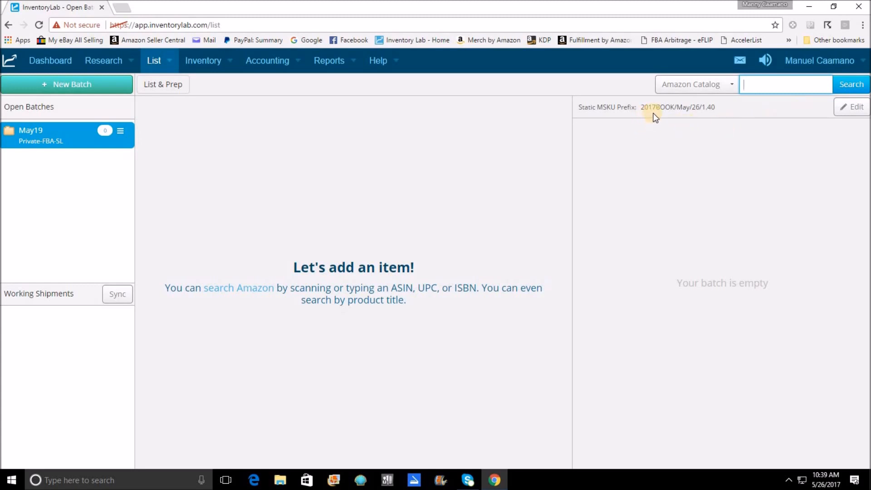
{"action": "mouse_move", "coordinate": [718, 115]}
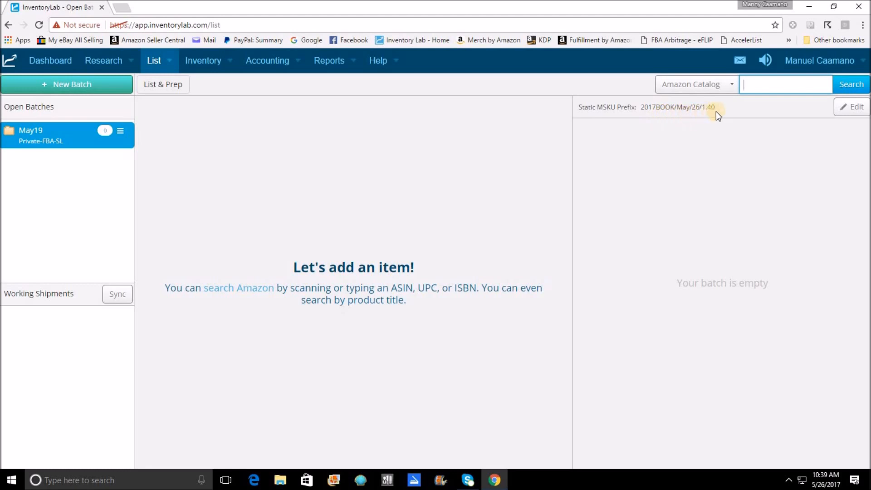
{"action": "mouse_move", "coordinate": [680, 133]}
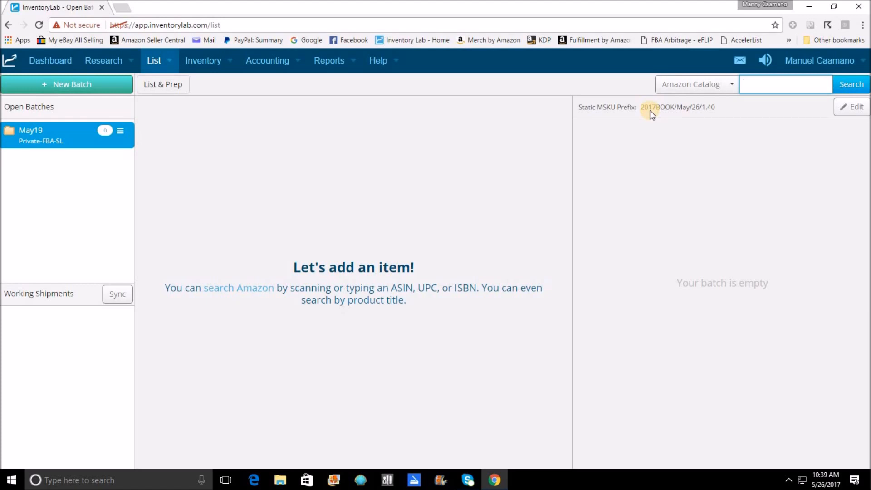
{"action": "mouse_move", "coordinate": [639, 139]}
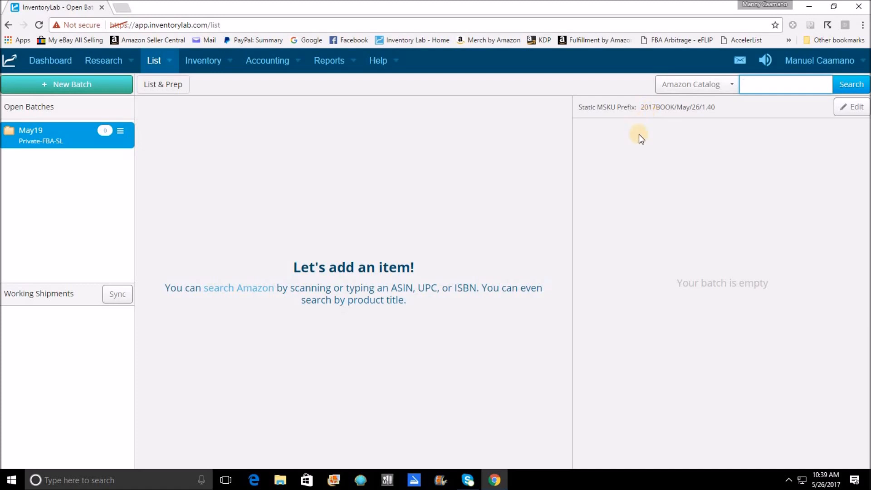
{"action": "mouse_move", "coordinate": [646, 138]}
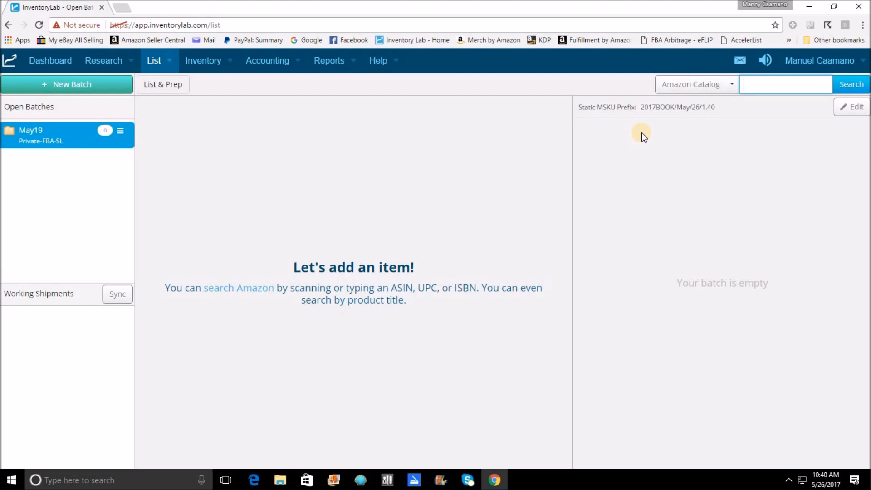
{"action": "mouse_move", "coordinate": [627, 123]}
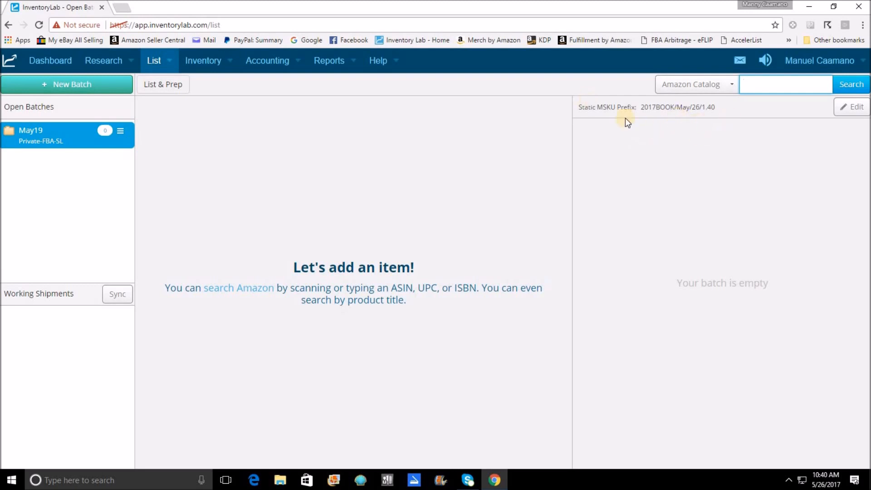
{"action": "mouse_move", "coordinate": [858, 111]}
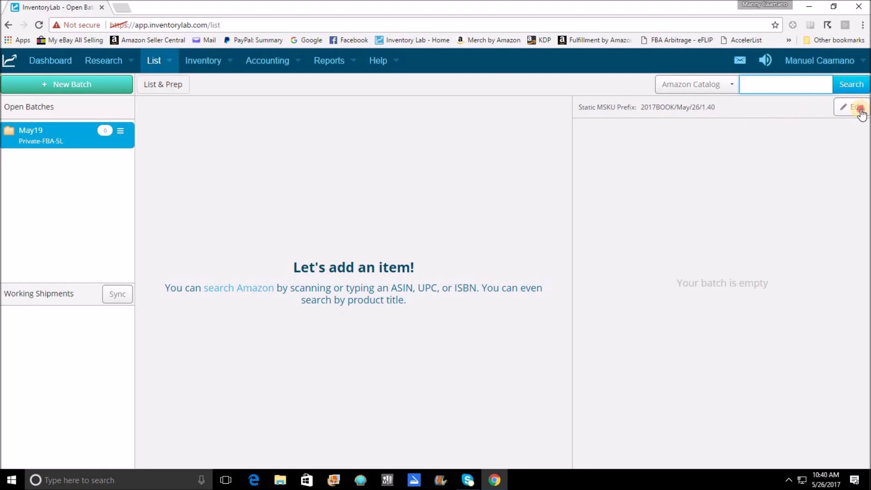
{"action": "left_click", "coordinate": [854, 106]}
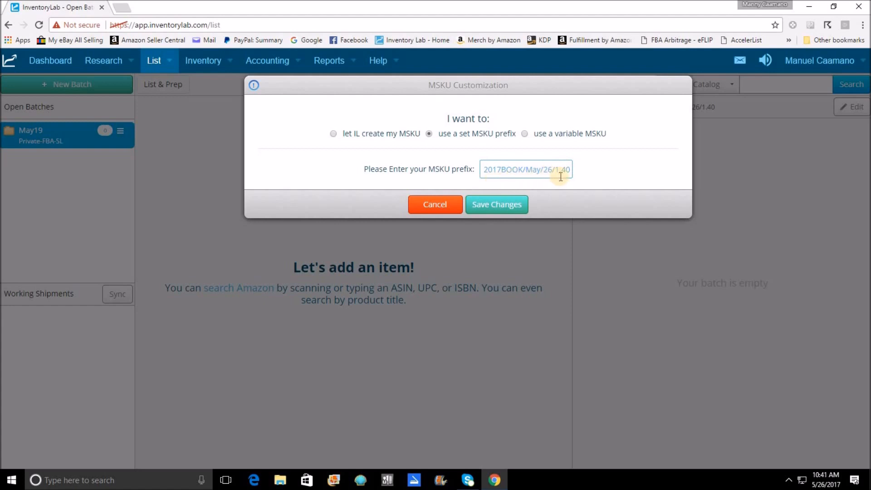
{"action": "mouse_move", "coordinate": [535, 186]}
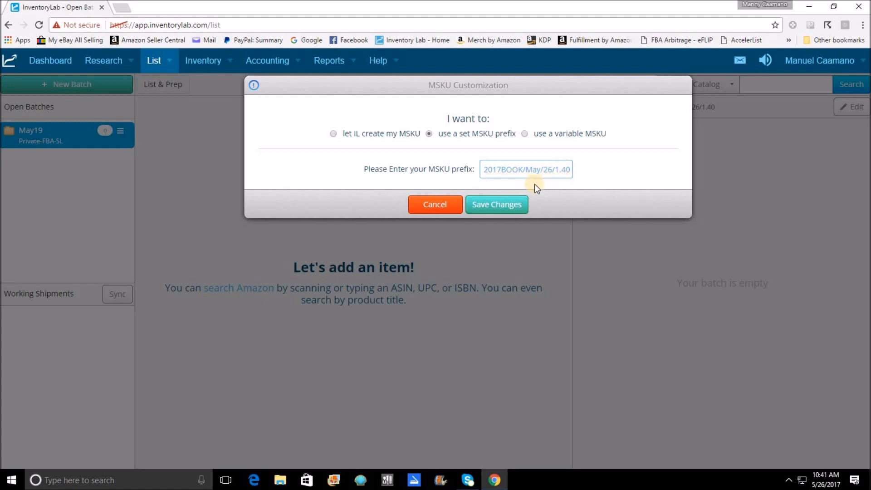
{"action": "mouse_move", "coordinate": [482, 187]}
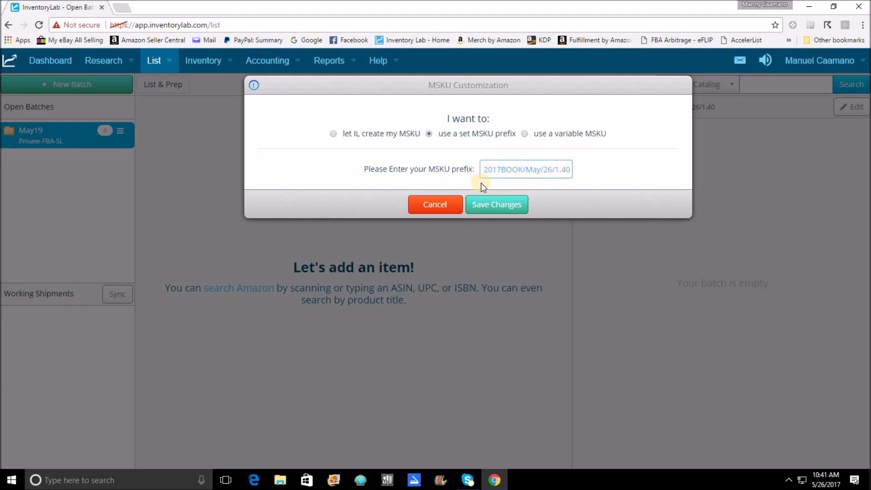
{"action": "mouse_move", "coordinate": [504, 183]}
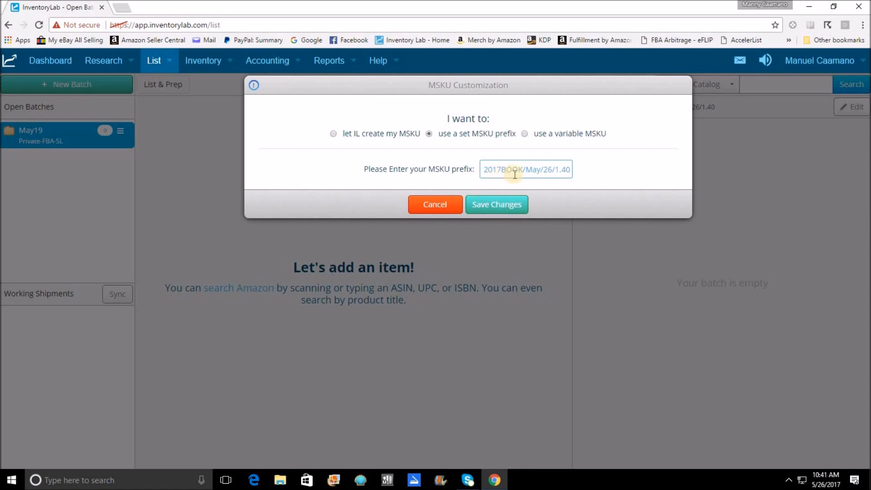
{"action": "mouse_move", "coordinate": [549, 176]}
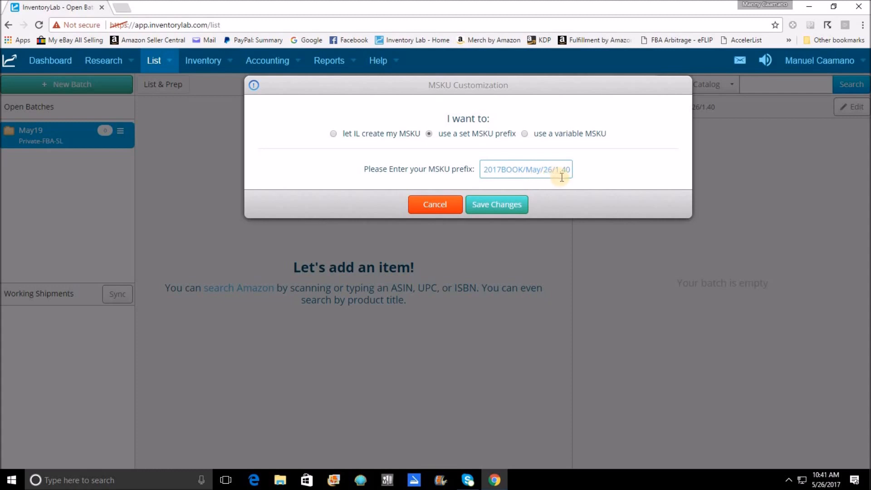
{"action": "mouse_move", "coordinate": [496, 204]}
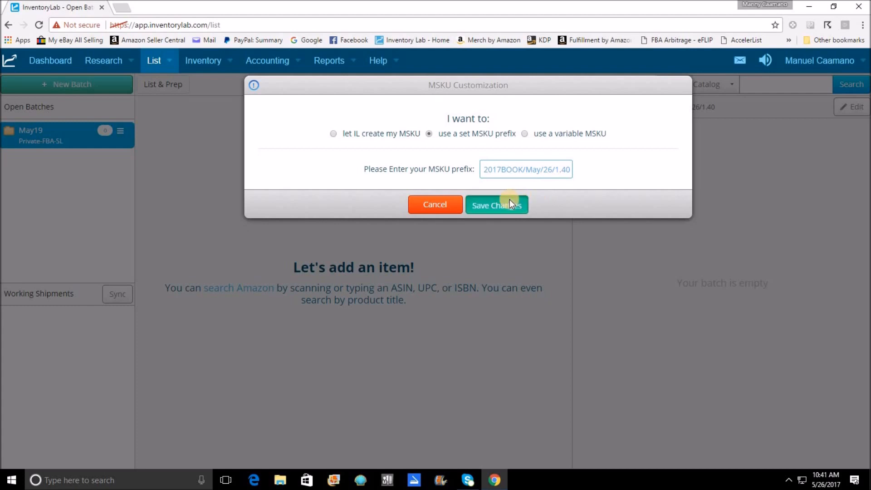
{"action": "left_click", "coordinate": [496, 204]}
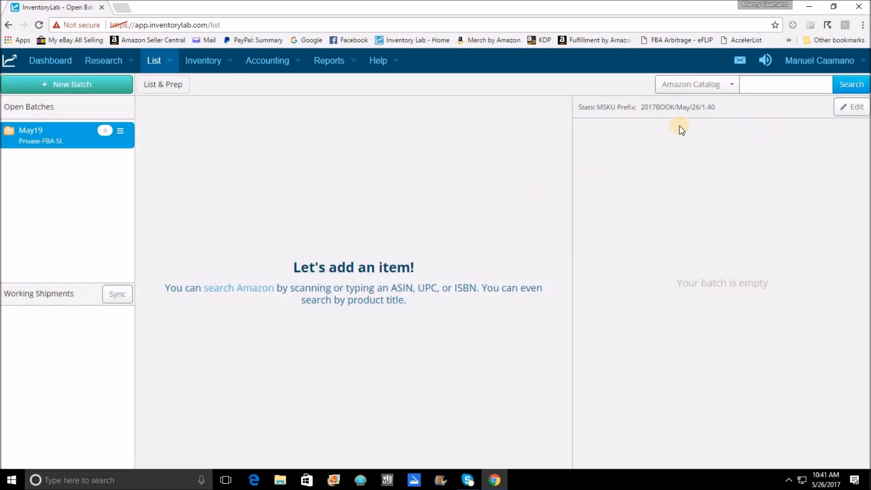
{"action": "mouse_move", "coordinate": [654, 121]}
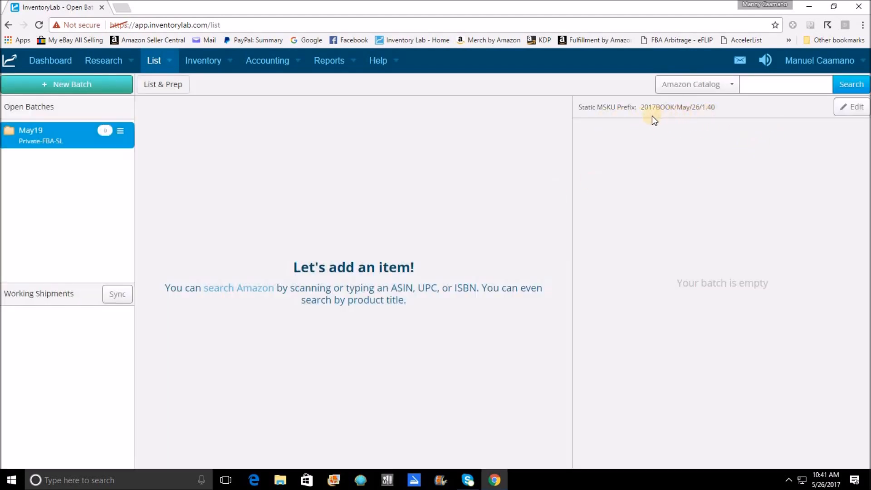
{"action": "mouse_move", "coordinate": [708, 121]}
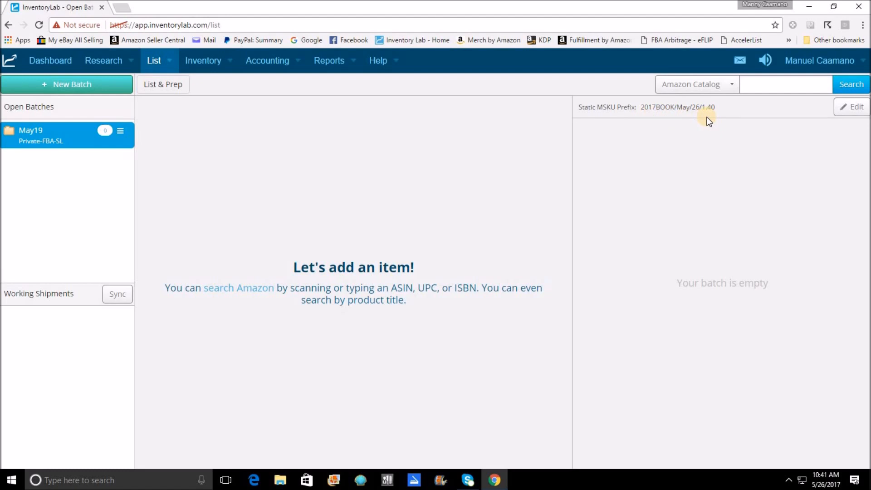
{"action": "mouse_move", "coordinate": [707, 129]}
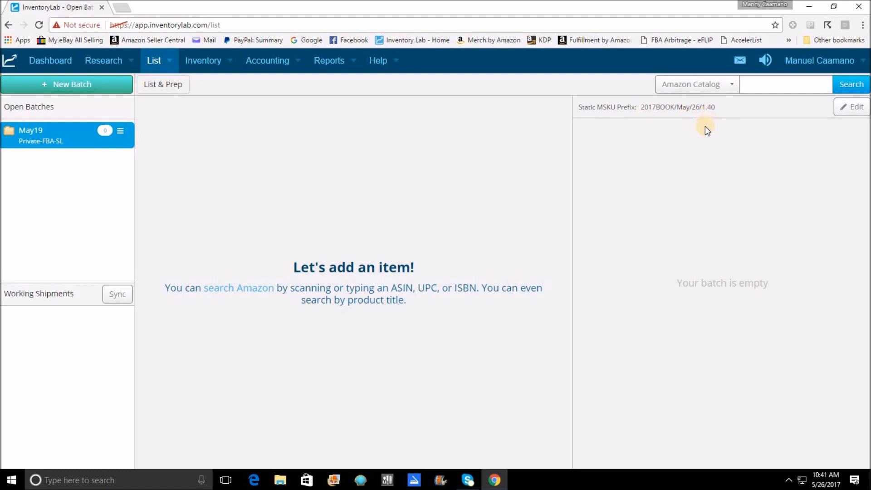
{"action": "mouse_move", "coordinate": [817, 61]}
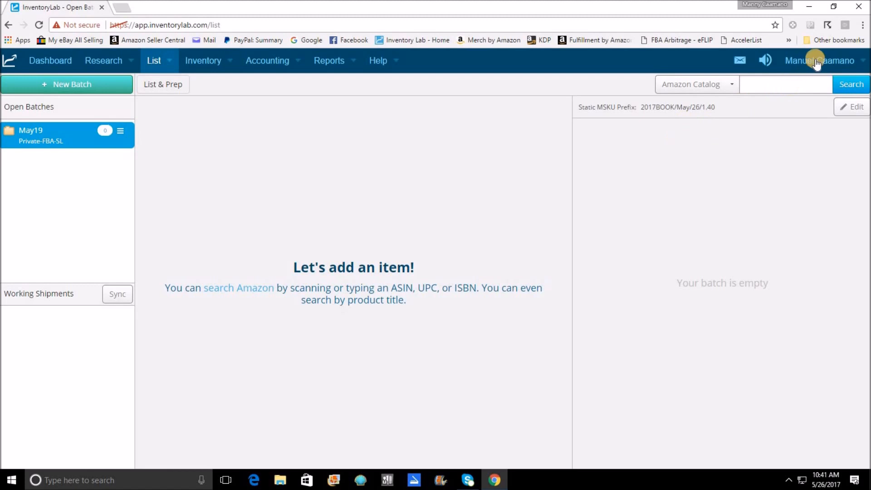
Step: Choose Settings from the account name dropdown in the top bar
{"action": "left_click", "coordinate": [819, 61]}
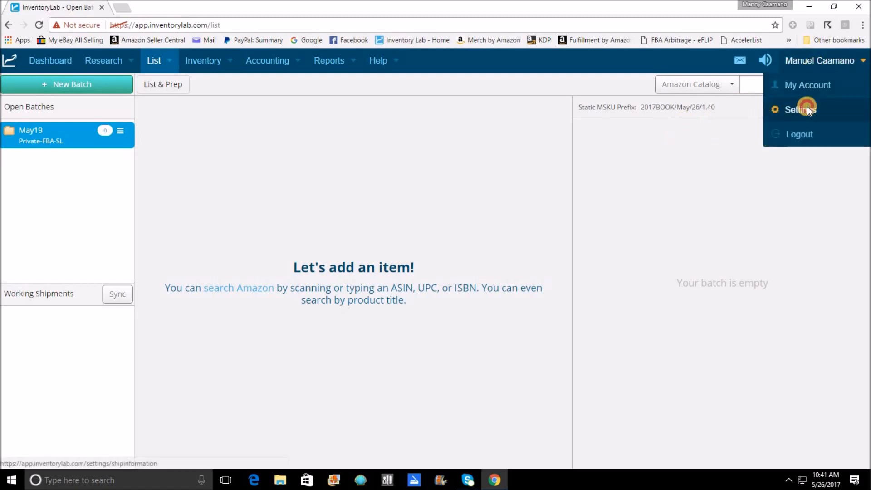
{"action": "left_click", "coordinate": [799, 109]}
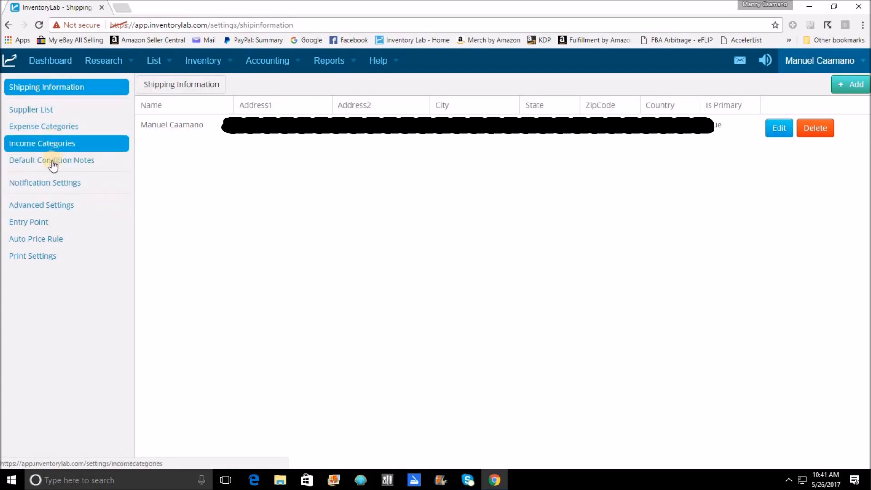
Step: Paste the clean-pages, store-stickers note as the Used Good base note and save
{"action": "left_click", "coordinate": [52, 160]}
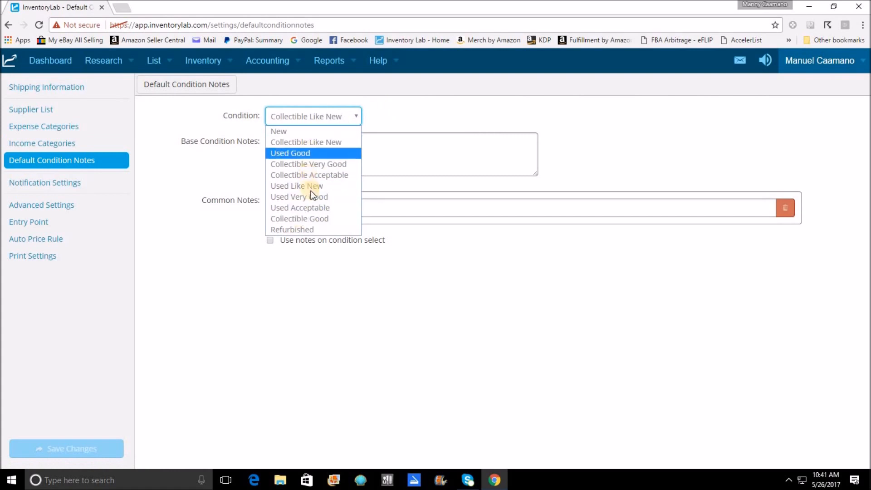
{"action": "left_click", "coordinate": [299, 196]}
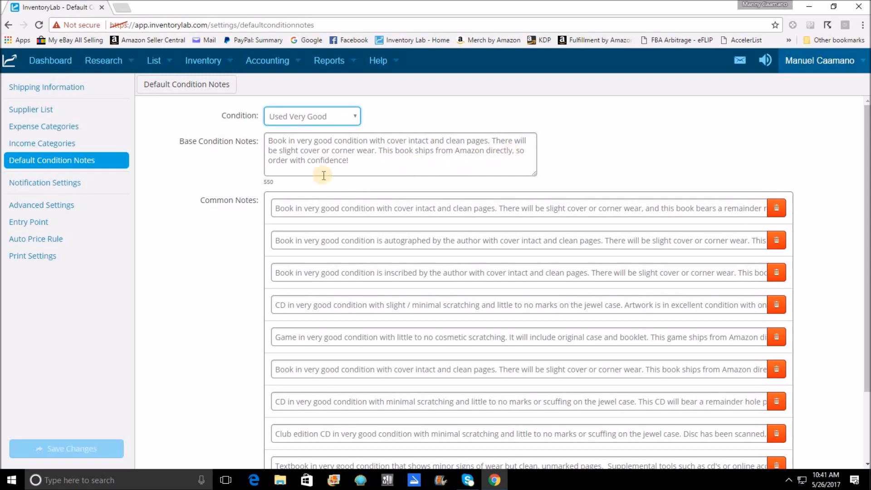
{"action": "mouse_move", "coordinate": [363, 119]}
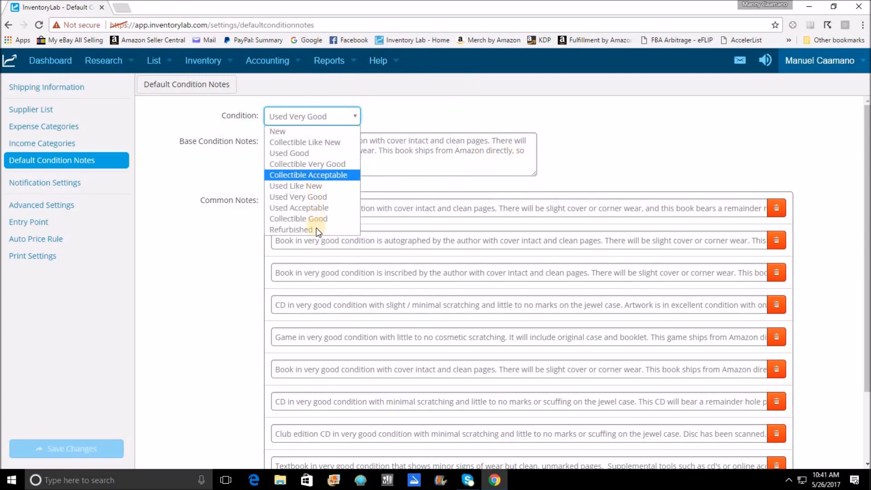
{"action": "left_click", "coordinate": [288, 152]}
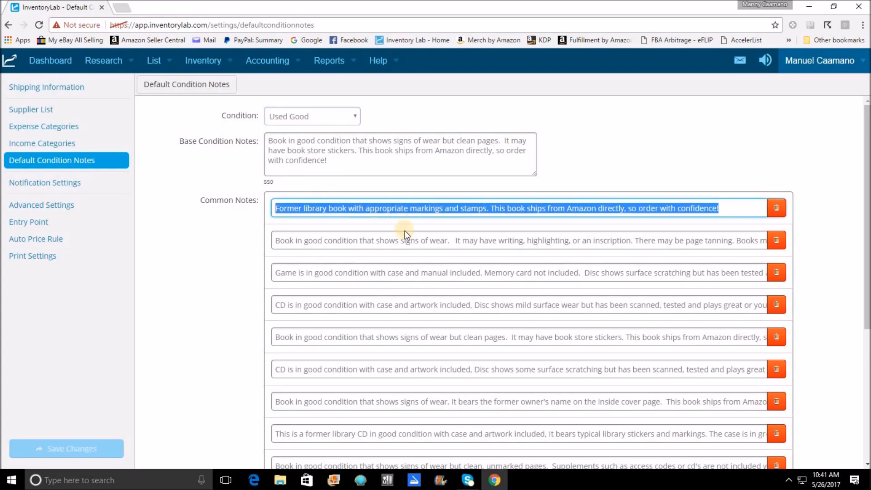
{"action": "double_click", "coordinate": [332, 141]}
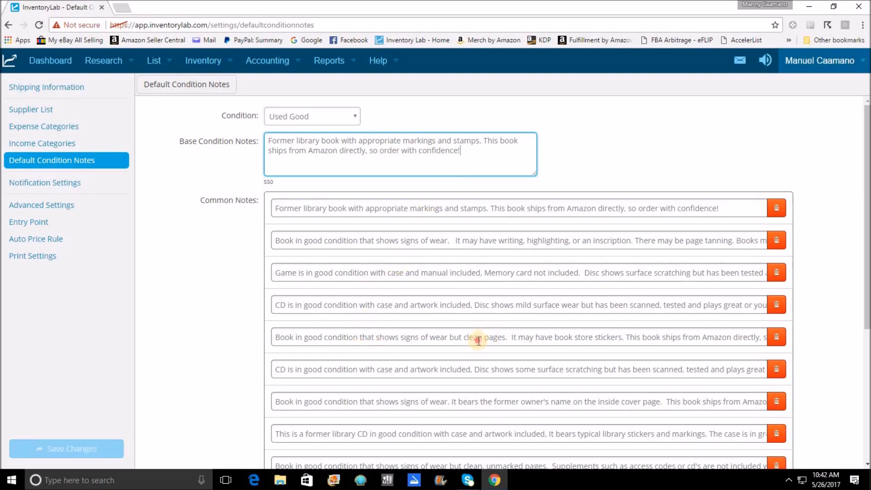
{"action": "right_click", "coordinate": [478, 337]}
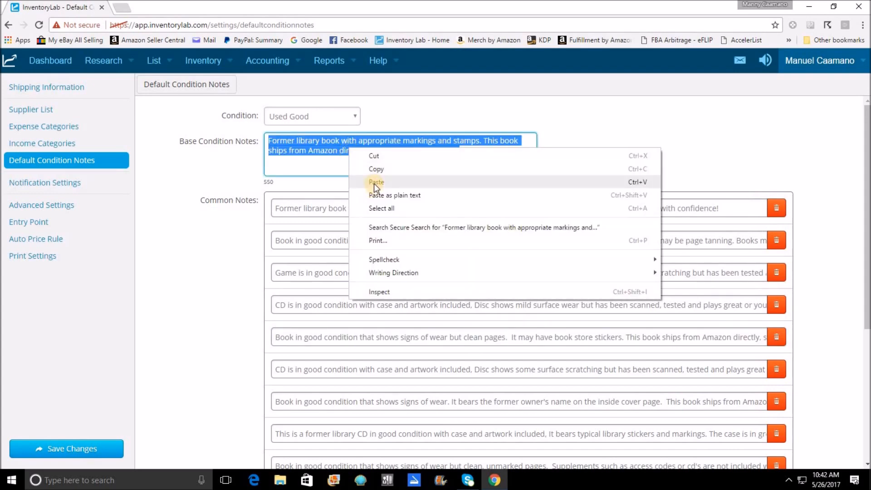
{"action": "left_click", "coordinate": [376, 181]}
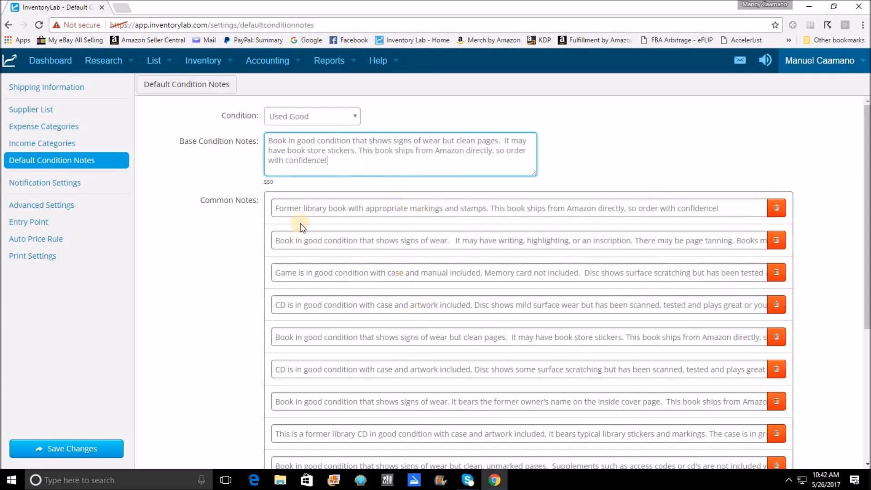
{"action": "mouse_move", "coordinate": [142, 467]}
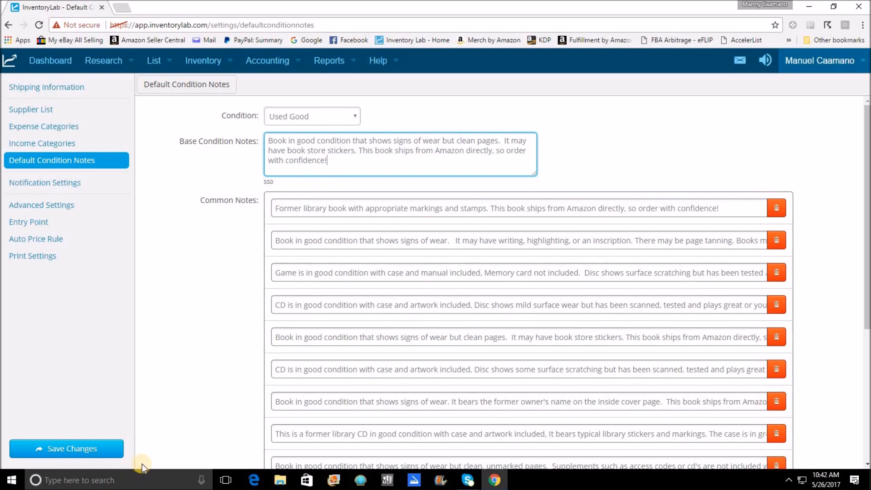
{"action": "left_click", "coordinate": [66, 448]}
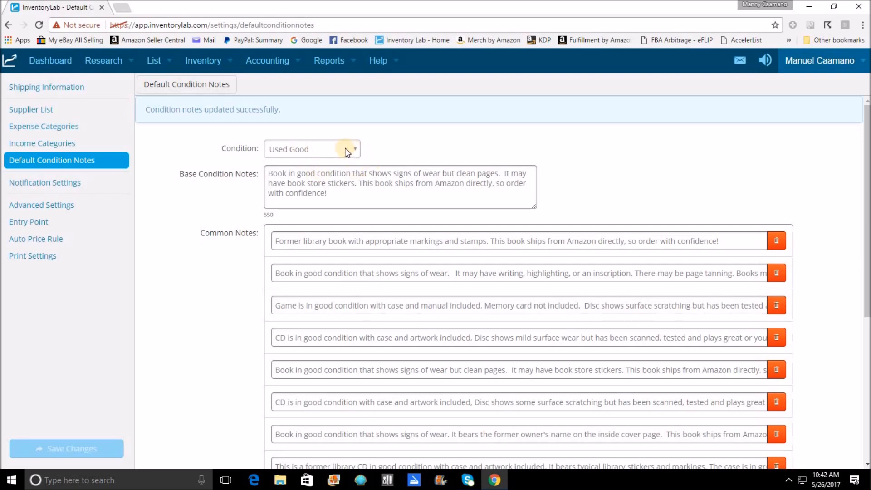
Step: Paste the noticeable-wear note as the Used Acceptable base condition note
{"action": "left_click", "coordinate": [312, 149]}
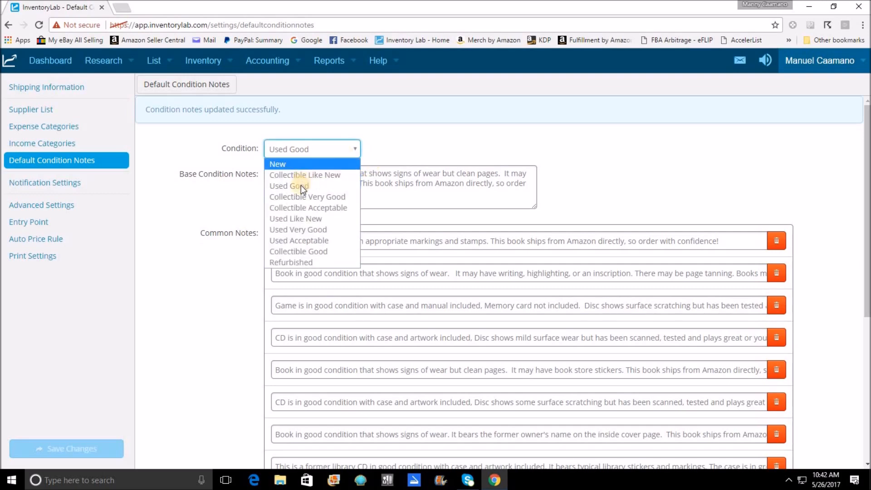
{"action": "mouse_move", "coordinate": [302, 251]}
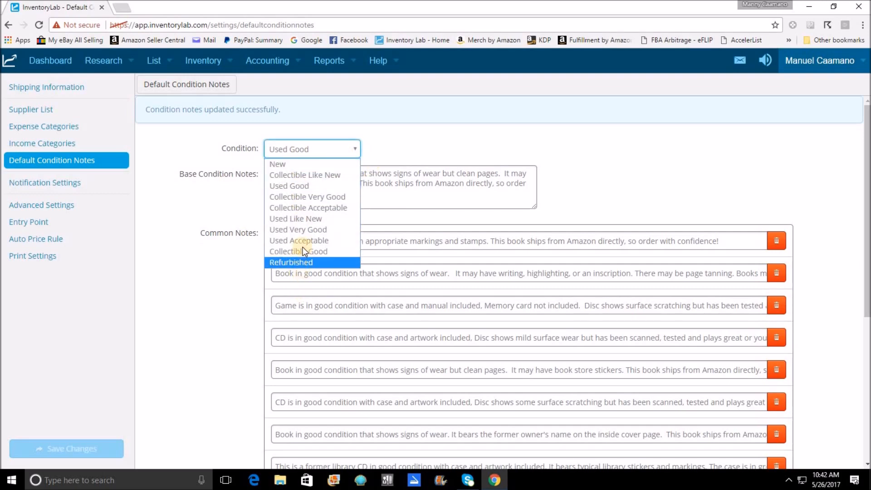
{"action": "left_click", "coordinate": [298, 240]}
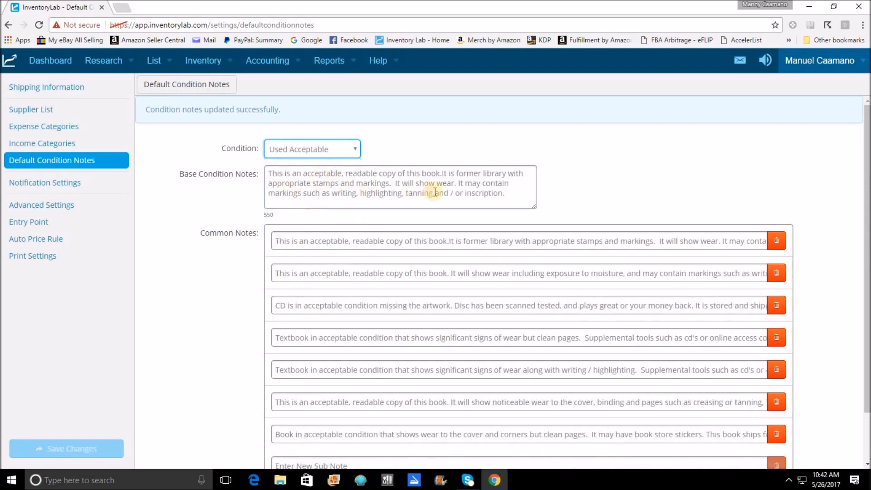
{"action": "mouse_move", "coordinate": [327, 198]}
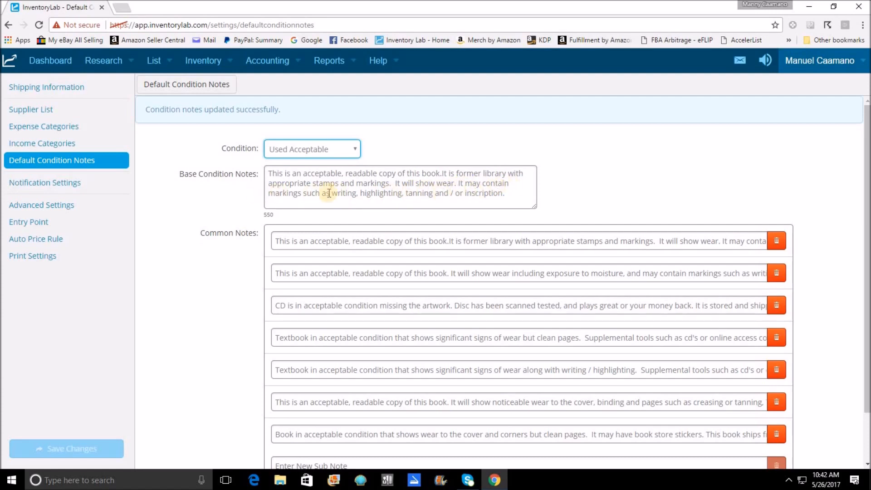
{"action": "mouse_move", "coordinate": [445, 195]}
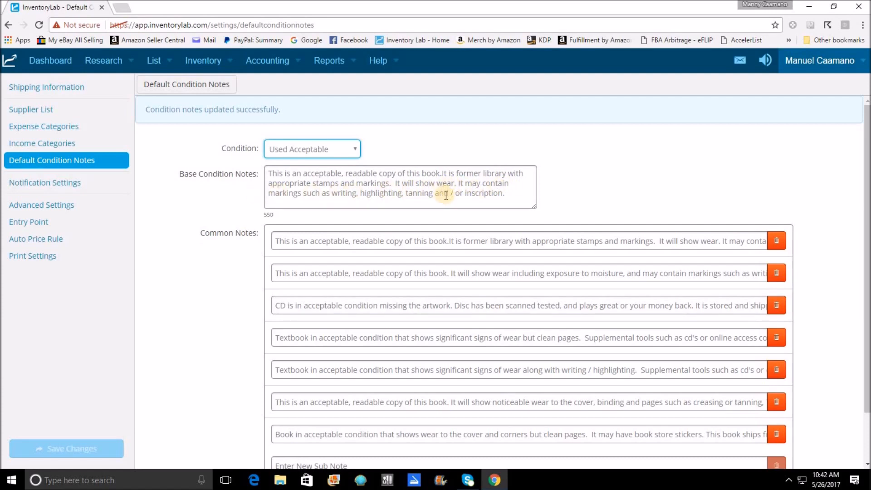
{"action": "mouse_move", "coordinate": [432, 214]}
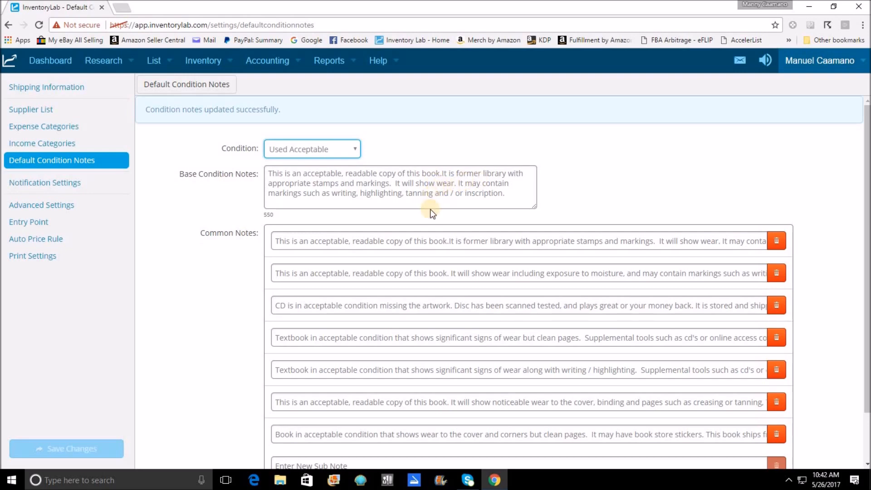
{"action": "mouse_move", "coordinate": [401, 243]}
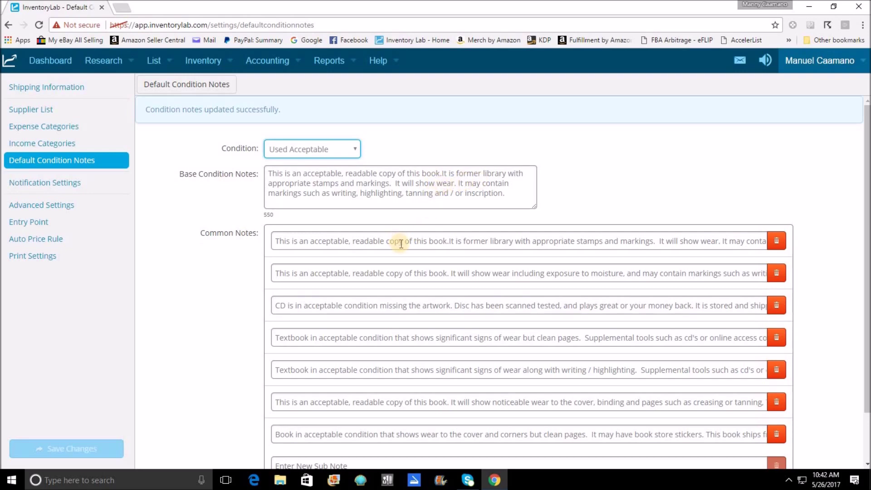
{"action": "mouse_move", "coordinate": [371, 421]}
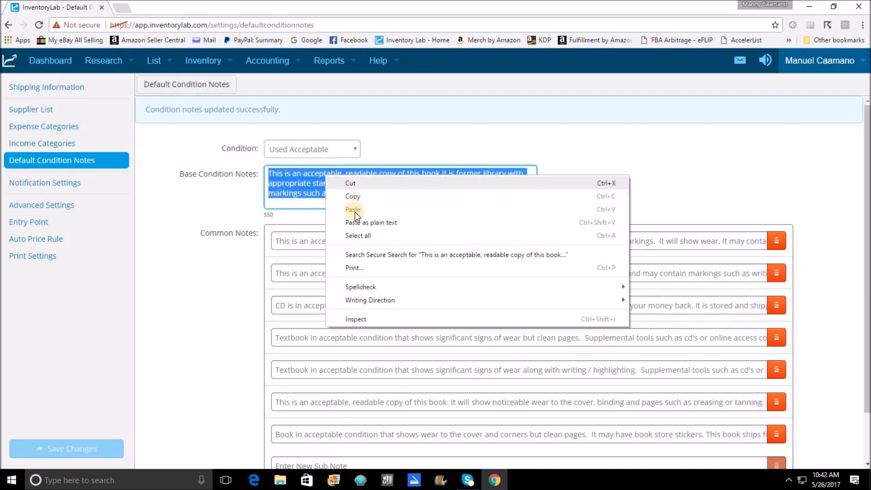
{"action": "left_click", "coordinate": [354, 210]}
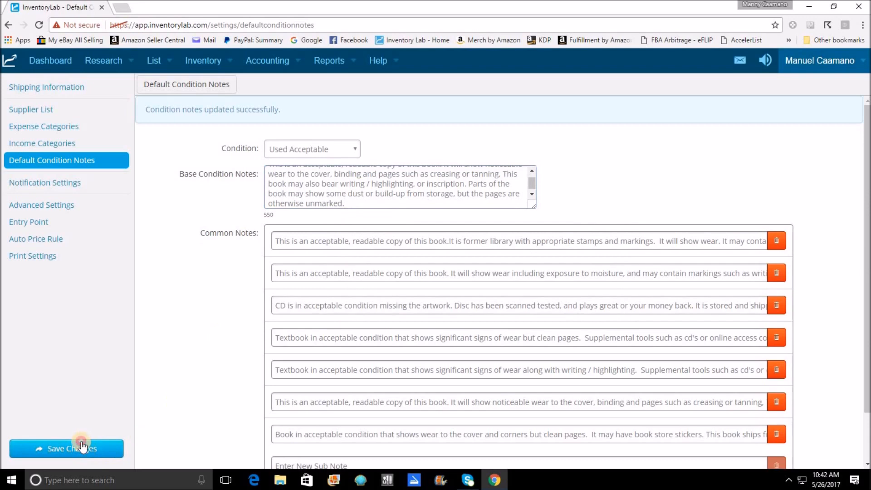
{"action": "mouse_move", "coordinate": [241, 123]}
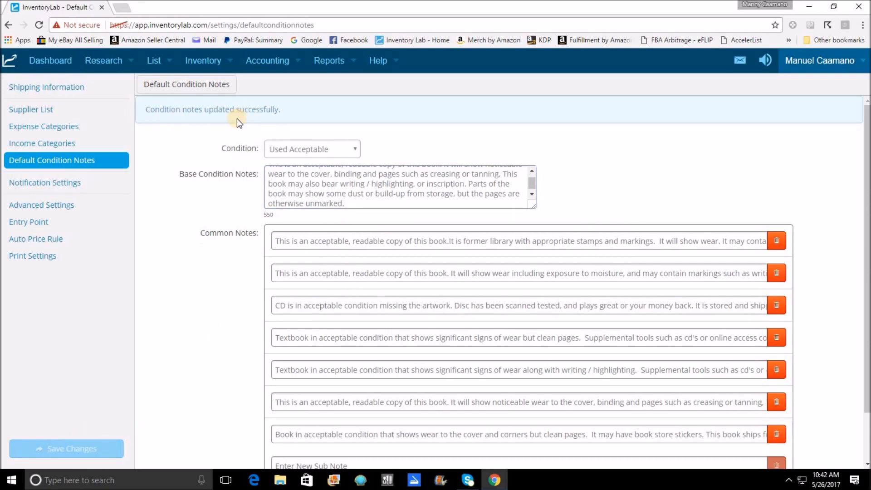
{"action": "left_click", "coordinate": [154, 61]}
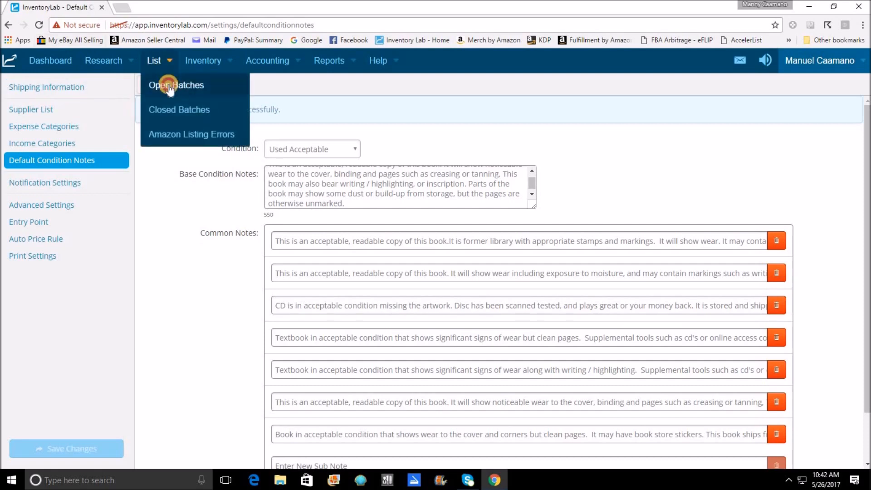
Step: Return to Open Batches, where the empty May19 batch is open
{"action": "left_click", "coordinate": [176, 85]}
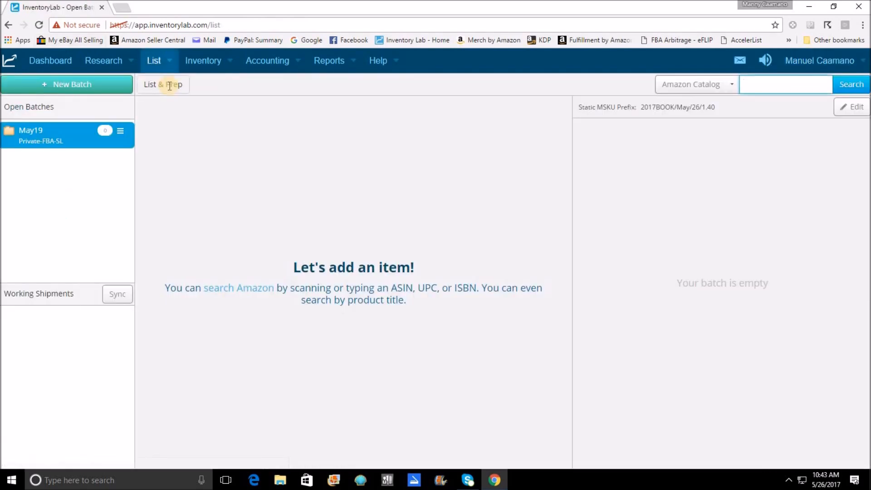
{"action": "mouse_move", "coordinate": [314, 133]}
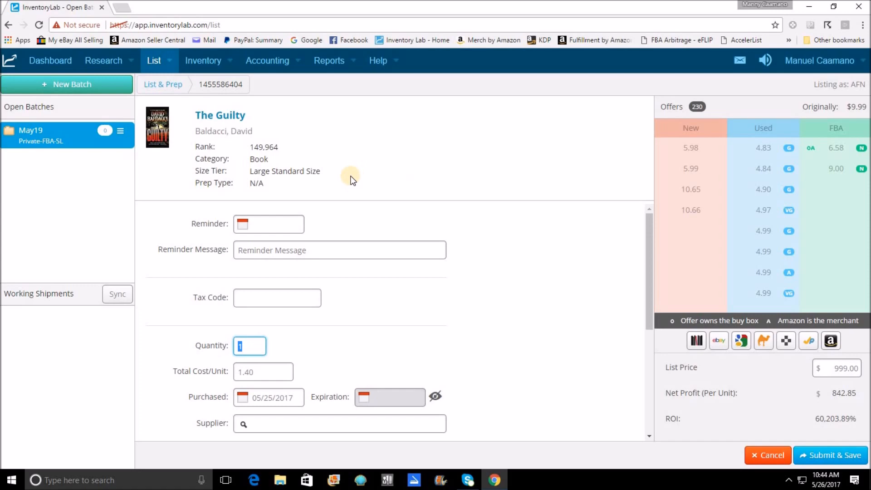
{"action": "mouse_move", "coordinate": [167, 170]}
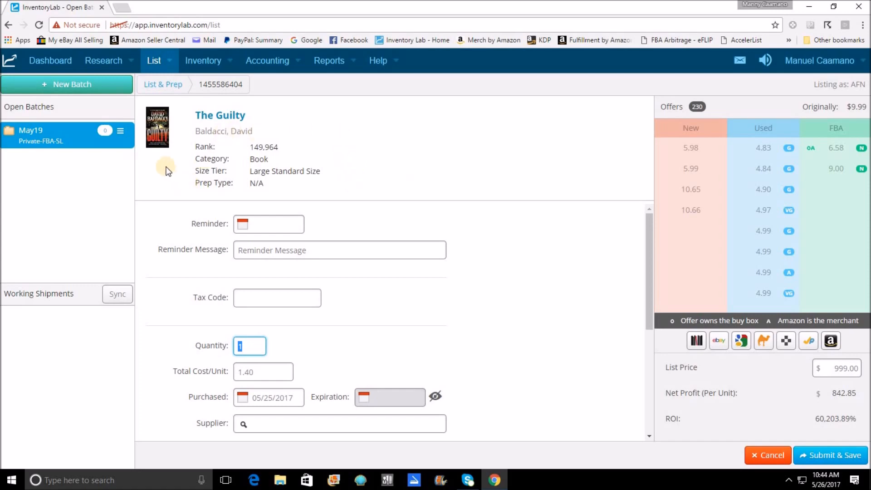
{"action": "mouse_move", "coordinate": [370, 324]}
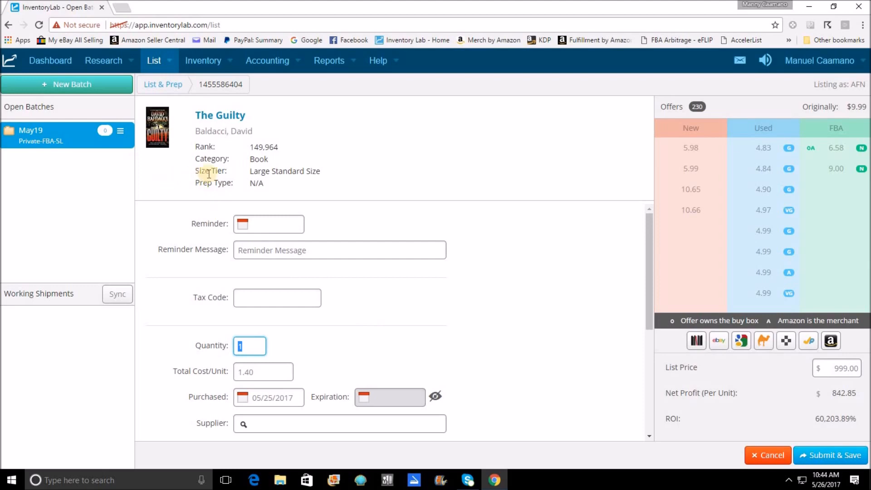
{"action": "mouse_move", "coordinate": [354, 195]}
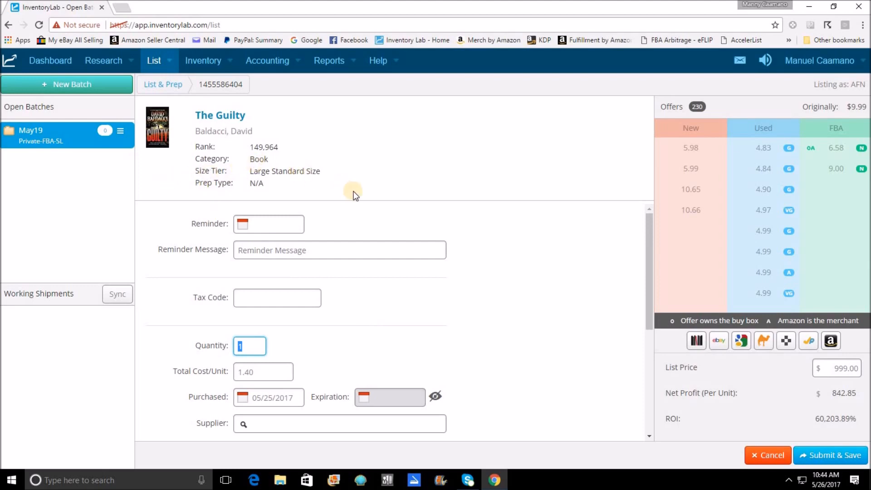
Step: Review The Guilty's listing form, closing the supplier list without choosing a supplier
{"action": "scroll", "scroll_direction": "down", "scroll_amount": 3}
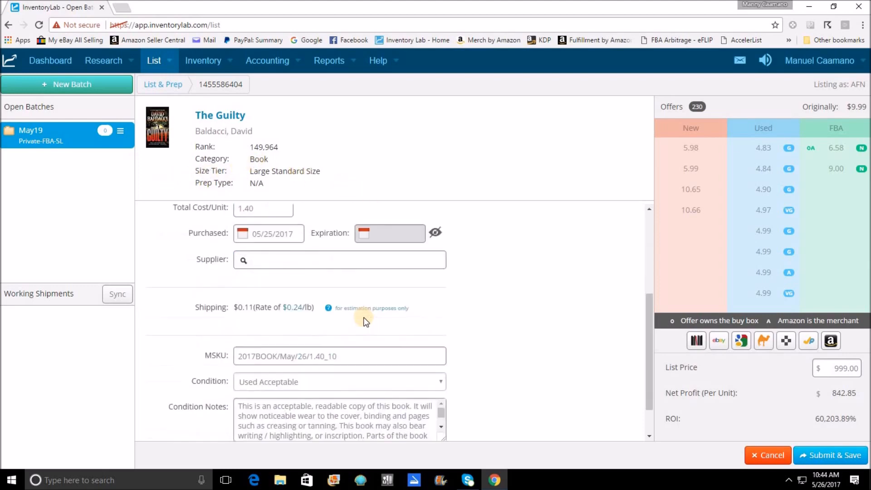
{"action": "scroll", "scroll_direction": "up", "scroll_amount": 3}
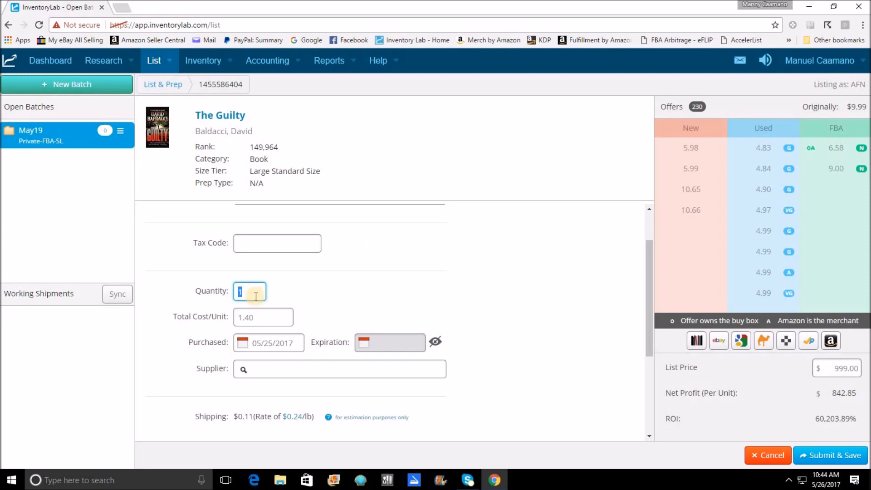
{"action": "mouse_move", "coordinate": [321, 294]}
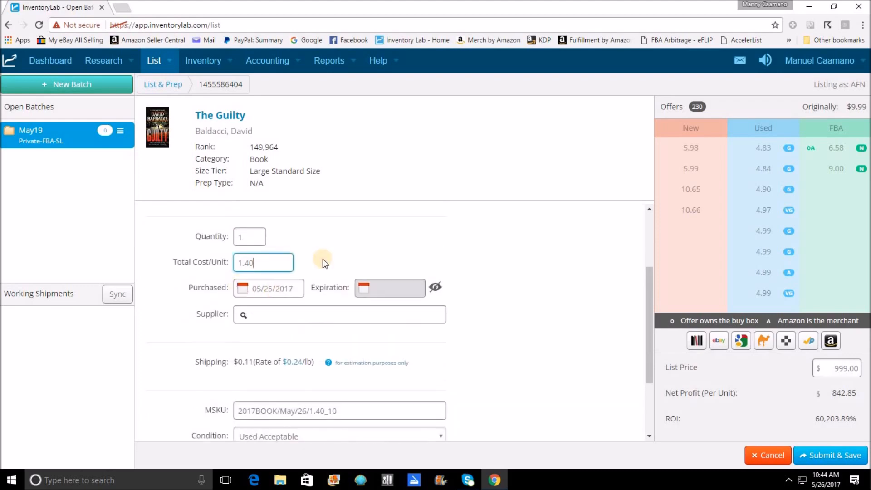
{"action": "scroll", "scroll_direction": "down", "scroll_amount": 3}
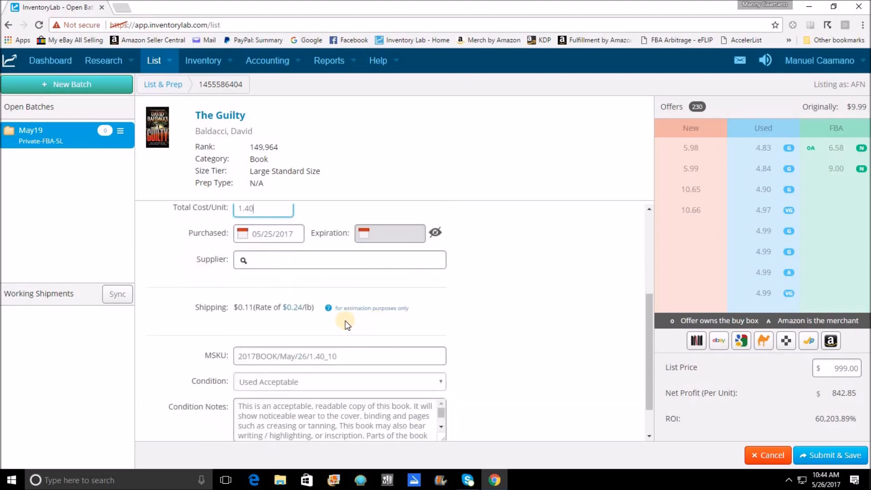
{"action": "scroll", "scroll_direction": "up", "scroll_amount": 3}
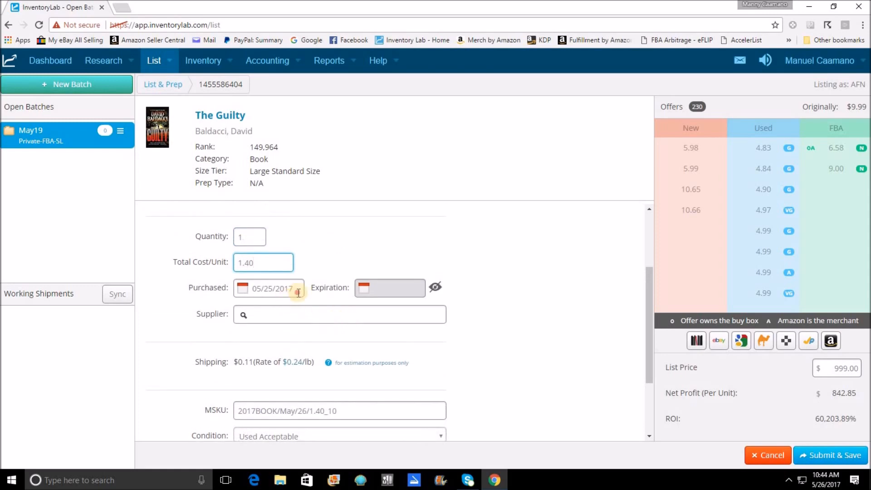
{"action": "left_click", "coordinate": [270, 288]}
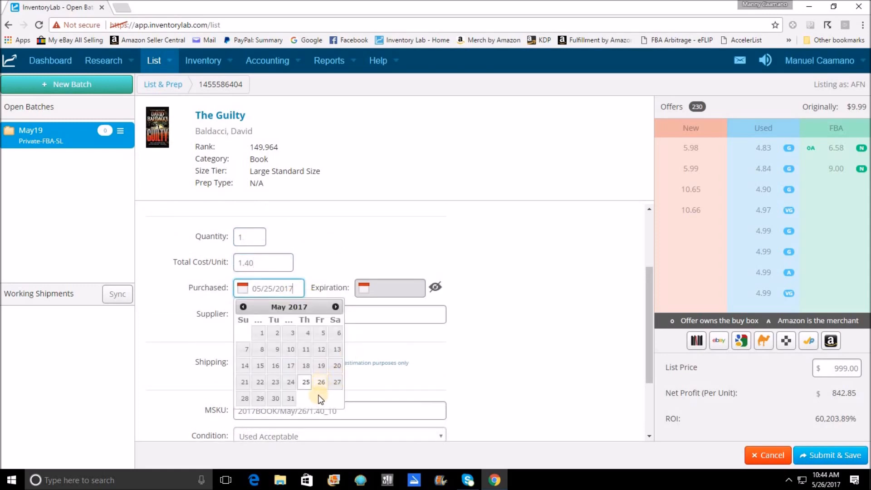
{"action": "left_click", "coordinate": [339, 314]}
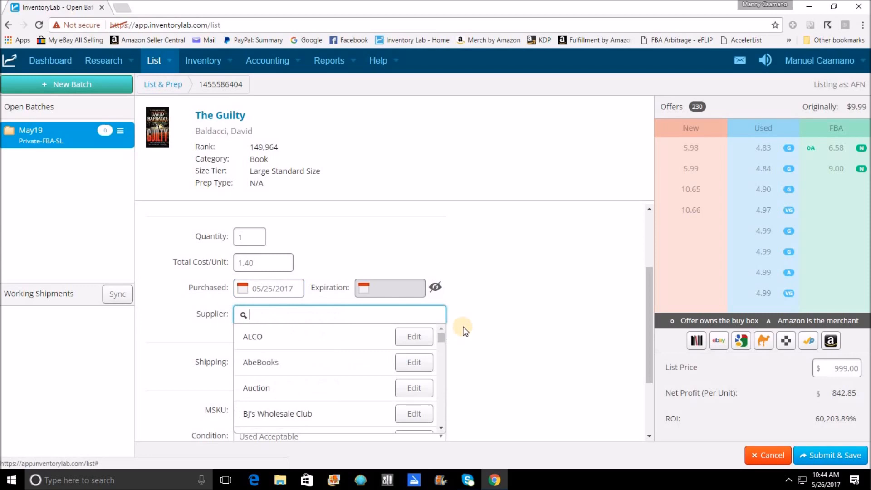
{"action": "mouse_move", "coordinate": [478, 282]}
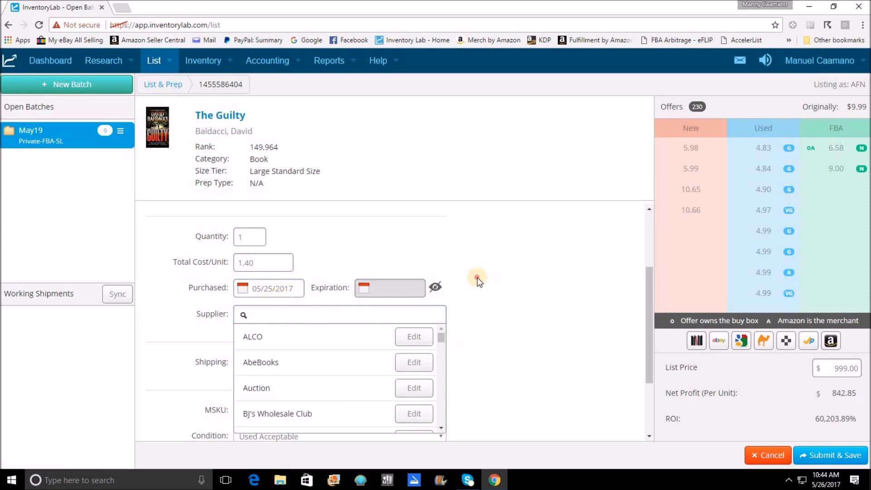
{"action": "left_click", "coordinate": [315, 314]}
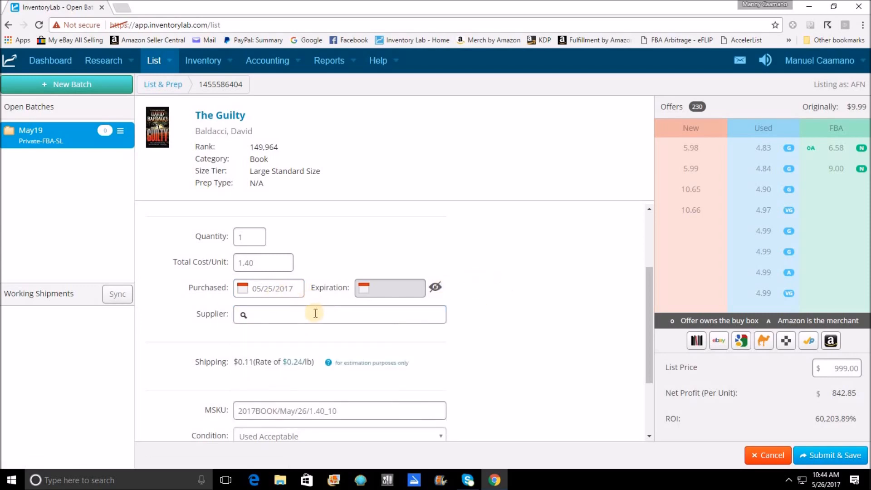
{"action": "scroll", "scroll_direction": "down", "scroll_amount": 3}
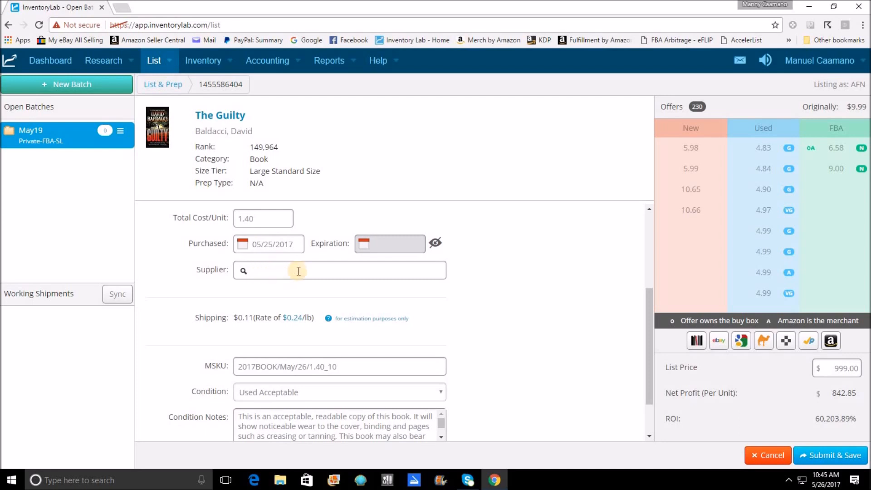
{"action": "mouse_move", "coordinate": [304, 293]}
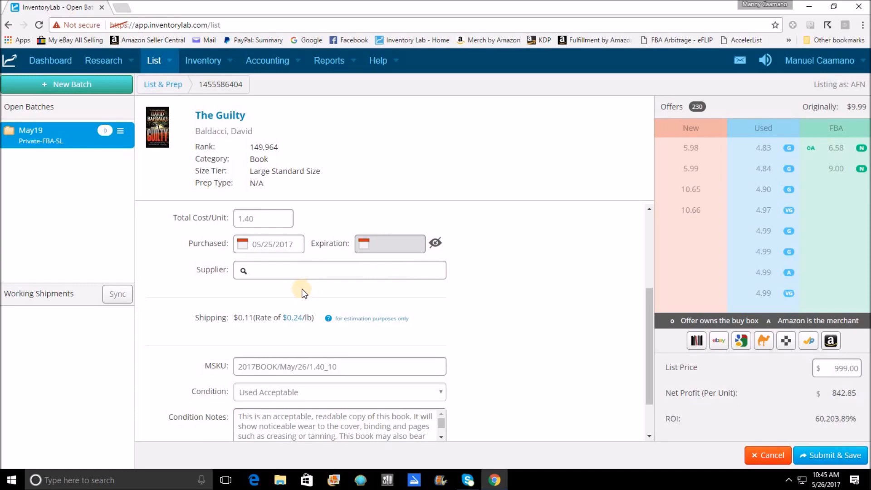
{"action": "scroll", "scroll_direction": "down", "scroll_amount": 3}
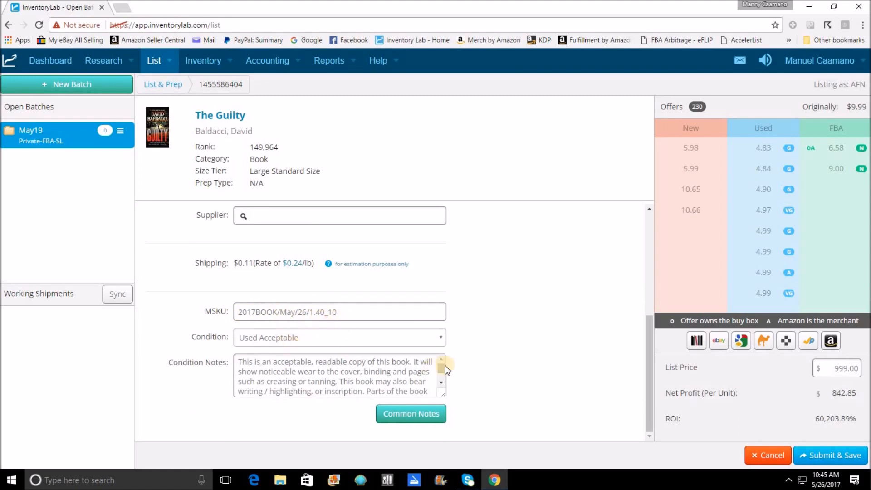
Step: Change The Guilty's condition from Used Acceptable to Used Very Good
{"action": "left_click", "coordinate": [339, 337]}
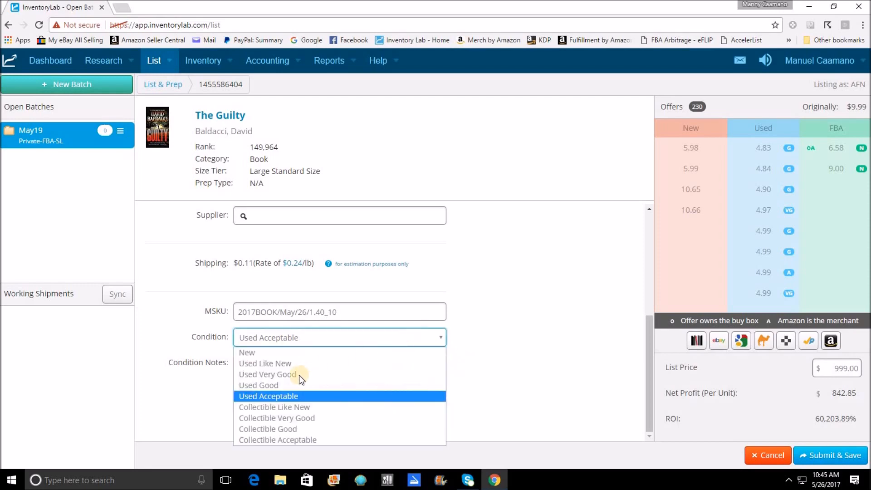
{"action": "mouse_move", "coordinate": [281, 374]}
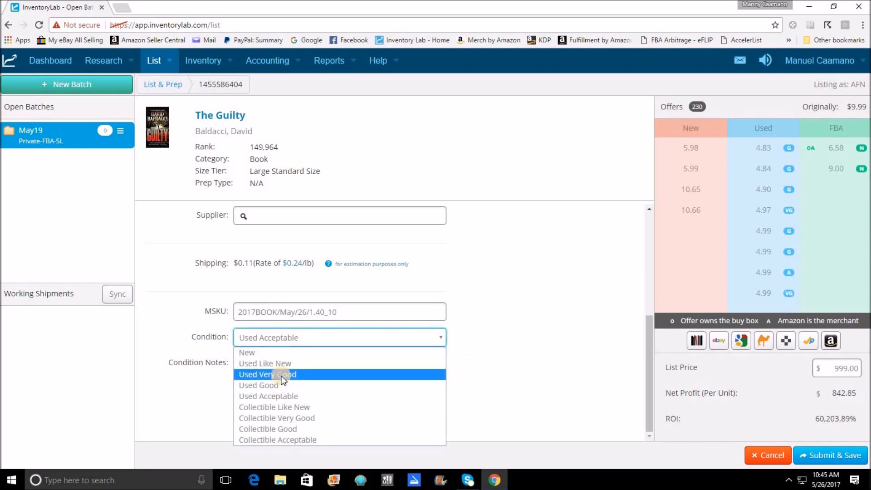
{"action": "left_click", "coordinate": [267, 373]}
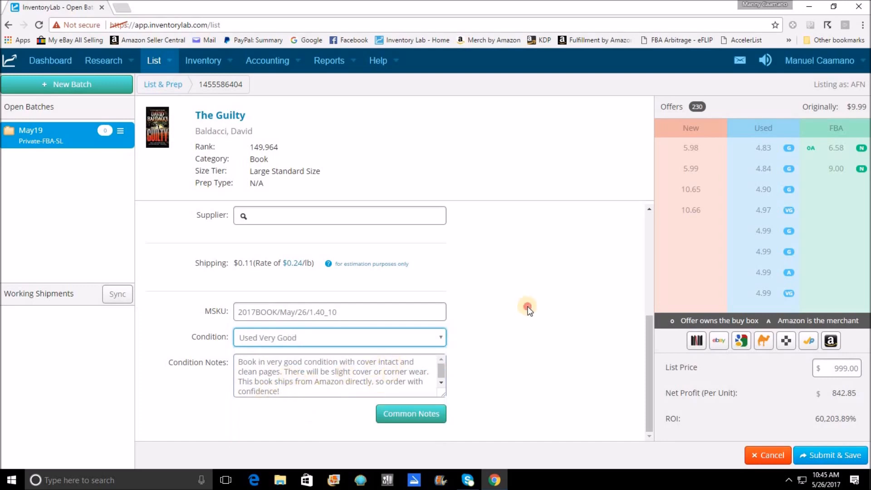
{"action": "mouse_move", "coordinate": [222, 154]}
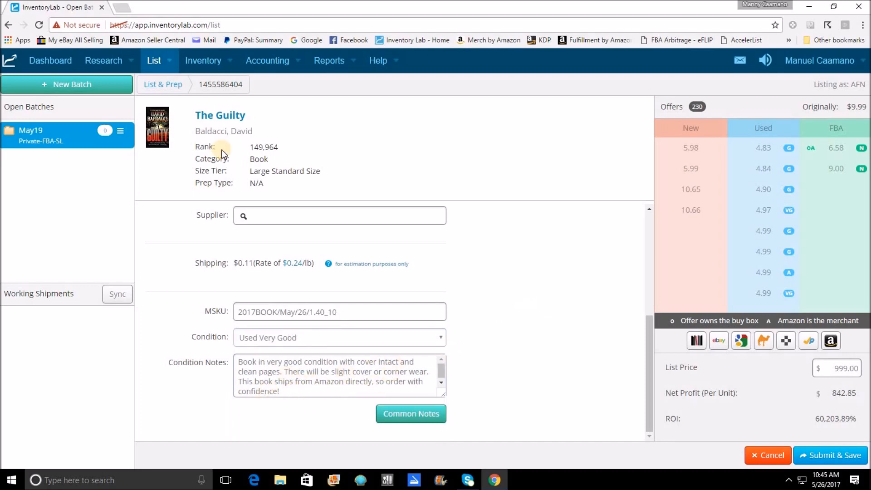
{"action": "mouse_move", "coordinate": [235, 161]}
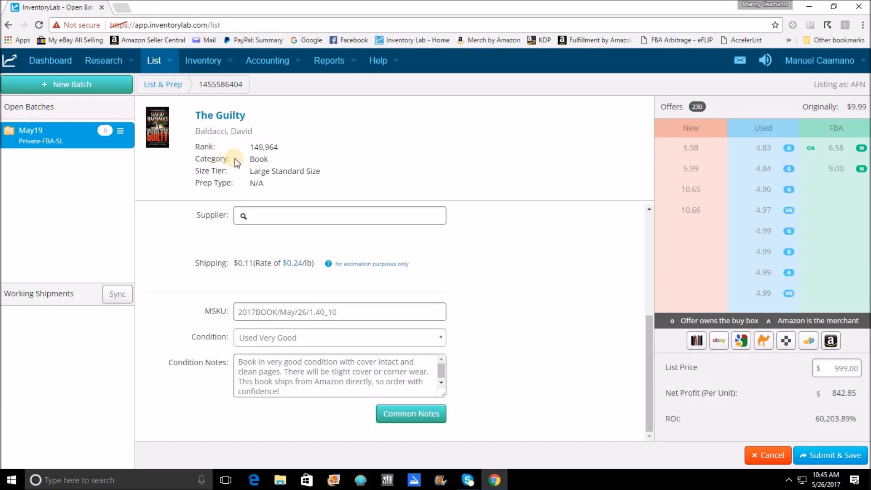
{"action": "mouse_move", "coordinate": [214, 346]}
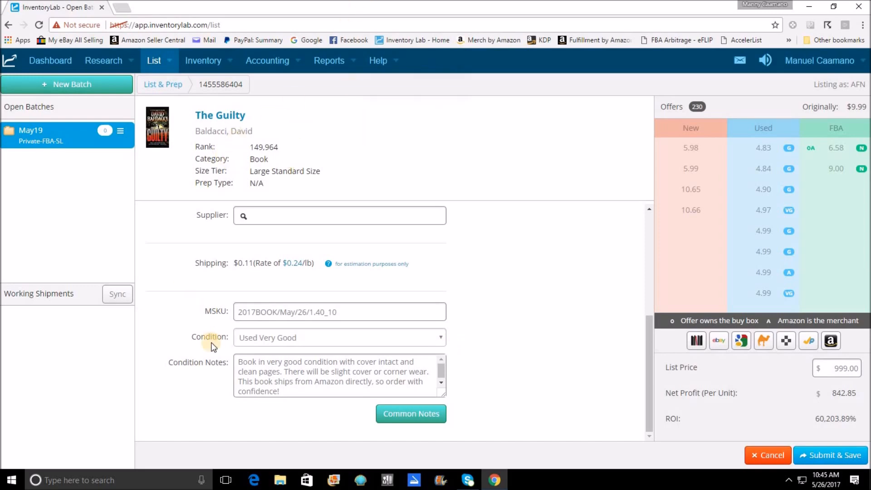
{"action": "mouse_move", "coordinate": [819, 359]}
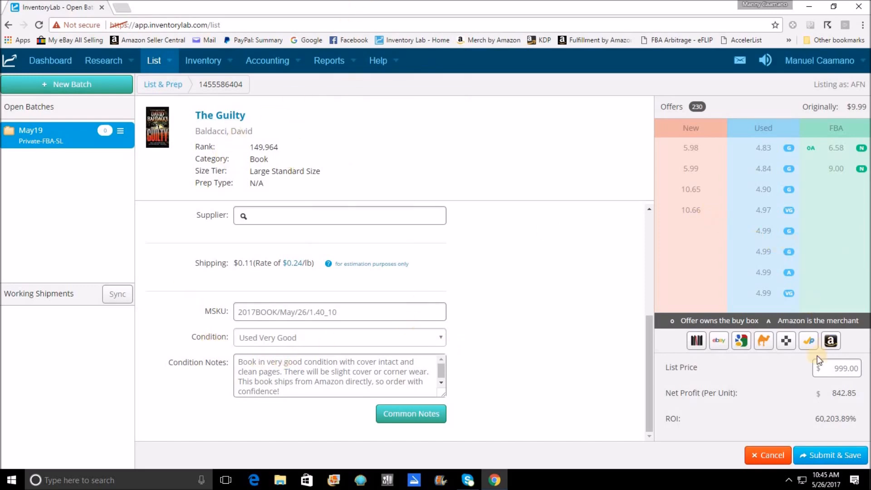
{"action": "mouse_move", "coordinate": [795, 369]}
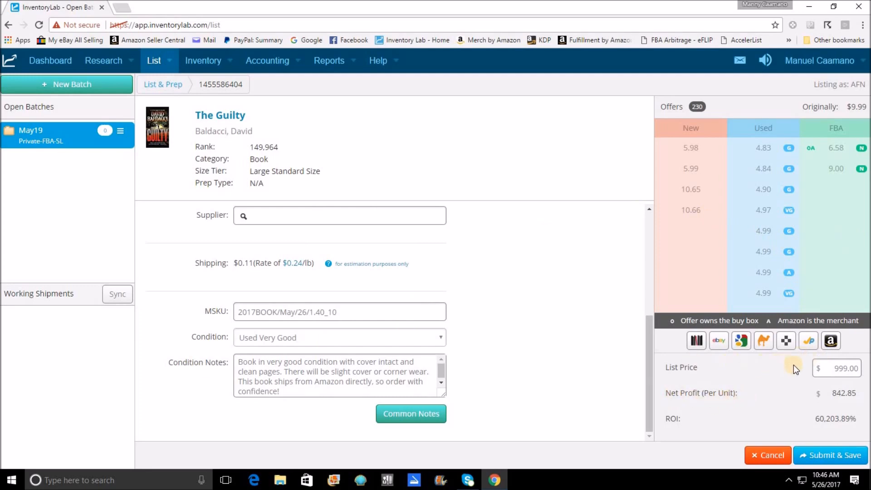
{"action": "mouse_move", "coordinate": [773, 270]}
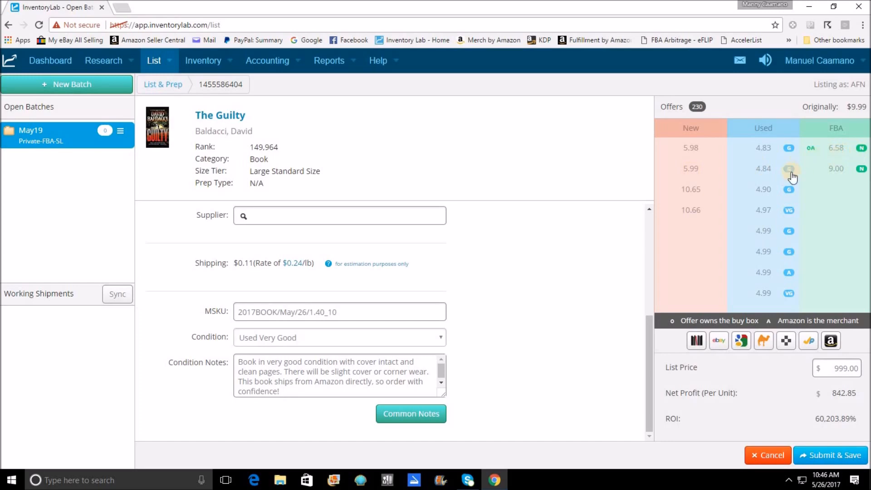
{"action": "mouse_move", "coordinate": [704, 147]}
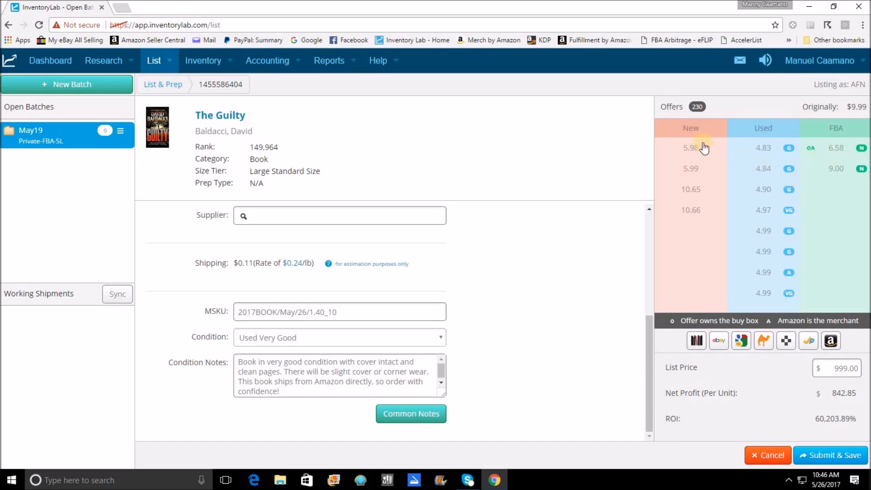
{"action": "mouse_move", "coordinate": [704, 206]}
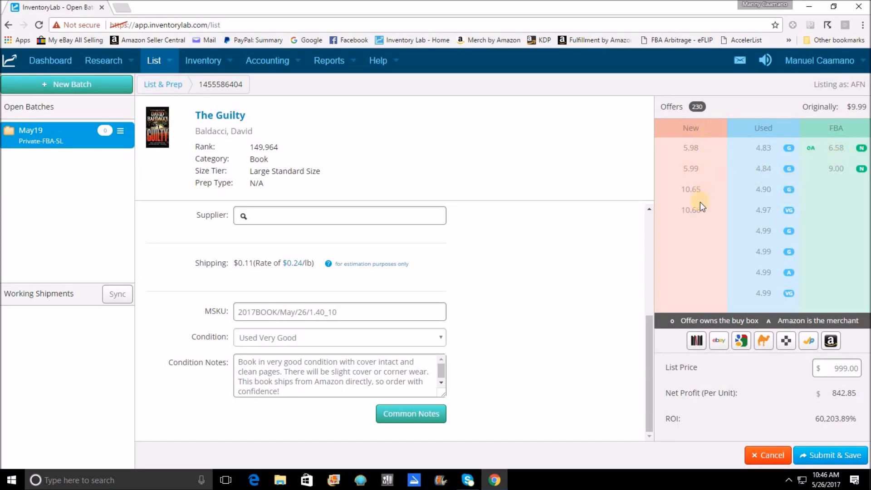
{"action": "mouse_move", "coordinate": [747, 149]}
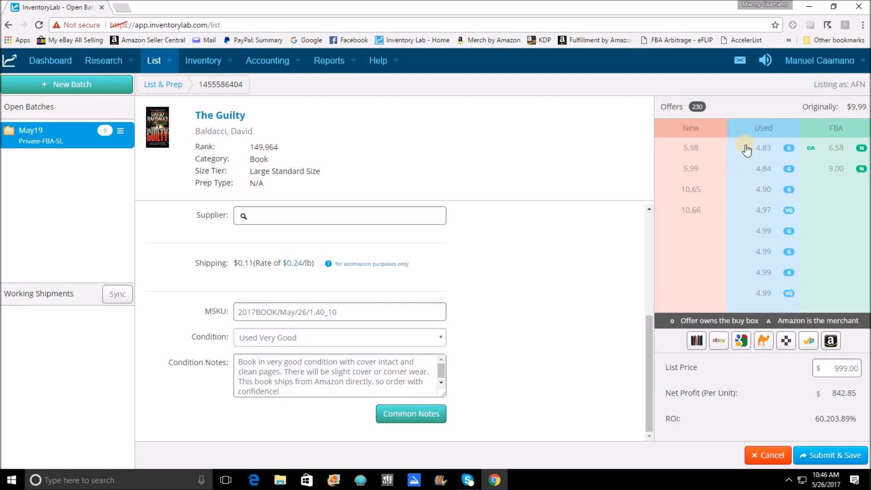
{"action": "mouse_move", "coordinate": [759, 215]}
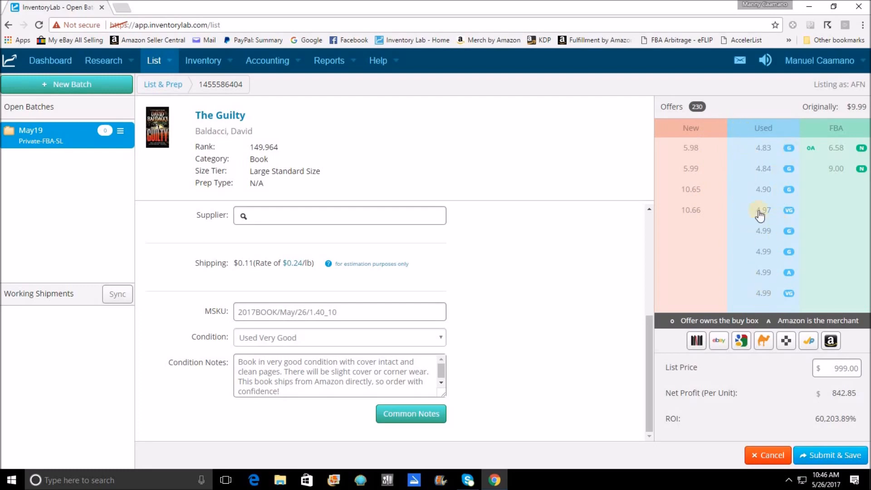
{"action": "mouse_move", "coordinate": [831, 174]}
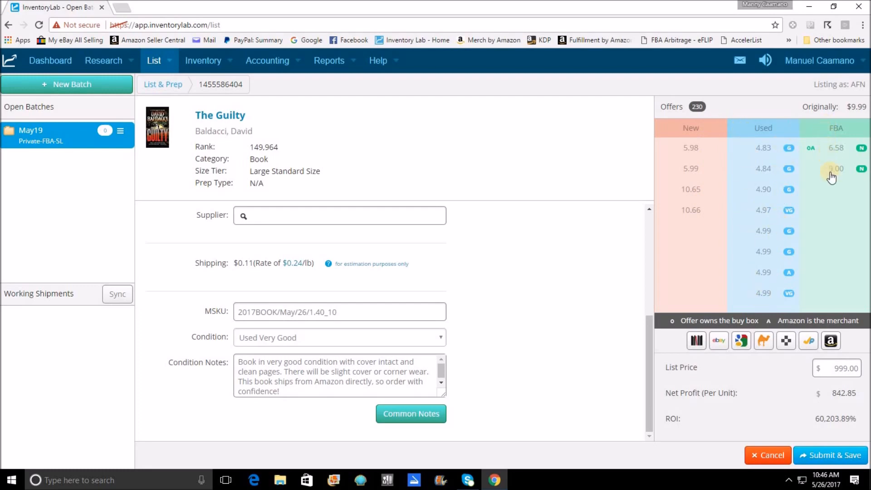
{"action": "mouse_move", "coordinate": [811, 199]}
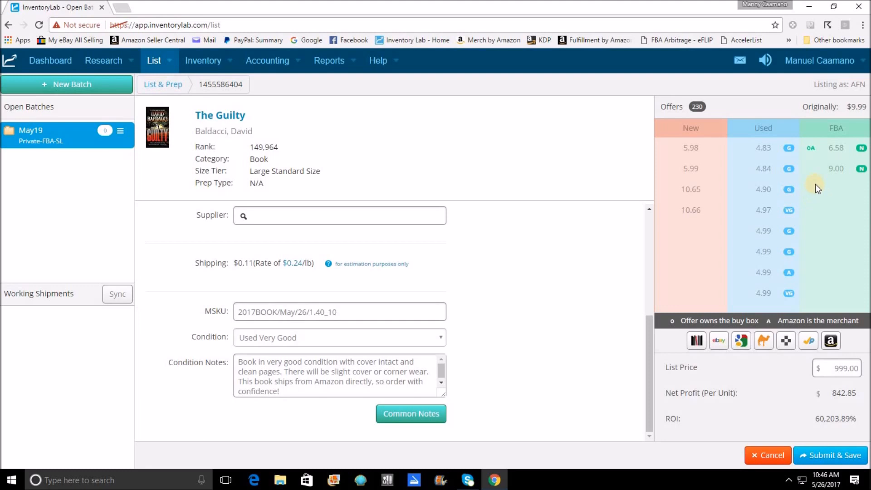
{"action": "mouse_move", "coordinate": [833, 155]}
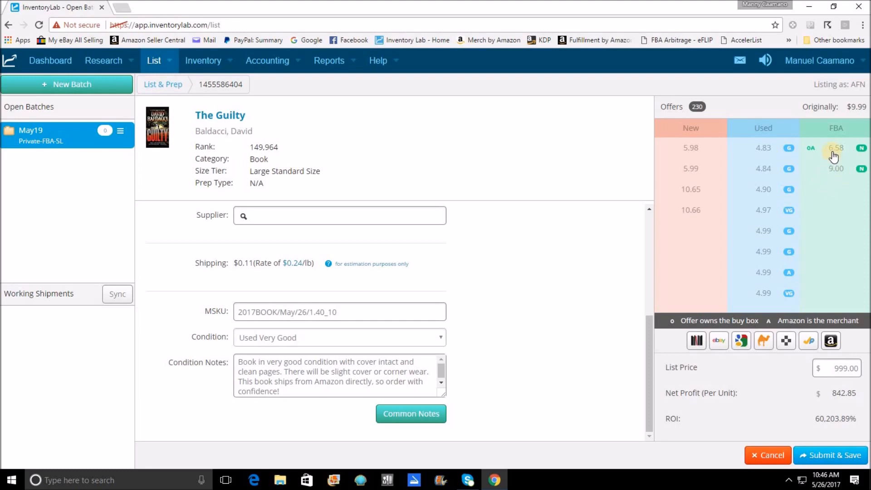
{"action": "mouse_move", "coordinate": [809, 157]}
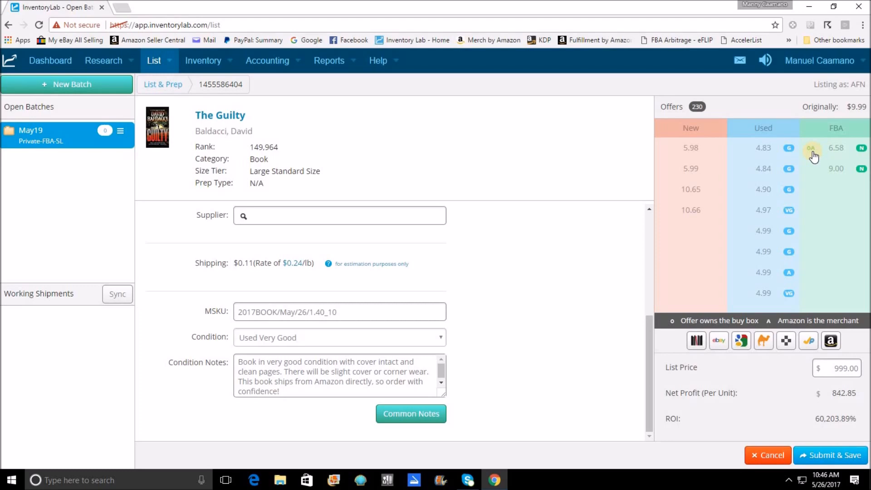
{"action": "mouse_move", "coordinate": [839, 157]}
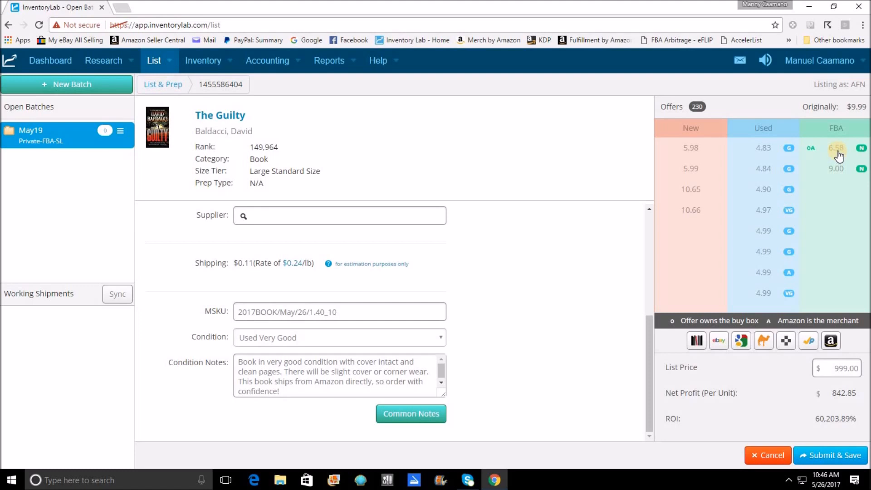
{"action": "mouse_move", "coordinate": [824, 168]}
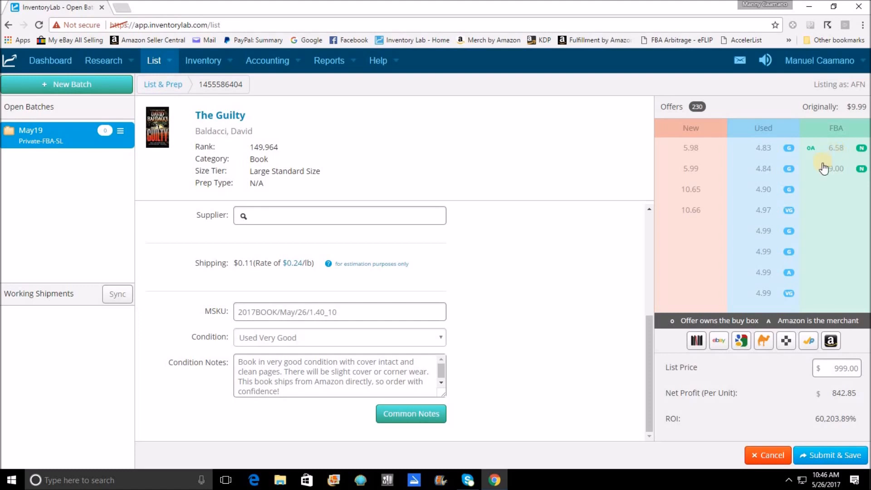
{"action": "mouse_move", "coordinate": [825, 222]}
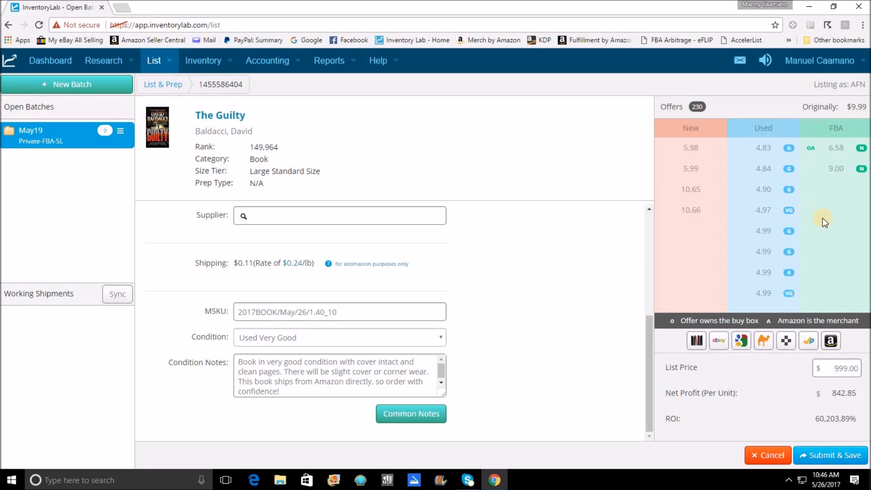
{"action": "mouse_move", "coordinate": [808, 341]}
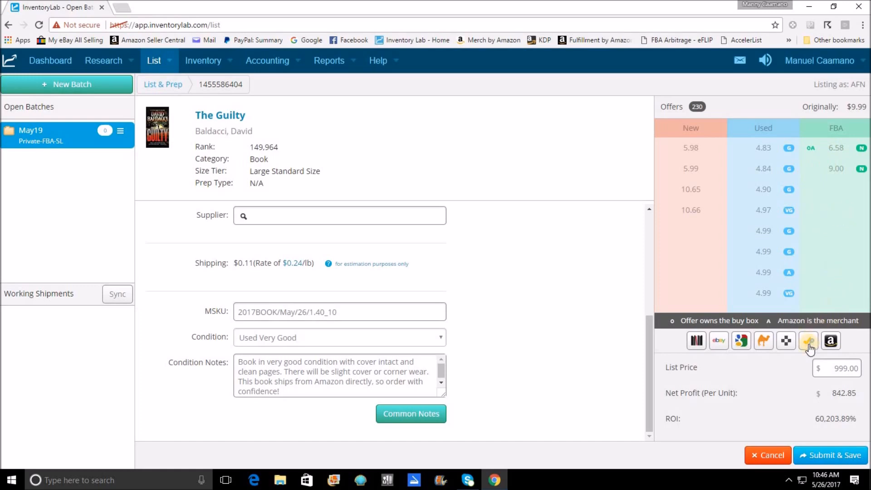
{"action": "mouse_move", "coordinate": [808, 341]}
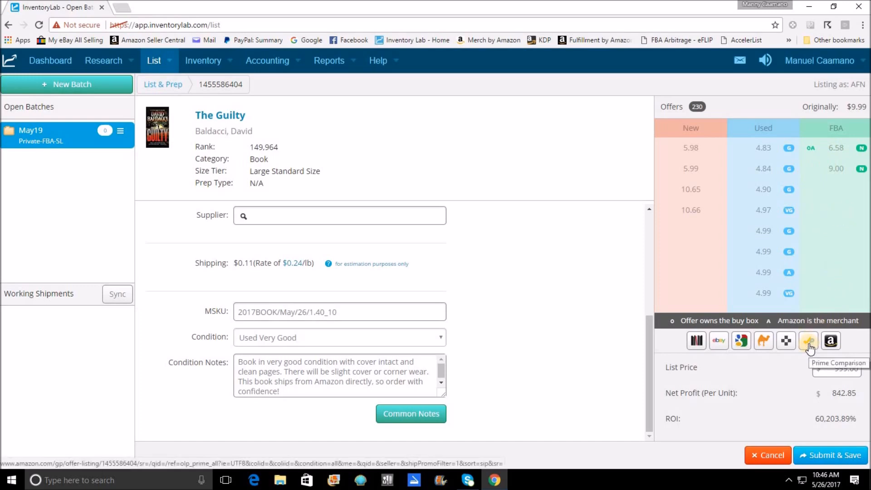
{"action": "mouse_move", "coordinate": [848, 245]}
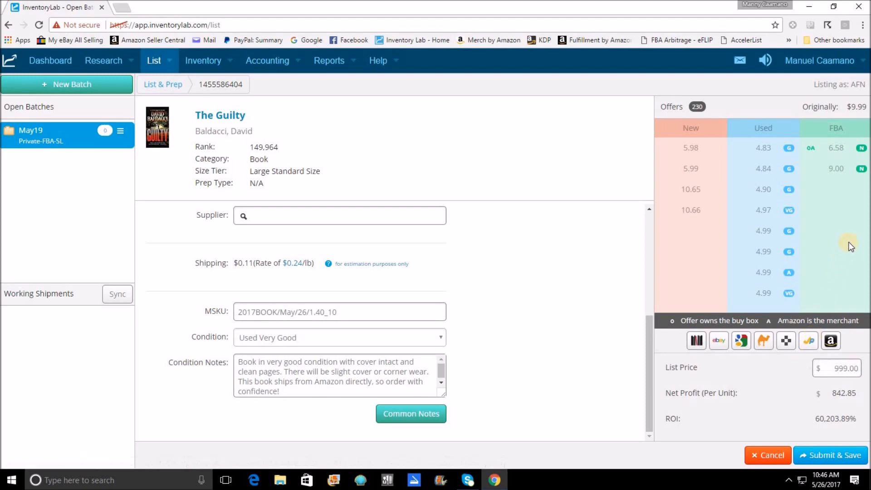
{"action": "mouse_move", "coordinate": [785, 341]}
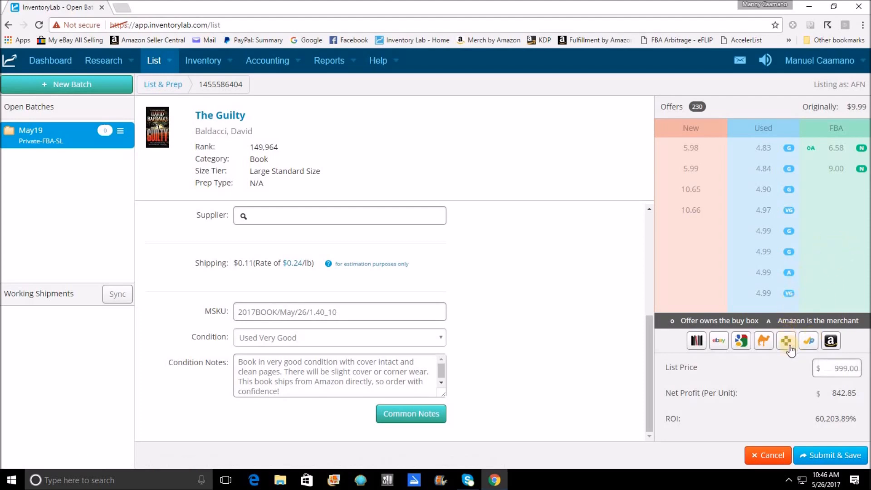
{"action": "mouse_move", "coordinate": [762, 340]}
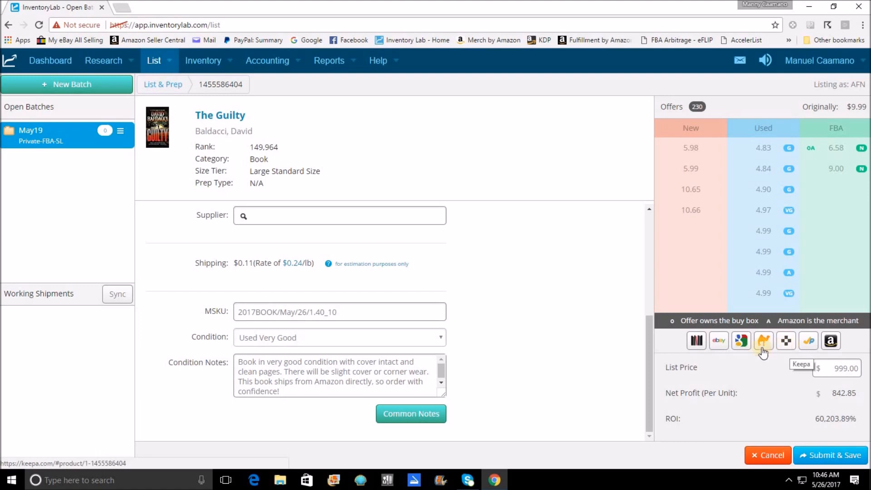
{"action": "mouse_move", "coordinate": [763, 341]}
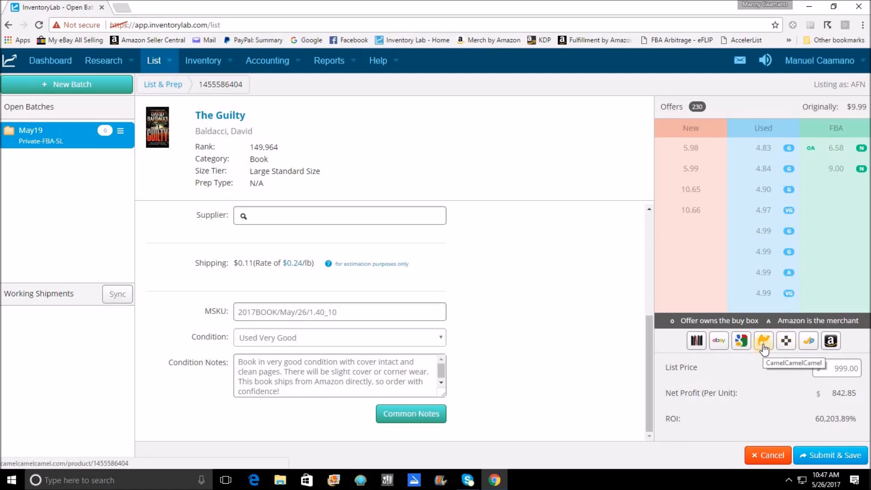
{"action": "mouse_move", "coordinate": [727, 349]}
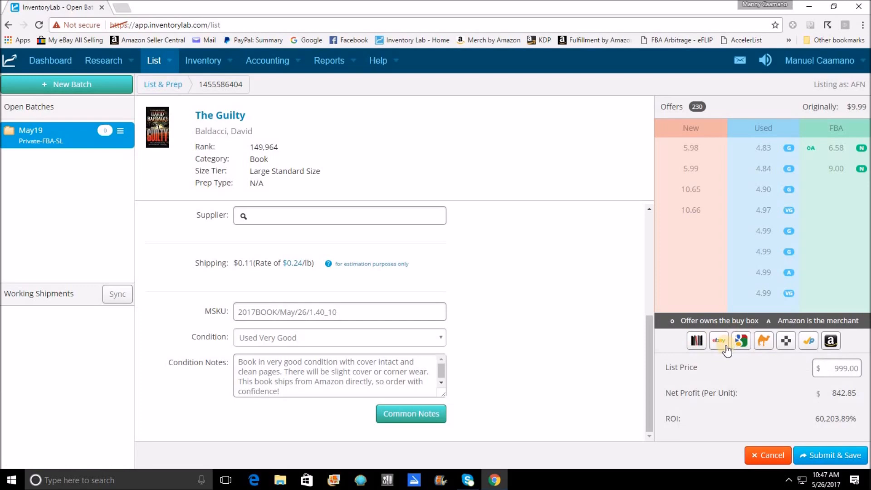
{"action": "mouse_move", "coordinate": [696, 341]}
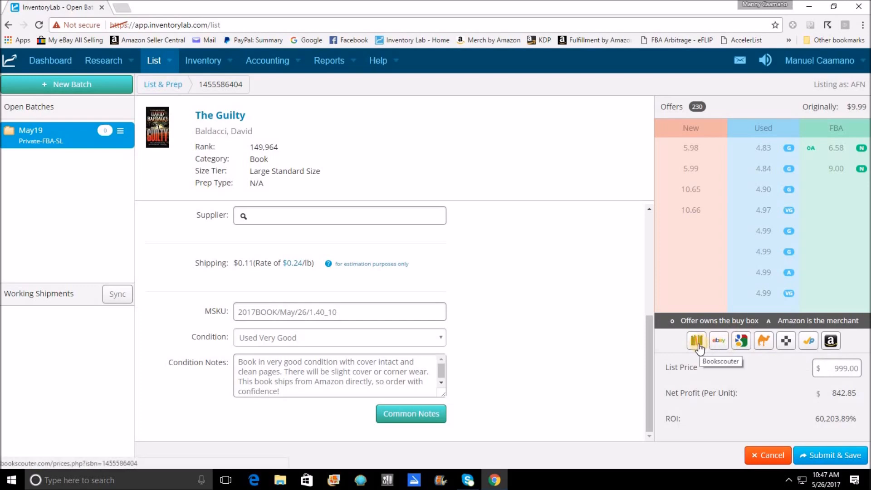
{"action": "mouse_move", "coordinate": [860, 262]}
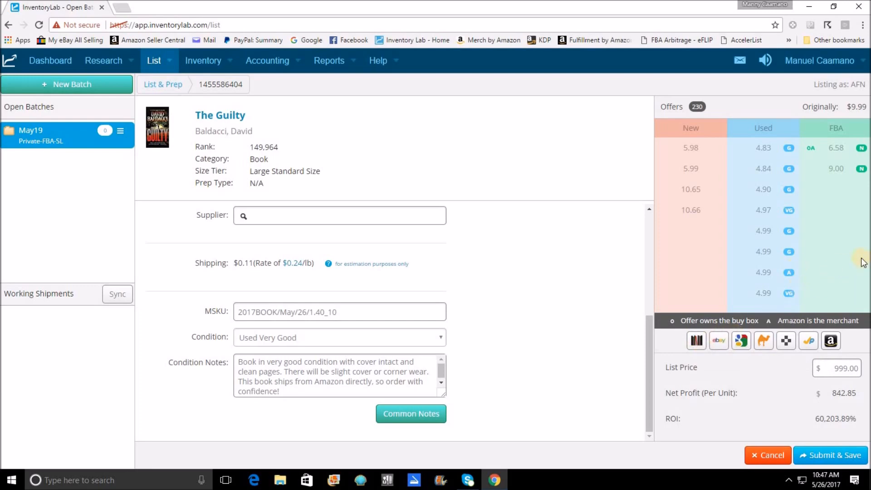
{"action": "mouse_move", "coordinate": [843, 255]}
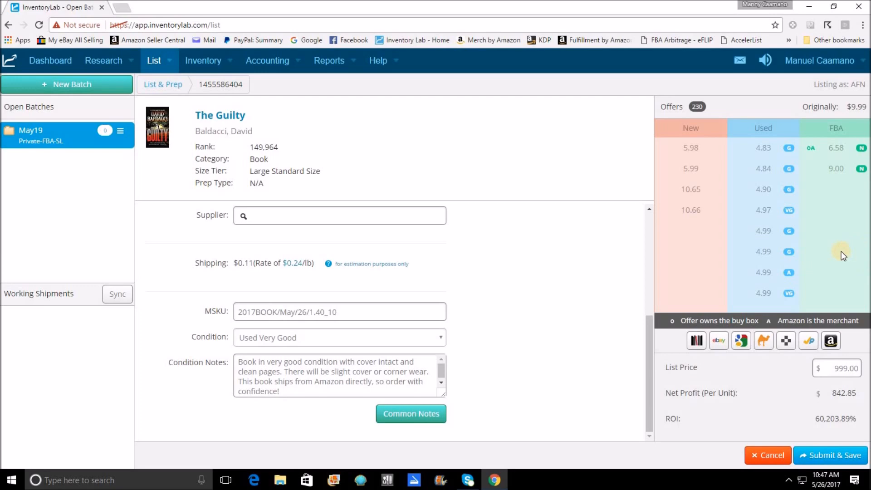
{"action": "mouse_move", "coordinate": [810, 231]}
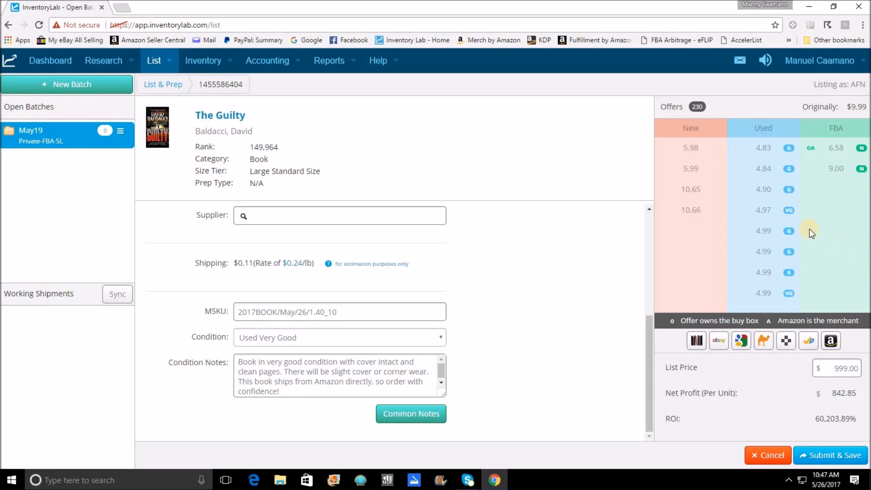
{"action": "mouse_move", "coordinate": [843, 153]}
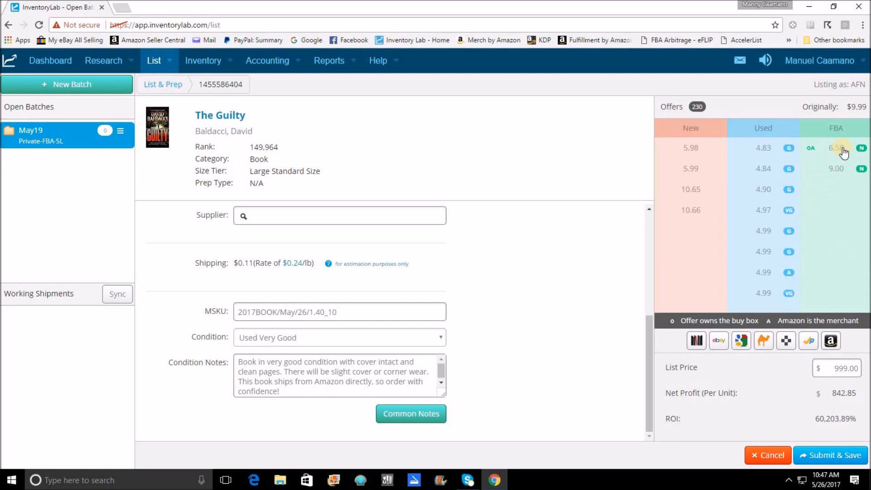
{"action": "mouse_move", "coordinate": [815, 160]}
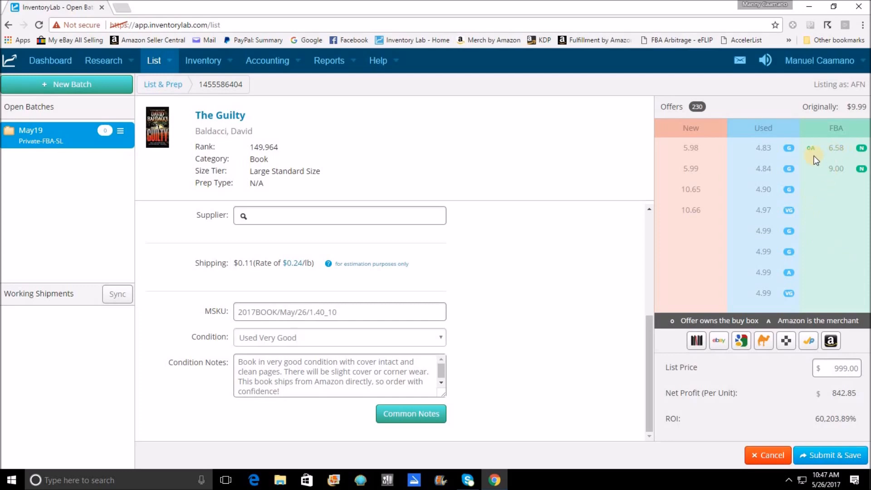
{"action": "mouse_move", "coordinate": [704, 178]}
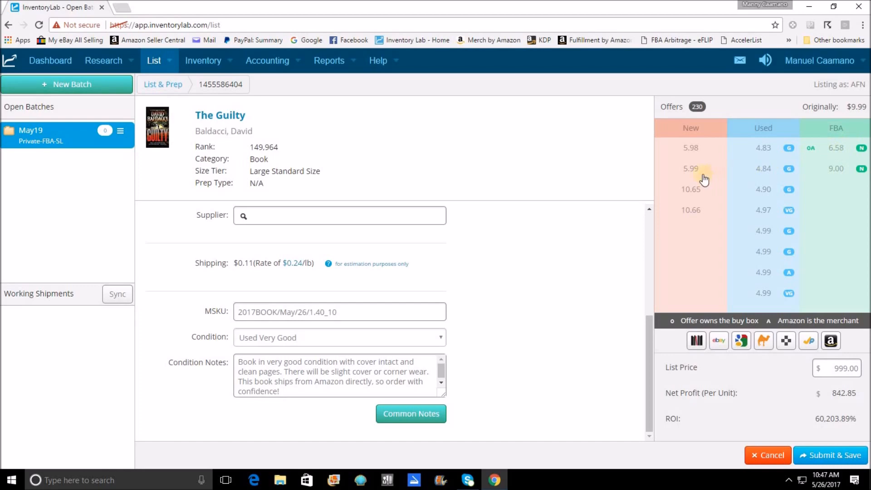
{"action": "mouse_move", "coordinate": [809, 364]}
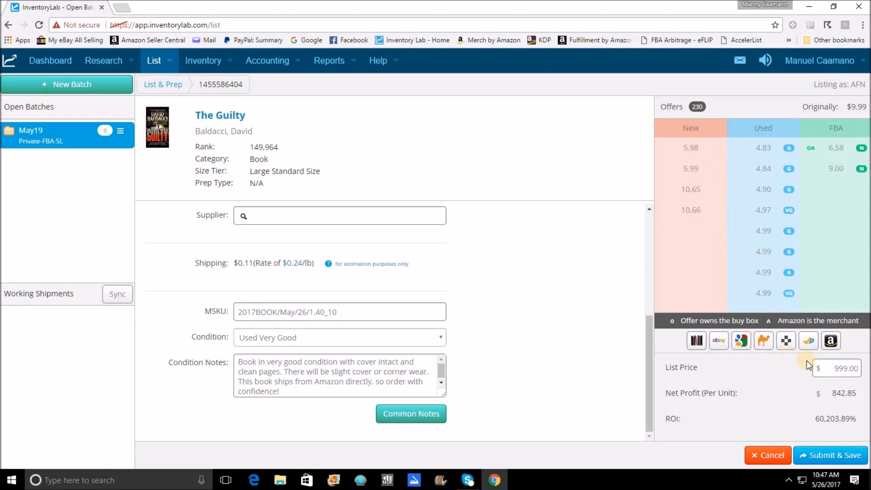
{"action": "mouse_move", "coordinate": [831, 340]}
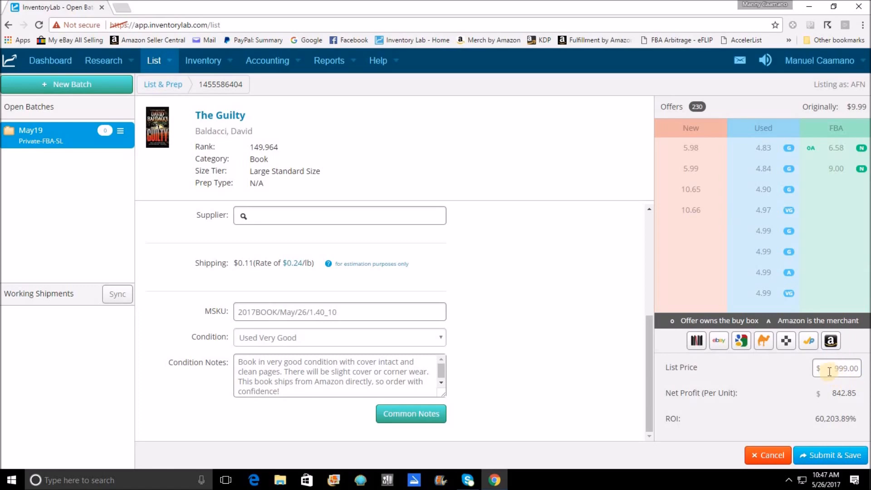
{"action": "mouse_move", "coordinate": [848, 233]}
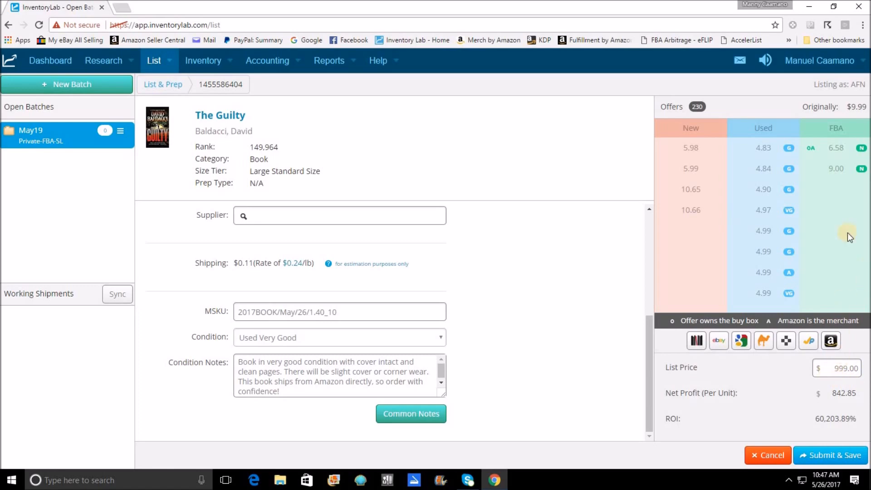
{"action": "mouse_move", "coordinate": [768, 195]}
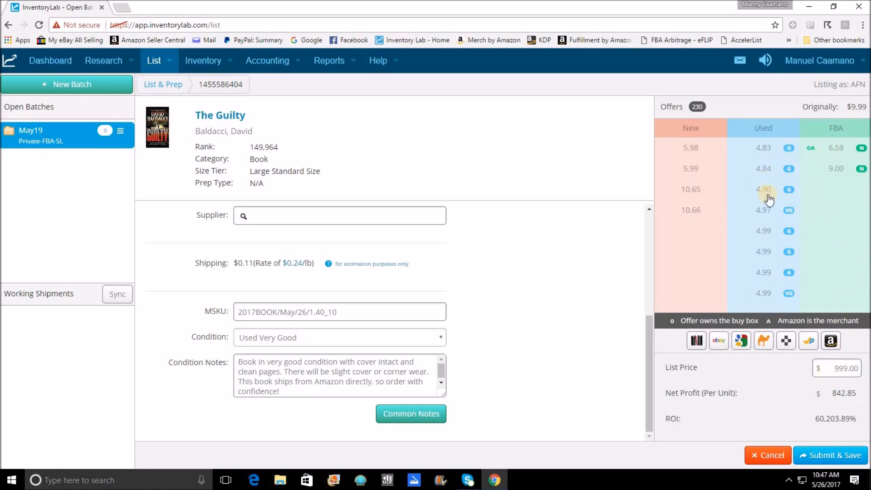
{"action": "mouse_move", "coordinate": [712, 178]}
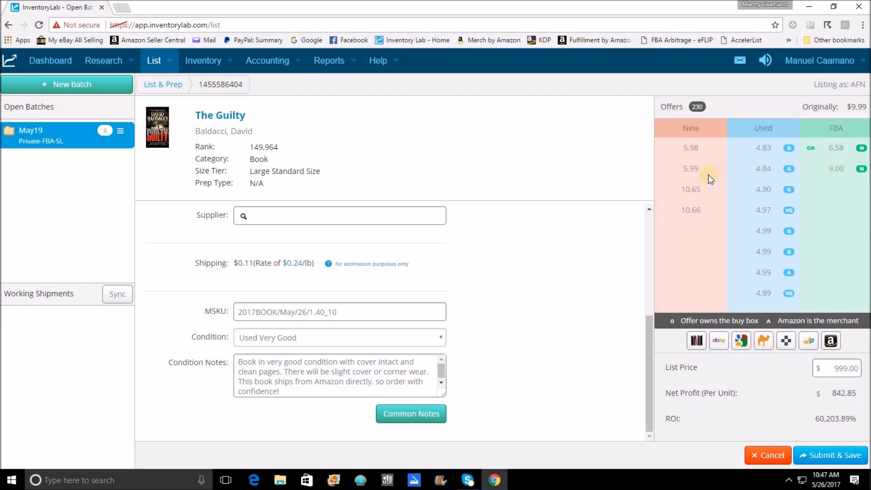
Step: Copy the 5.99 new offer into The Guilty's list price
{"action": "left_click", "coordinate": [691, 168]}
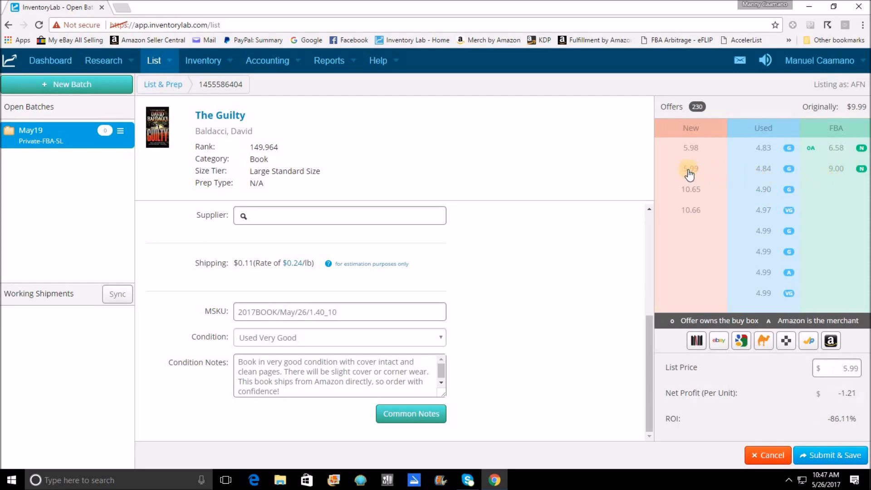
{"action": "left_click", "coordinate": [690, 168]}
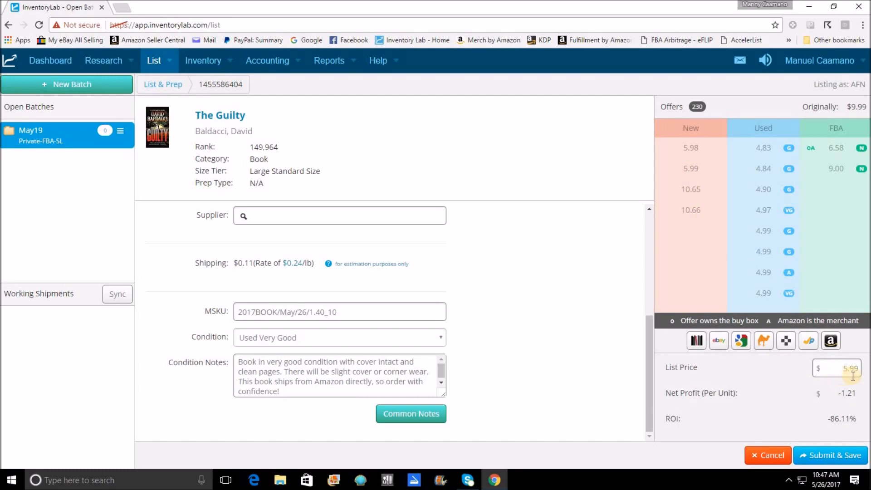
{"action": "mouse_move", "coordinate": [855, 337]}
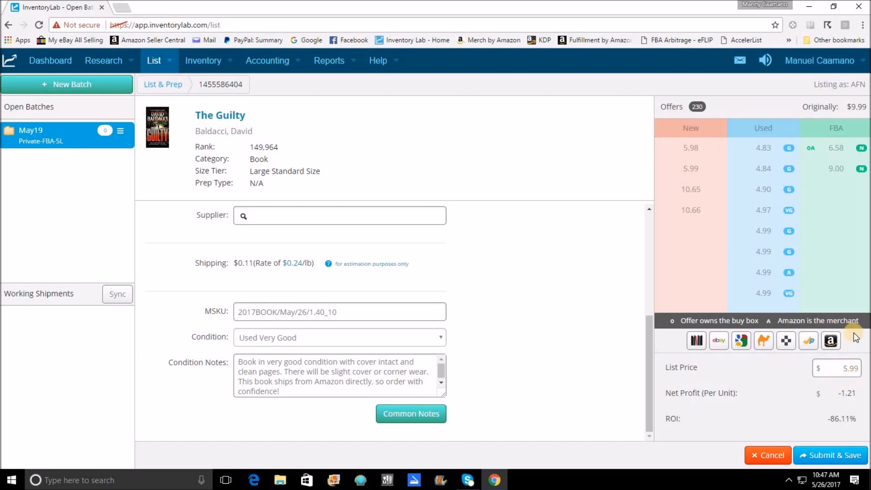
{"action": "mouse_move", "coordinate": [858, 307]}
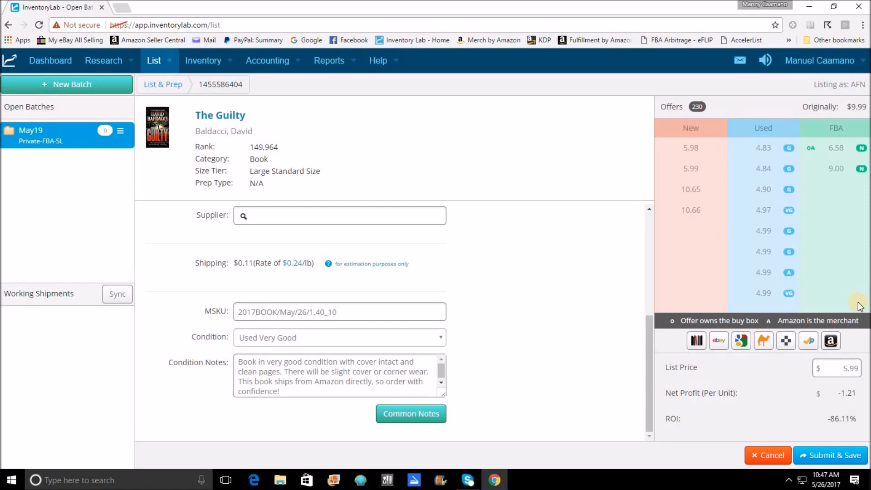
{"action": "mouse_move", "coordinate": [778, 382]}
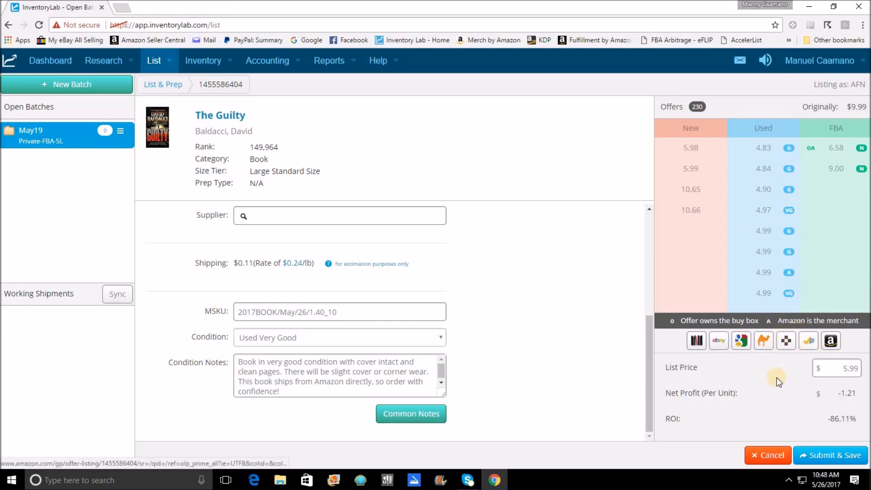
{"action": "mouse_move", "coordinate": [831, 393]}
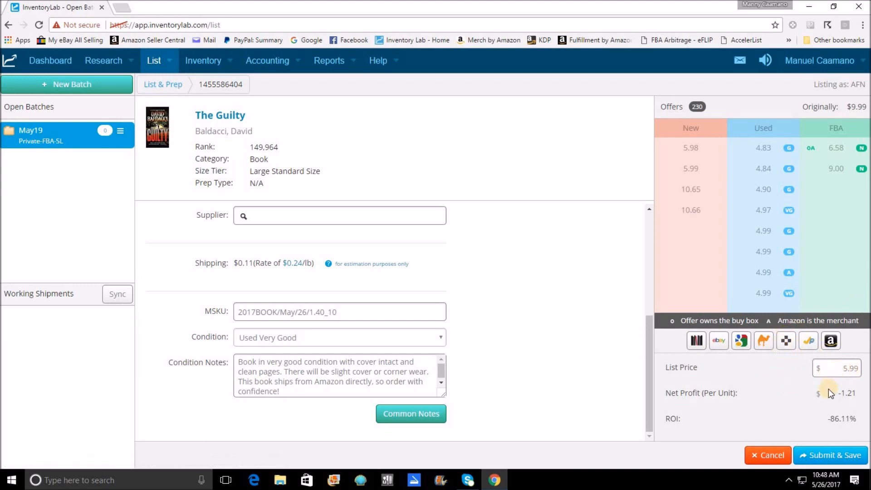
{"action": "mouse_move", "coordinate": [841, 404]}
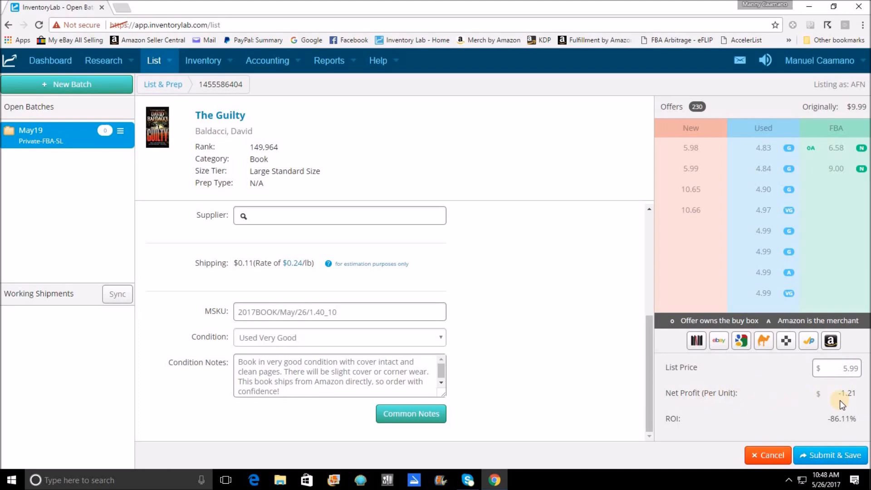
{"action": "mouse_move", "coordinate": [693, 425]}
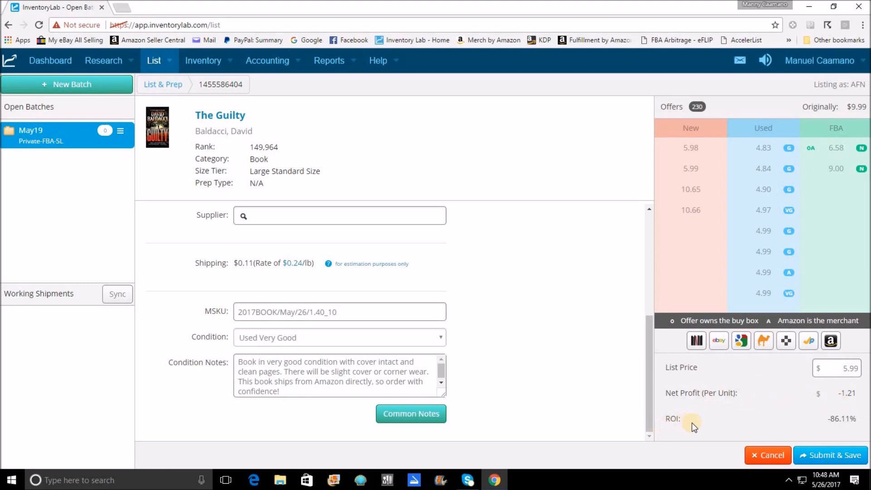
{"action": "mouse_move", "coordinate": [844, 431]}
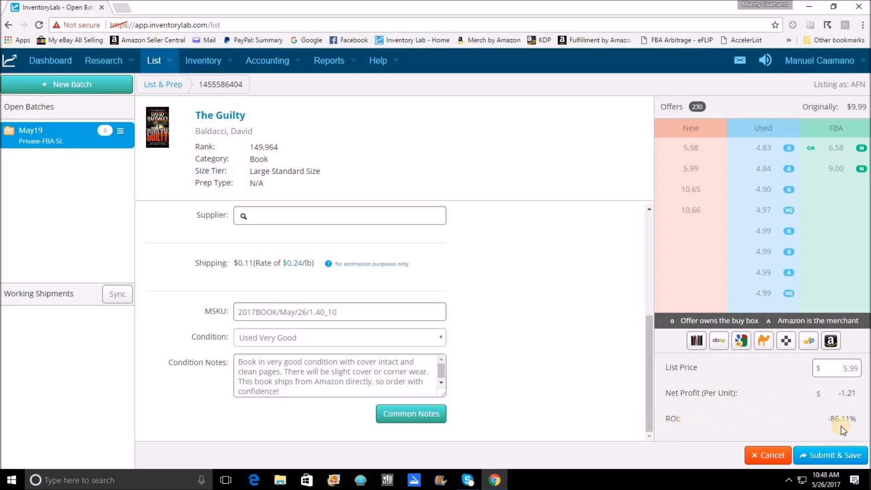
{"action": "mouse_move", "coordinate": [866, 423]}
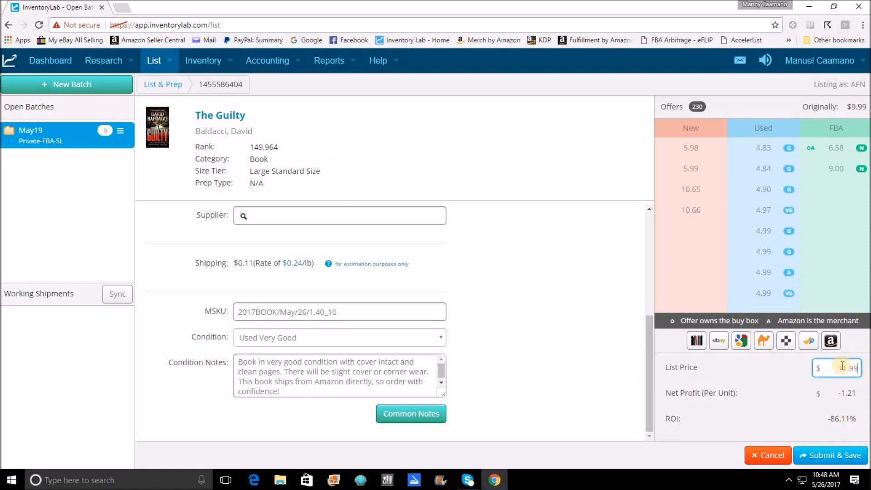
Step: Enter 11.99 as The Guilty's list price, yielding $3.89 net profit and 278.17% ROI
{"action": "type", "text": "11.99"}
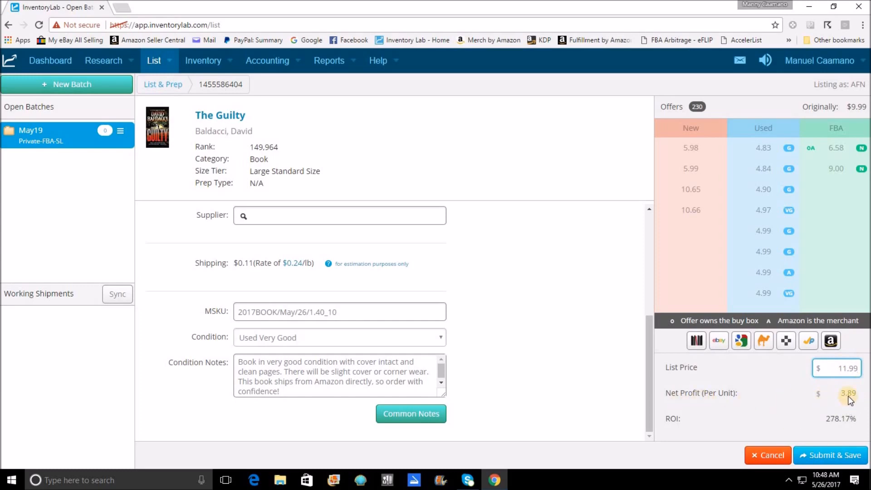
{"action": "mouse_move", "coordinate": [842, 423]}
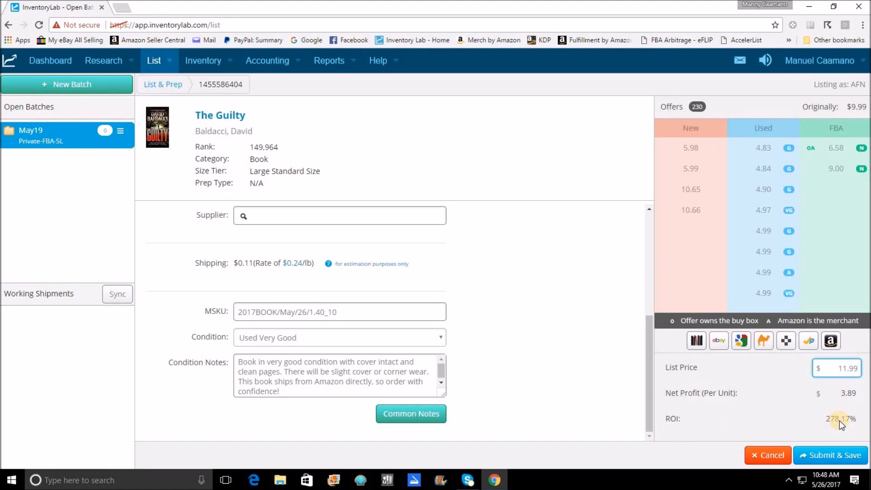
{"action": "mouse_move", "coordinate": [843, 409]}
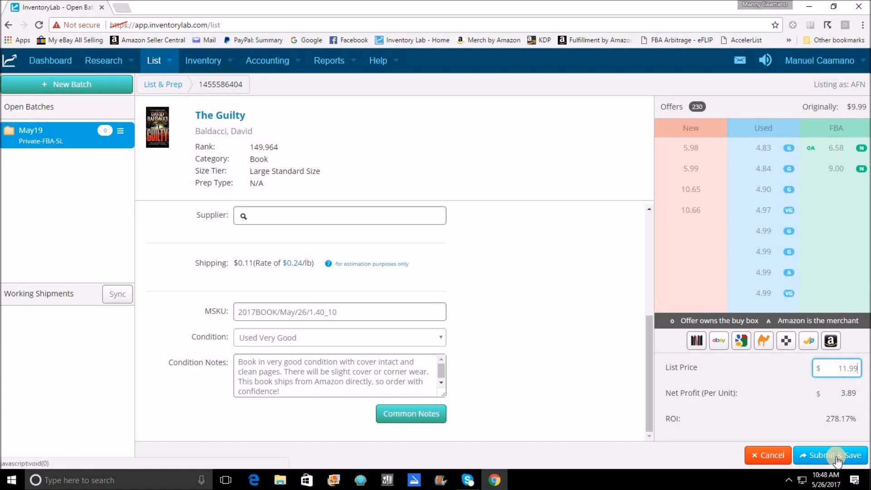
Step: Submit The Guilty at $11.99 into the May19 batch
{"action": "left_click", "coordinate": [829, 455]}
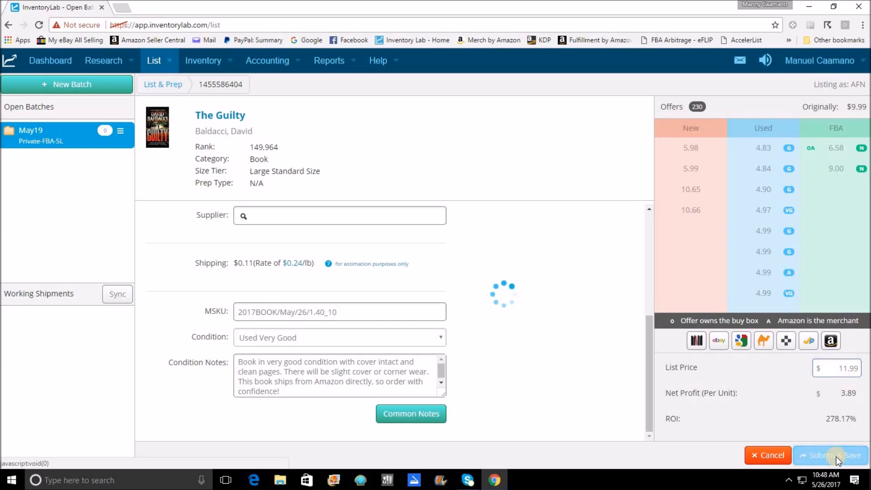
{"action": "left_click", "coordinate": [825, 455]}
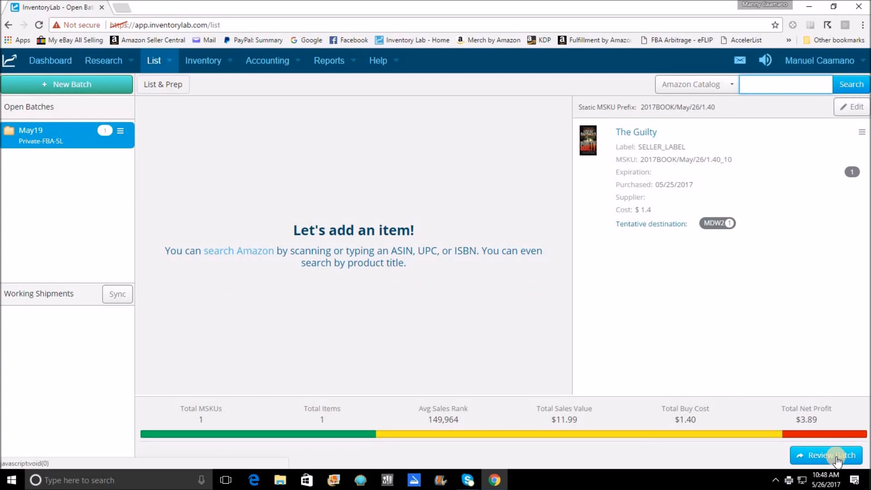
{"action": "mouse_move", "coordinate": [605, 224]}
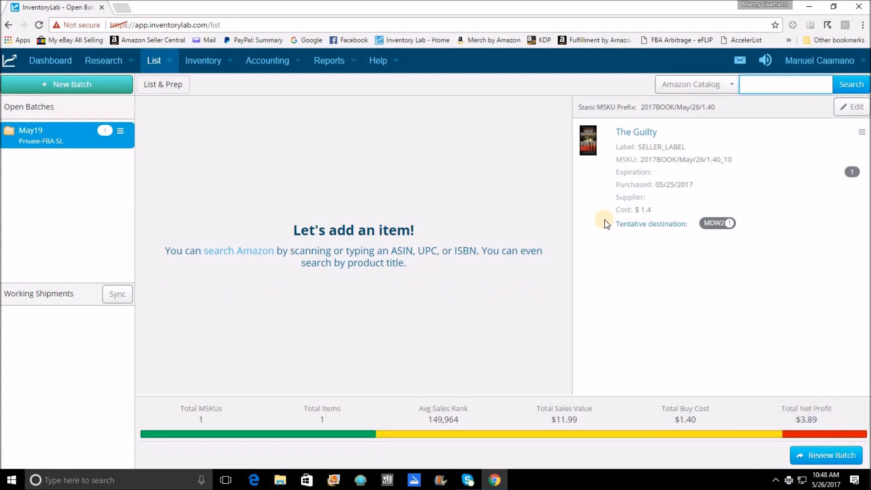
{"action": "mouse_move", "coordinate": [676, 173]}
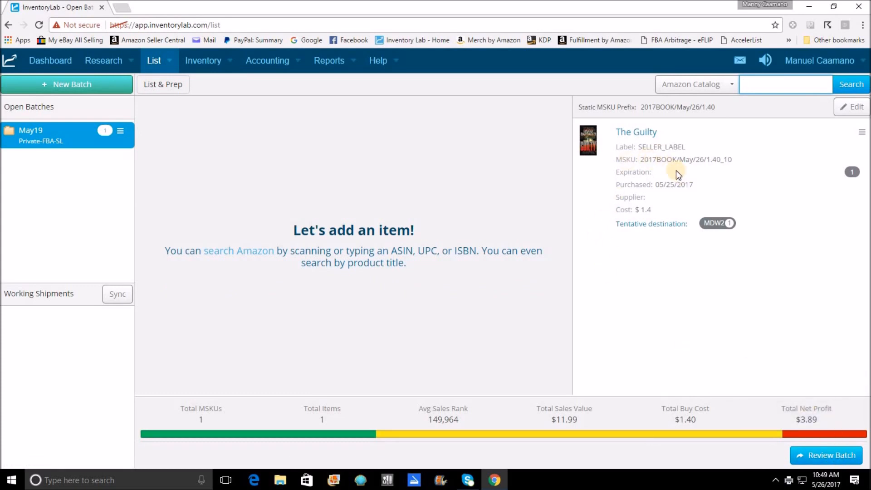
{"action": "mouse_move", "coordinate": [781, 168]}
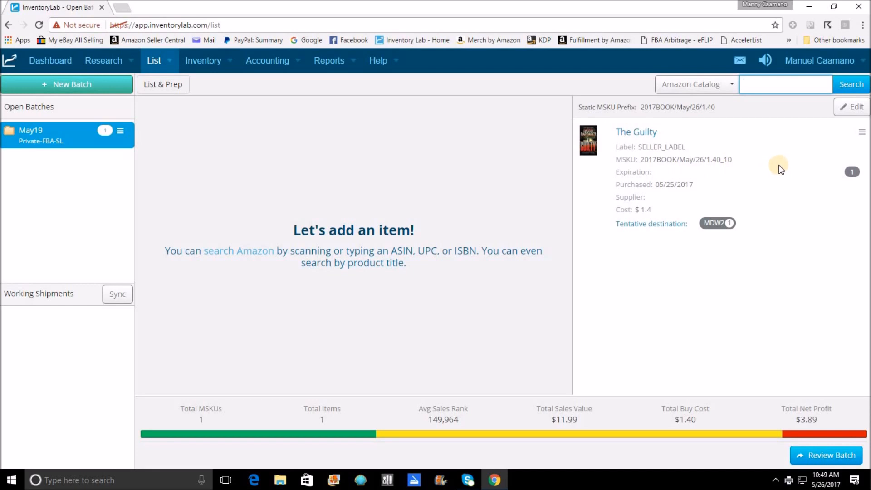
{"action": "mouse_move", "coordinate": [744, 164]}
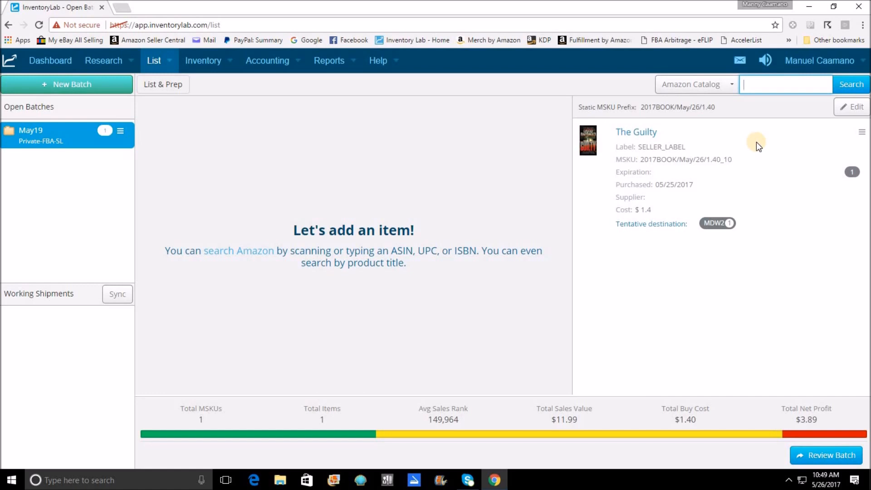
{"action": "mouse_move", "coordinate": [692, 136]}
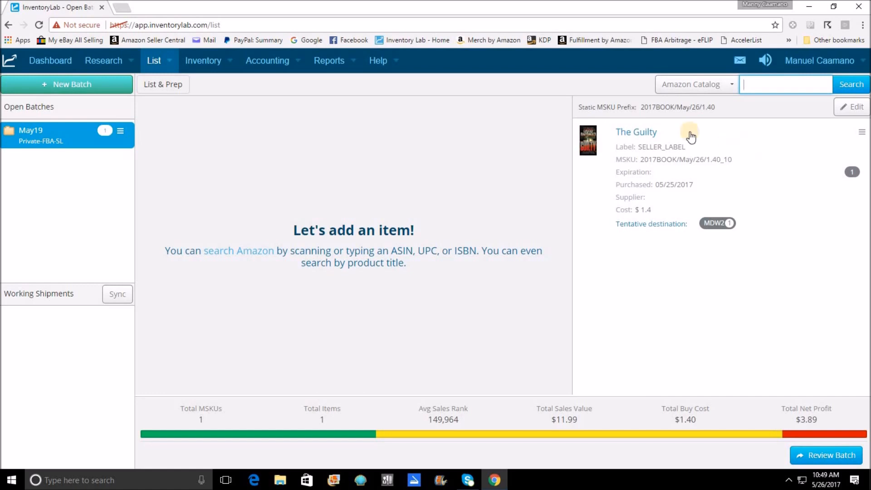
{"action": "mouse_move", "coordinate": [460, 401]}
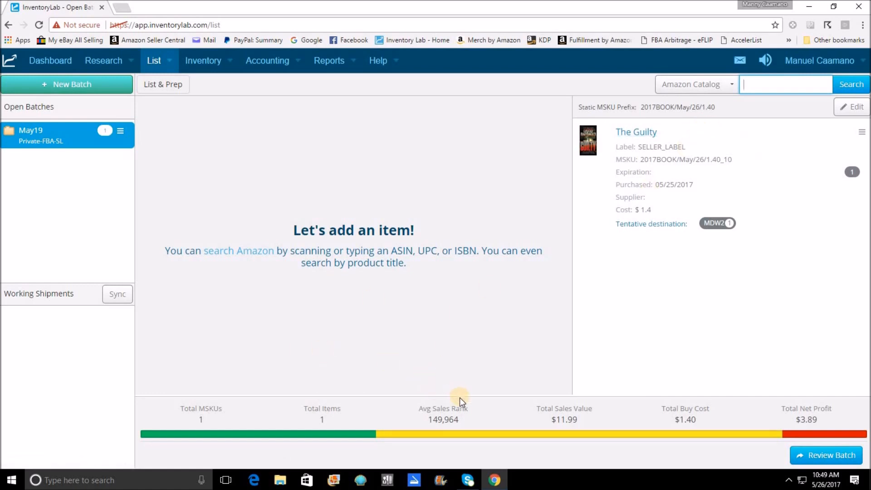
{"action": "mouse_move", "coordinate": [629, 245]}
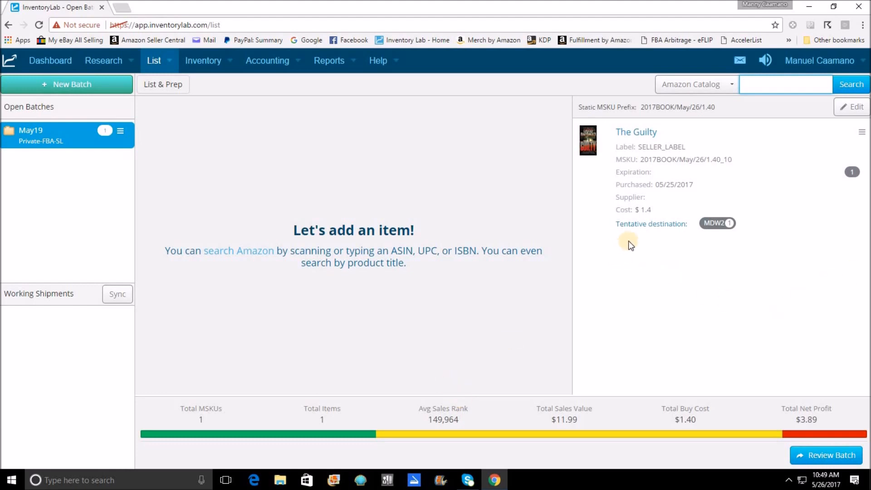
{"action": "mouse_move", "coordinate": [720, 254]}
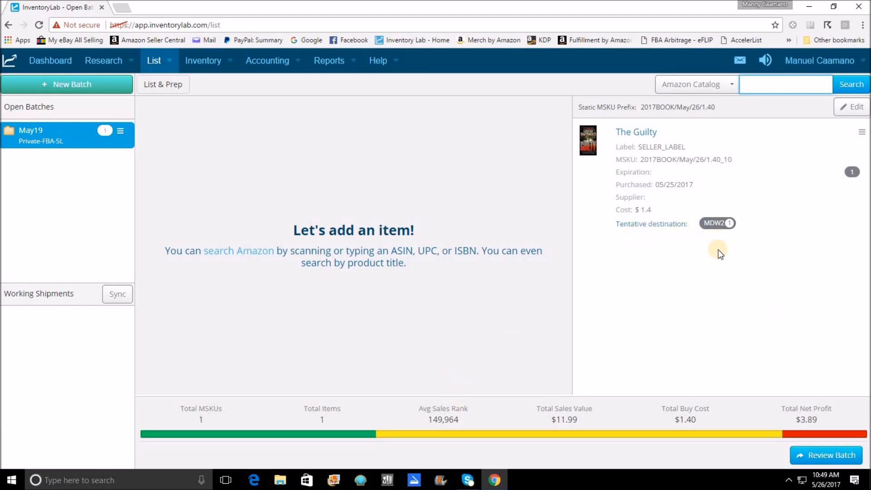
{"action": "mouse_move", "coordinate": [734, 262]}
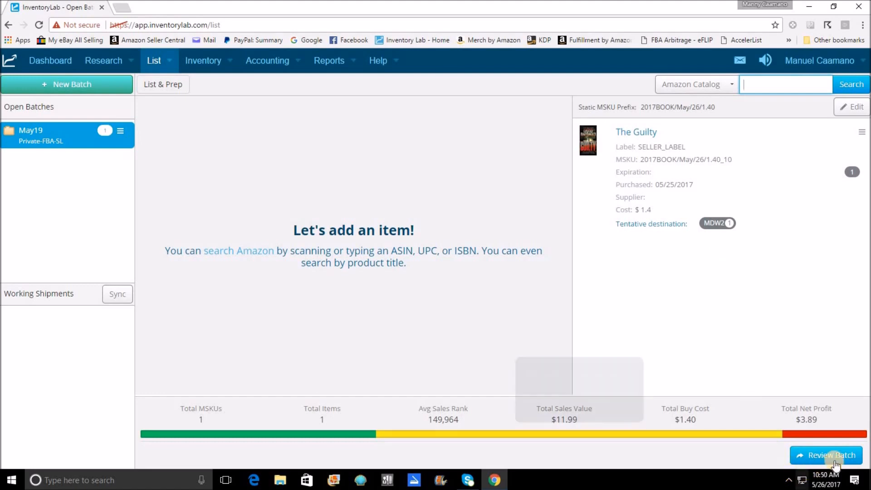
{"action": "mouse_move", "coordinate": [743, 356]}
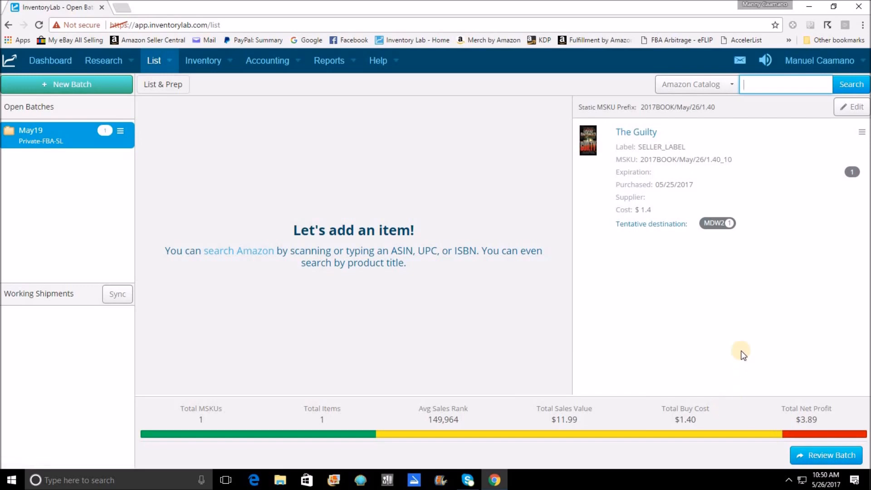
{"action": "mouse_move", "coordinate": [334, 388]}
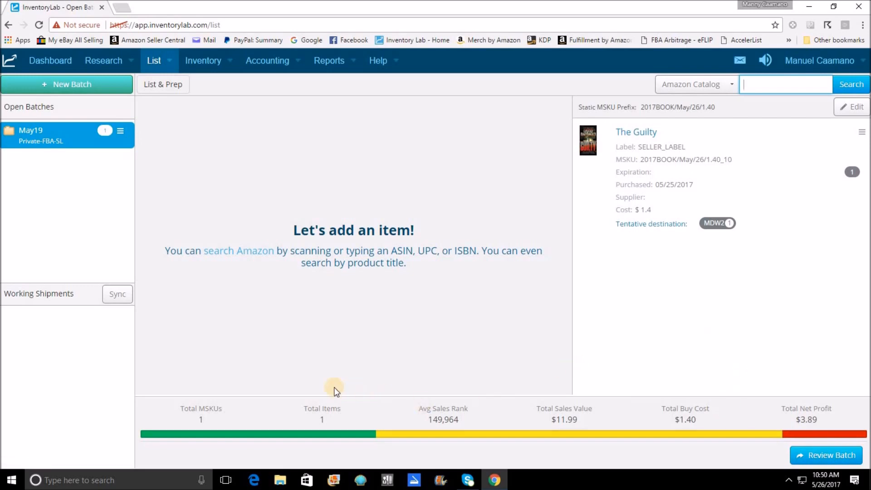
{"action": "mouse_move", "coordinate": [254, 459]}
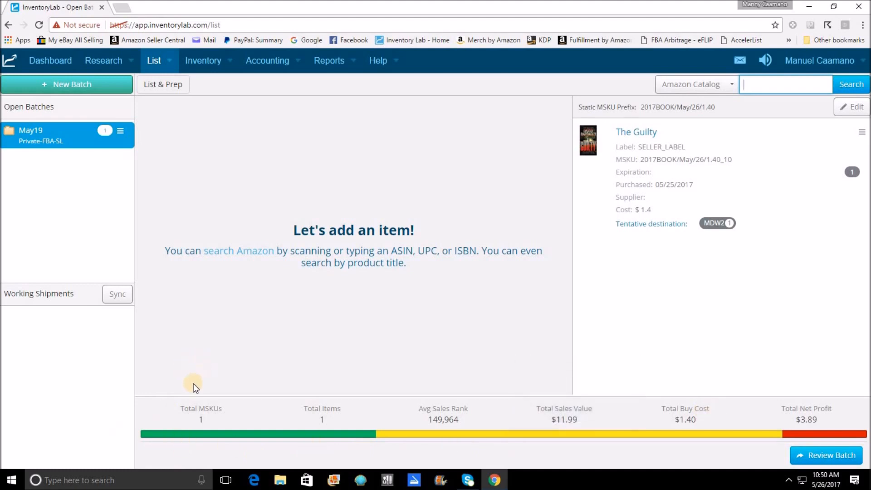
{"action": "mouse_move", "coordinate": [293, 400]}
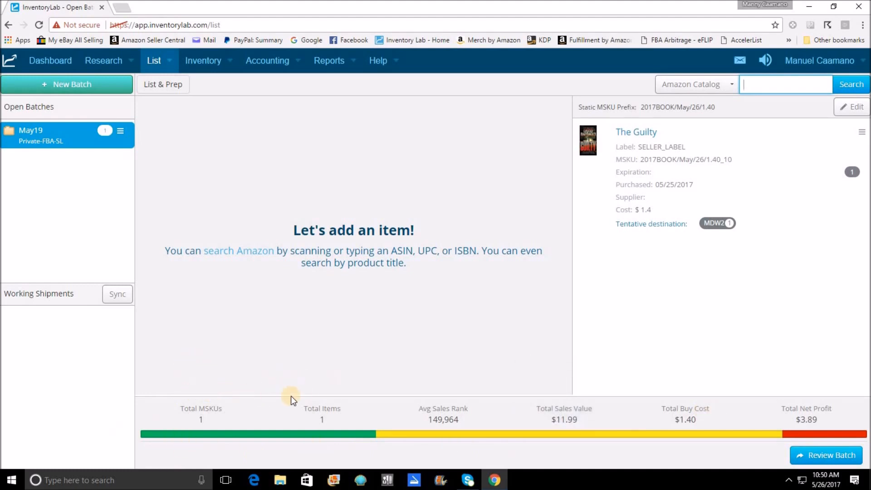
{"action": "mouse_move", "coordinate": [357, 390]}
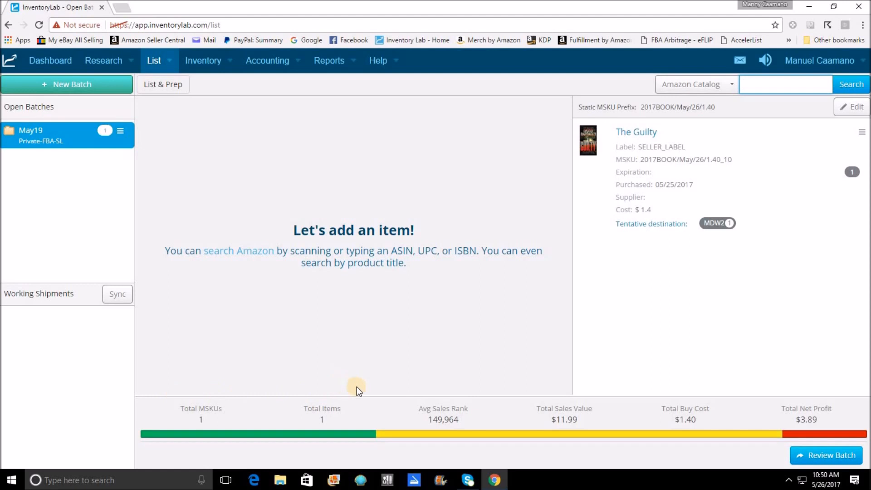
{"action": "mouse_move", "coordinate": [475, 416]}
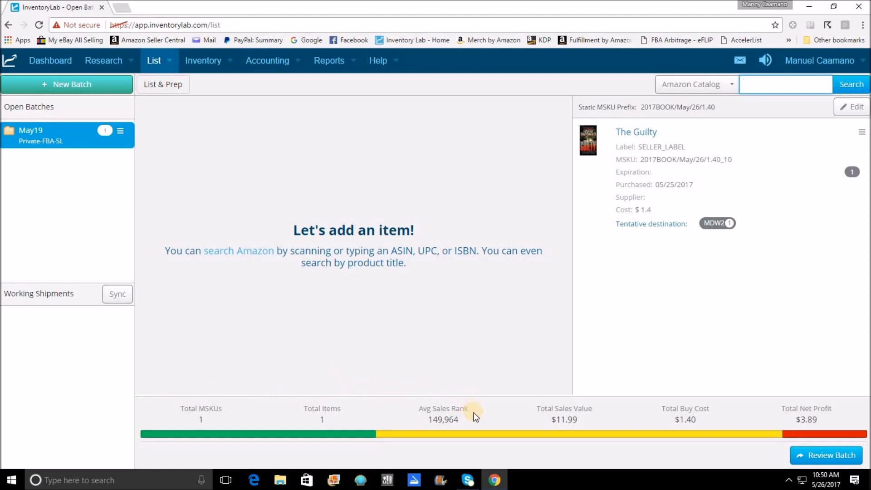
{"action": "mouse_move", "coordinate": [564, 387]}
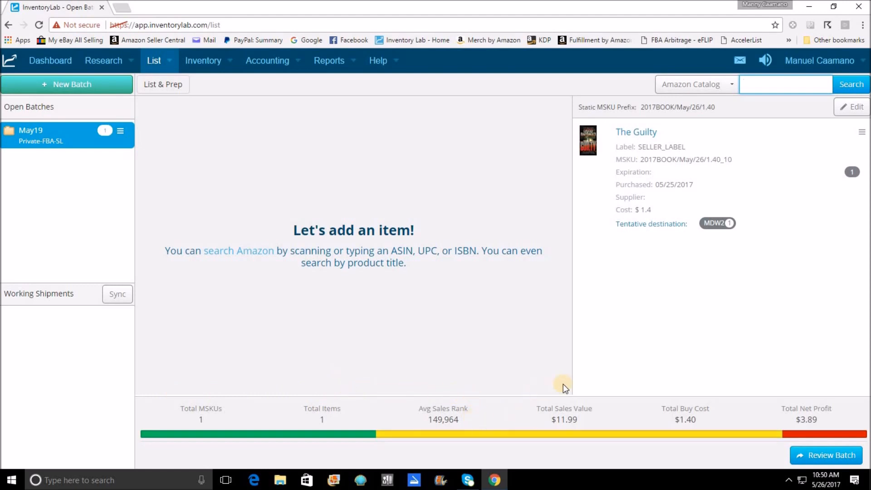
{"action": "mouse_move", "coordinate": [650, 426]}
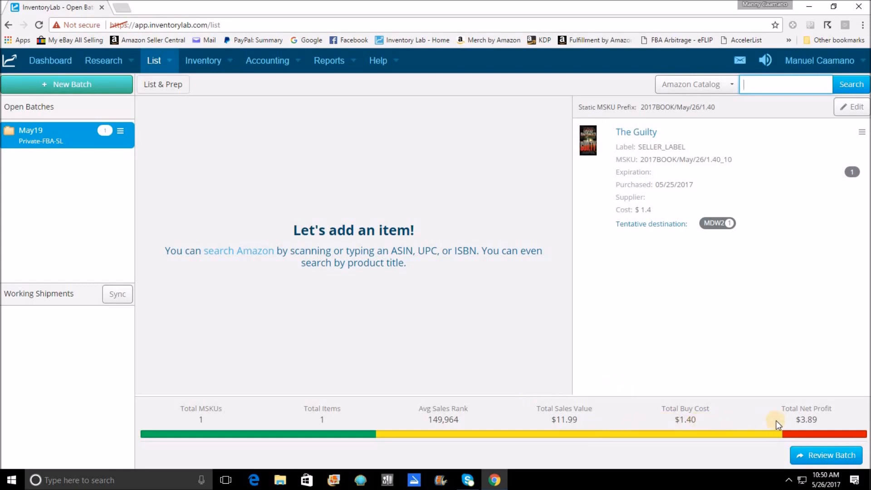
{"action": "mouse_move", "coordinate": [831, 423]}
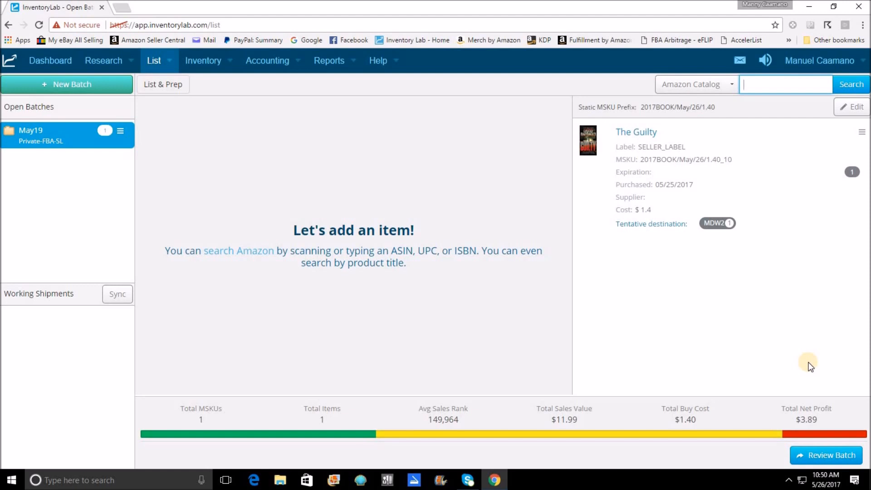
{"action": "mouse_move", "coordinate": [733, 347]}
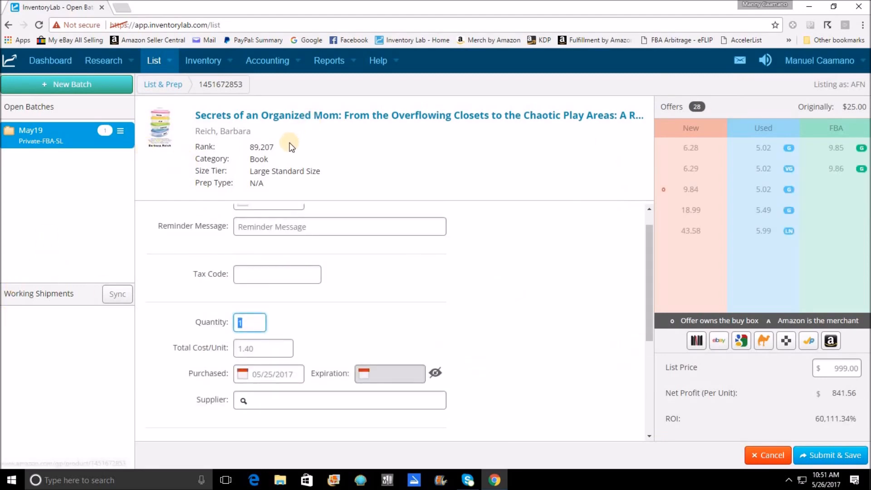
{"action": "mouse_move", "coordinate": [332, 279]}
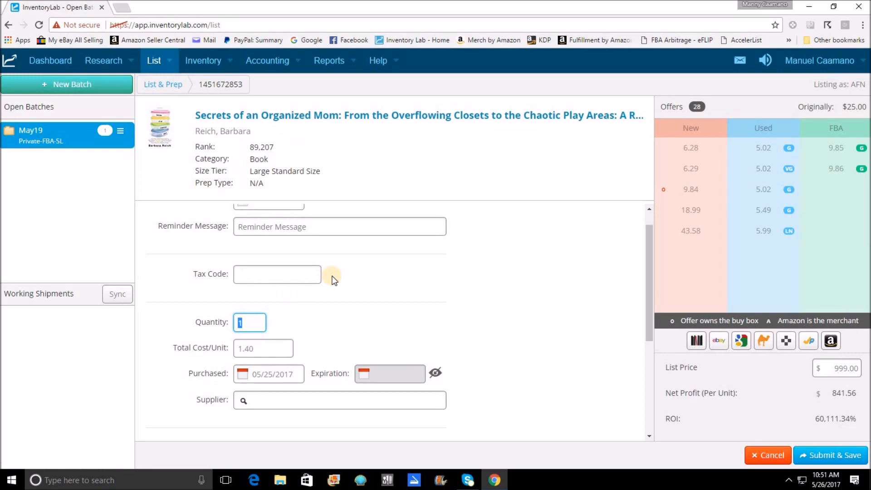
{"action": "mouse_move", "coordinate": [195, 295]}
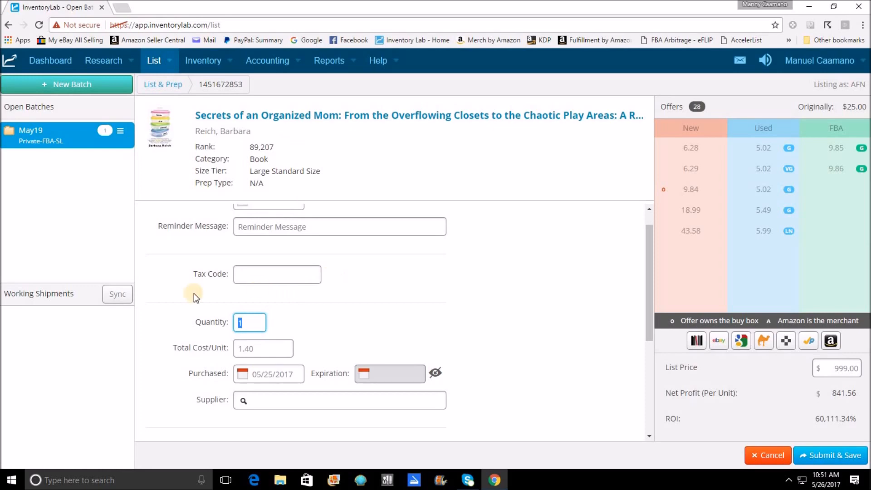
Step: Scroll down the Secrets of an Organized Mom listing form toward the condition settings
{"action": "scroll", "scroll_direction": "down", "scroll_amount": 3}
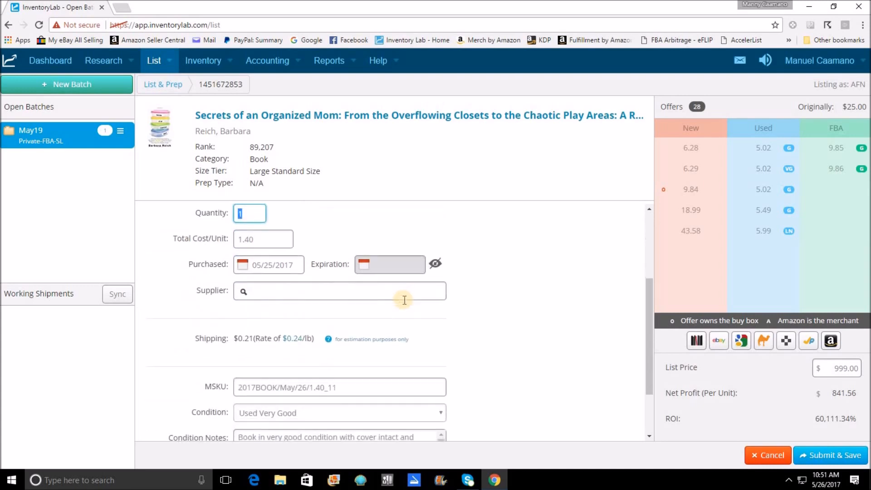
{"action": "mouse_move", "coordinate": [371, 332]}
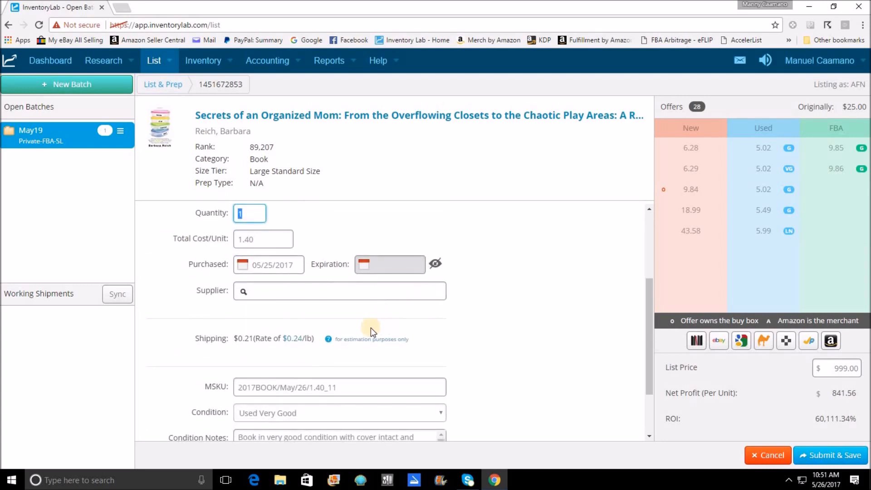
{"action": "scroll", "scroll_direction": "down", "scroll_amount": 3}
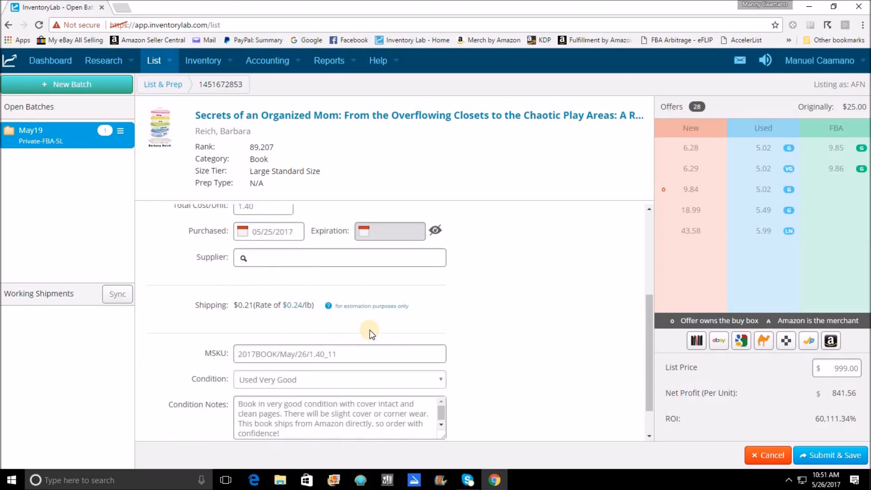
{"action": "scroll", "scroll_direction": "down", "scroll_amount": 3}
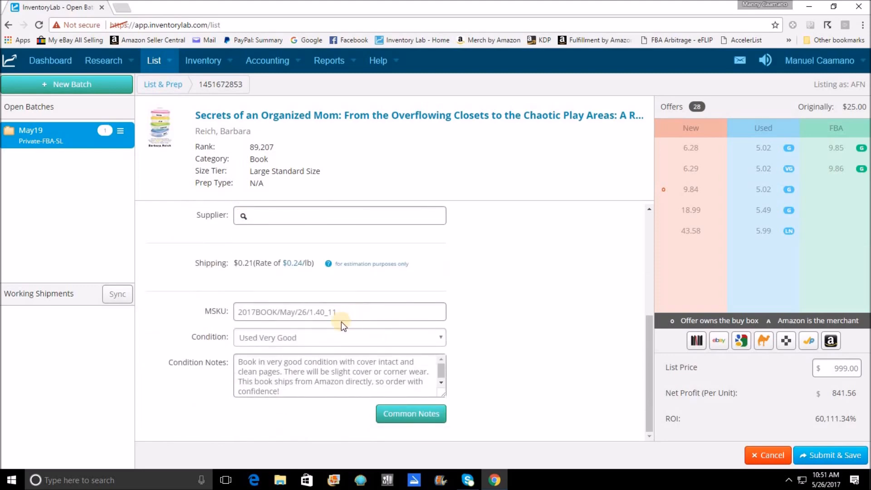
{"action": "mouse_move", "coordinate": [360, 357]}
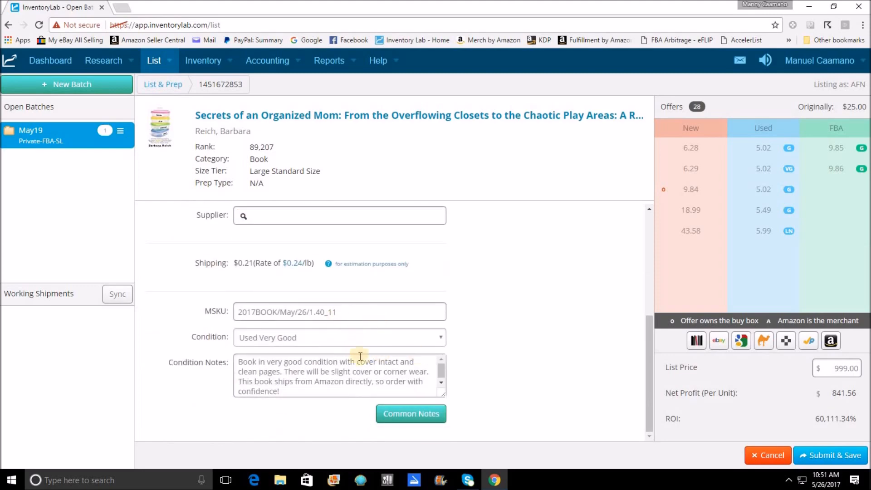
{"action": "mouse_move", "coordinate": [342, 342]}
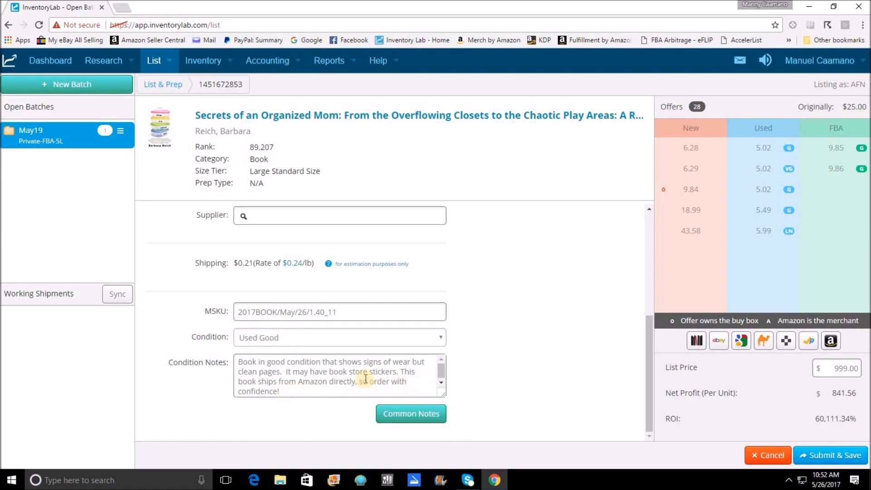
{"action": "mouse_move", "coordinate": [372, 187]}
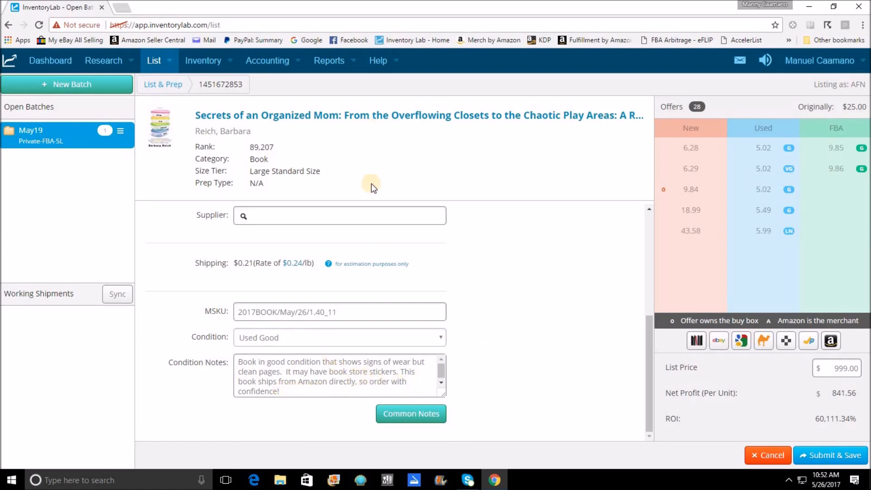
{"action": "mouse_move", "coordinate": [828, 201]}
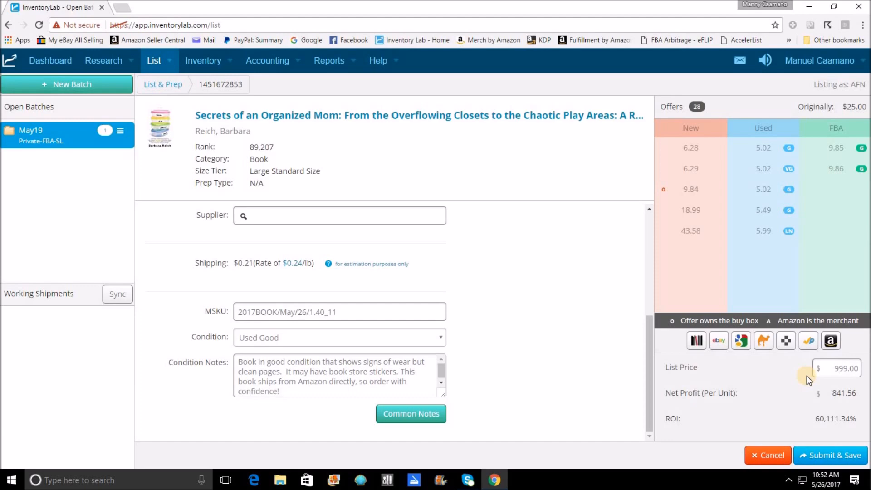
{"action": "mouse_move", "coordinate": [591, 193]}
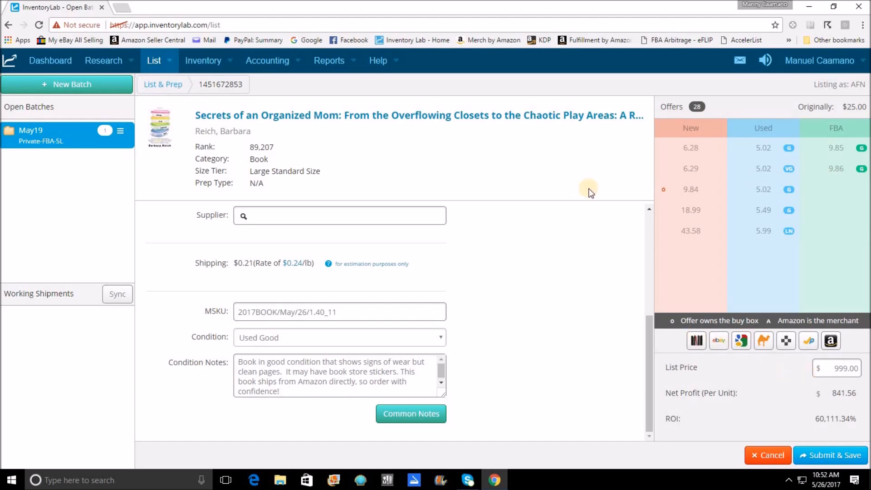
{"action": "mouse_move", "coordinate": [790, 435]}
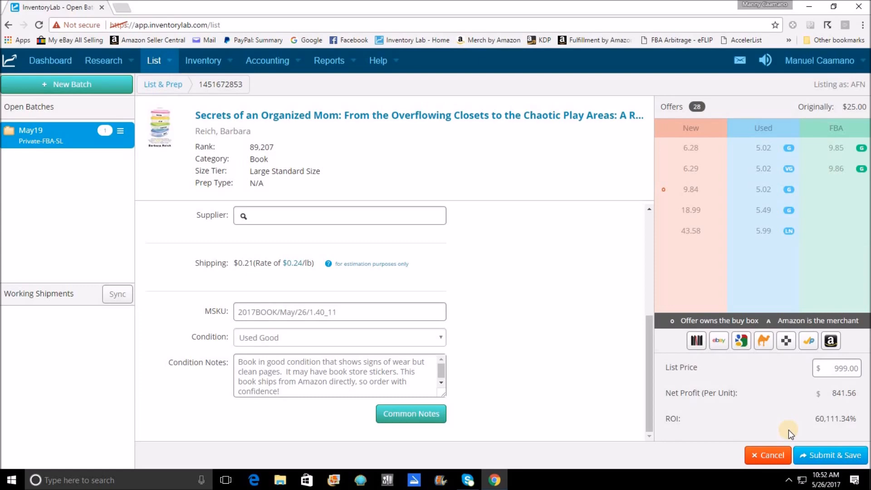
{"action": "mouse_move", "coordinate": [765, 438]}
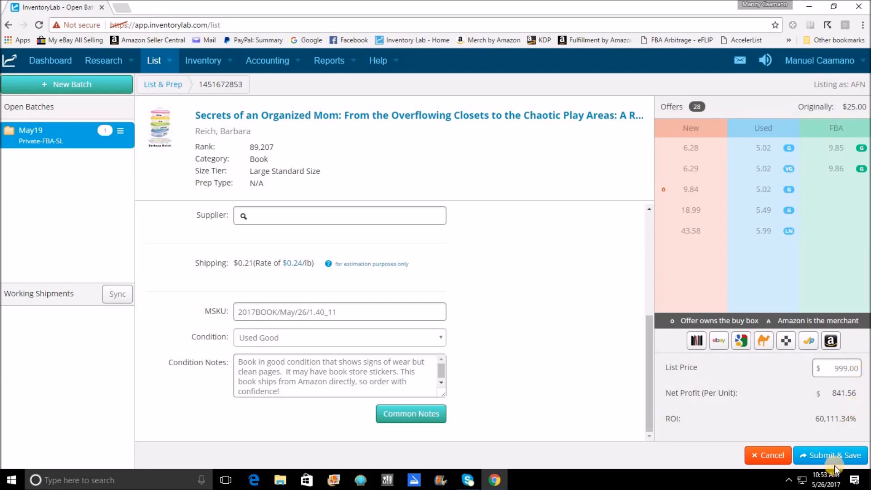
Step: Submit Secrets of an Organized Mom to the May19 batch alongside The Guilty
{"action": "left_click", "coordinate": [829, 455]}
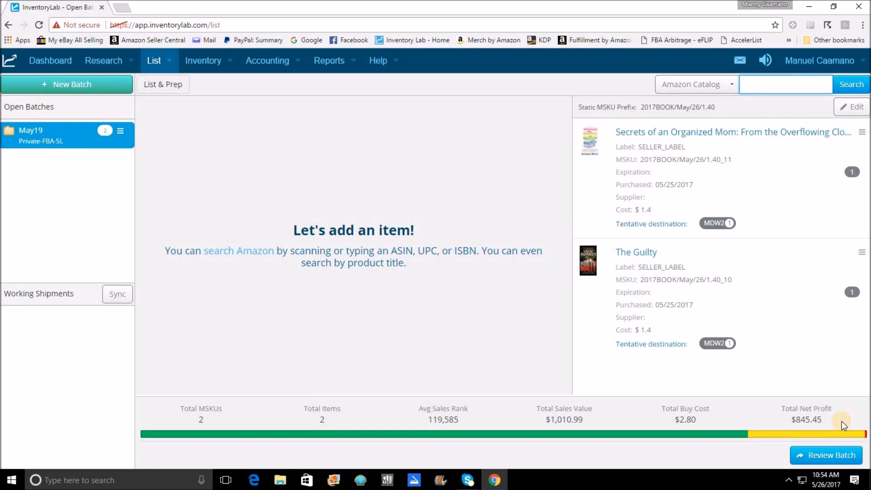
{"action": "mouse_move", "coordinate": [758, 382]}
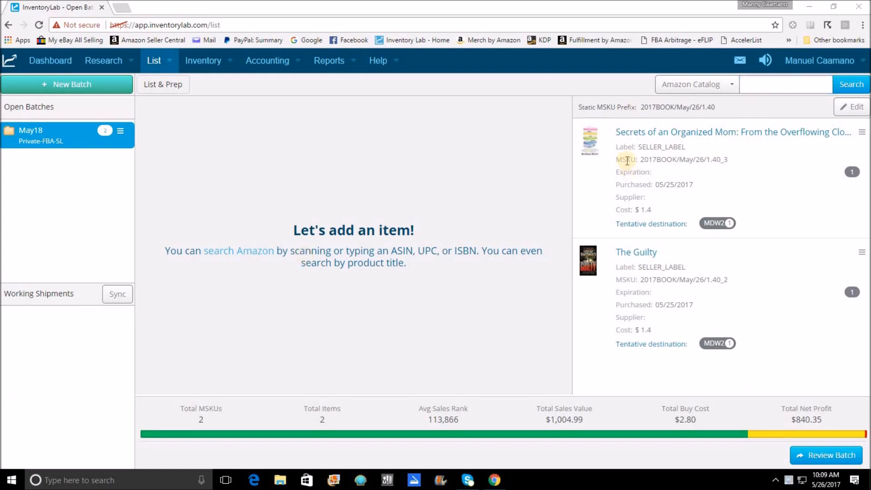
Step: Find Behind the Lines (Corps, Vol 7), set it to Used Good, and submit it
{"action": "left_click", "coordinate": [786, 84]}
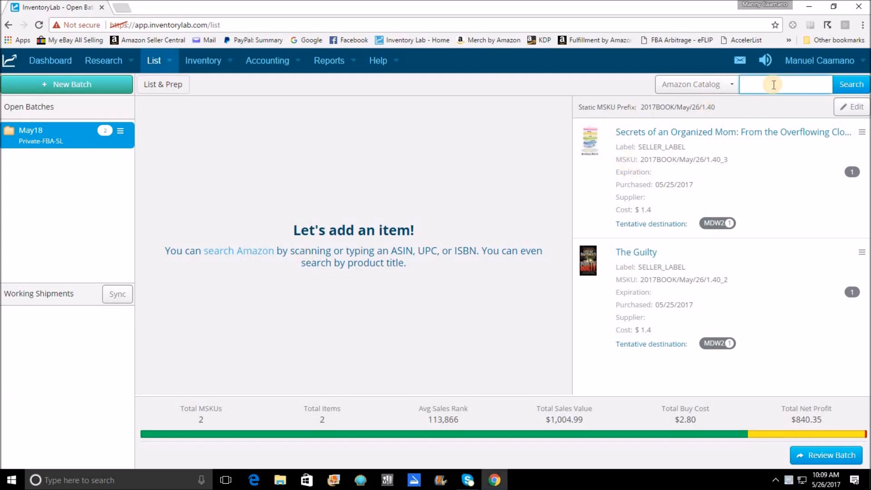
{"action": "left_click", "coordinate": [850, 84]}
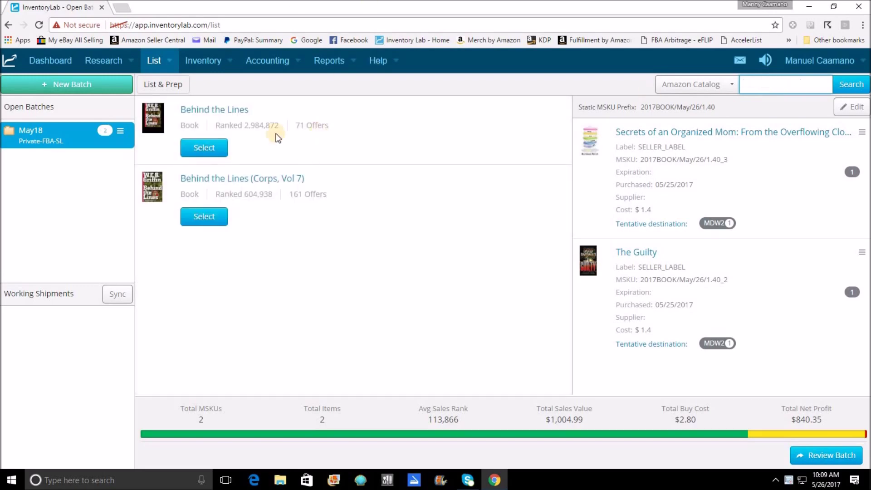
{"action": "left_click", "coordinate": [203, 216]}
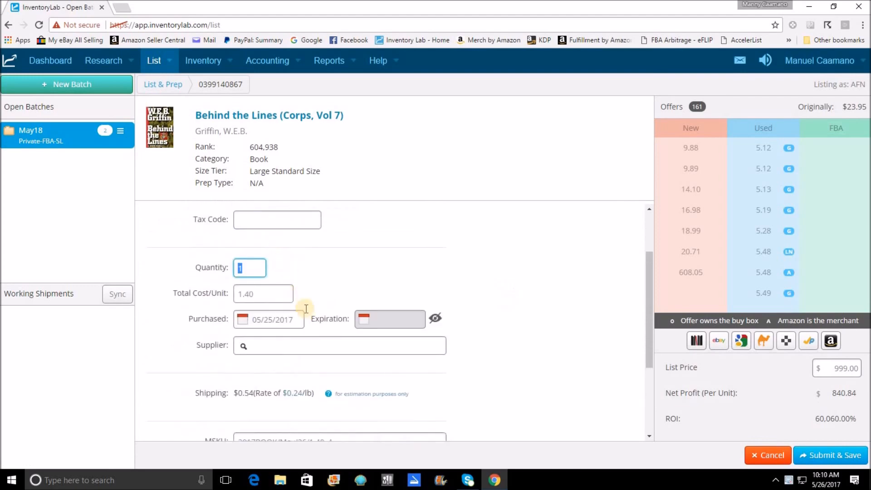
{"action": "left_click", "coordinate": [339, 337]}
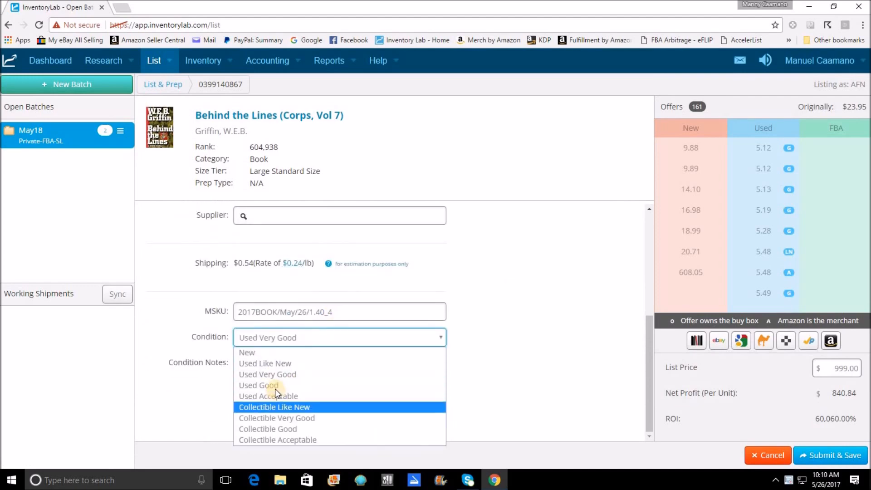
{"action": "left_click", "coordinate": [259, 385]}
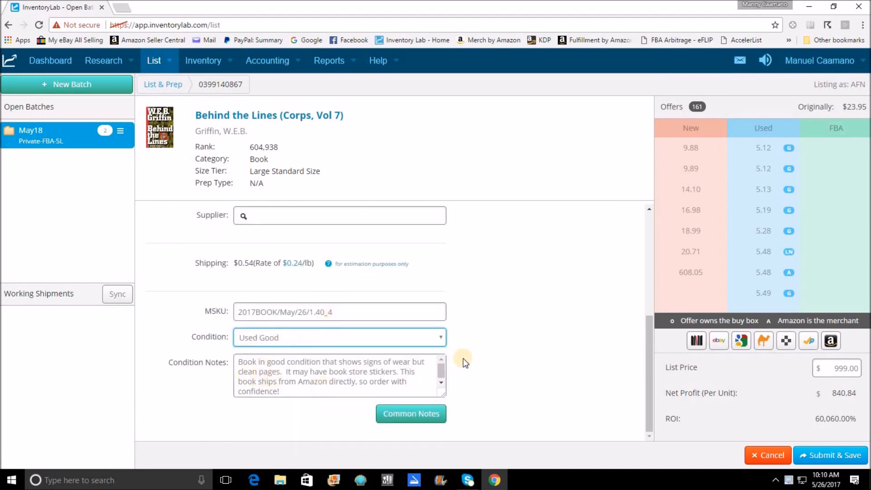
{"action": "mouse_move", "coordinate": [378, 236]}
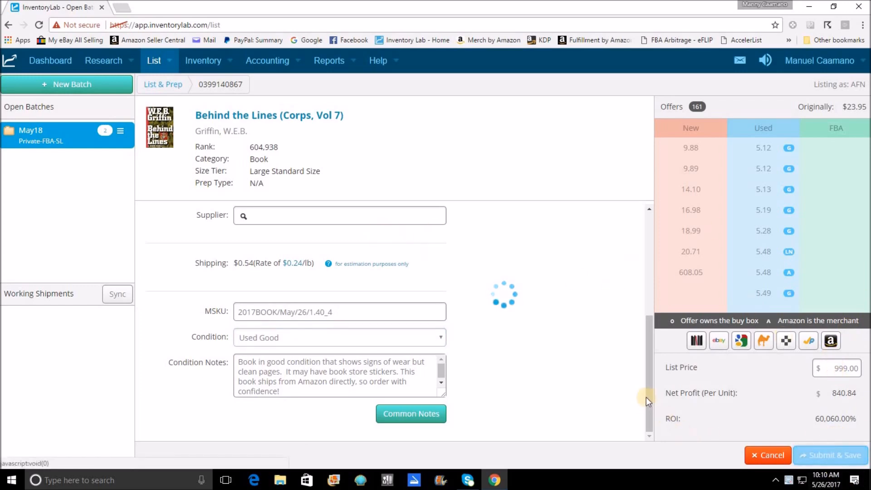
{"action": "left_click", "coordinate": [831, 455]}
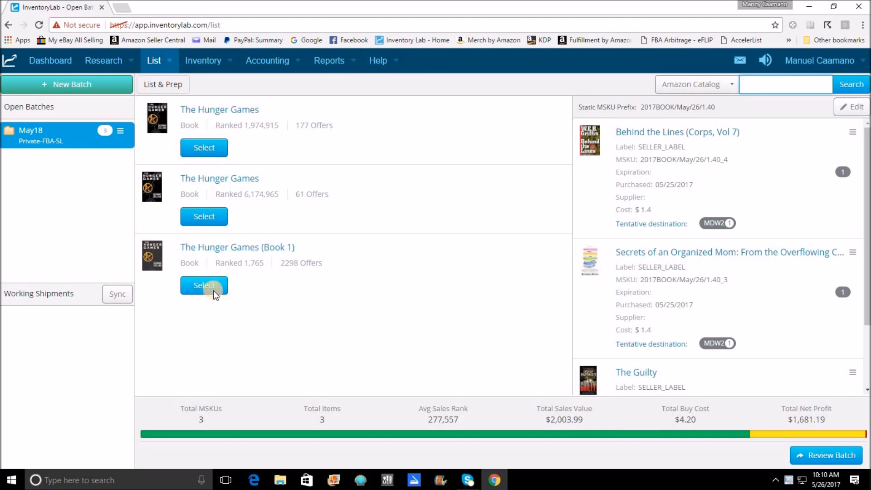
Step: Select The Hunger Games (Book 1) edition and submit it to the batch
{"action": "left_click", "coordinate": [203, 285]}
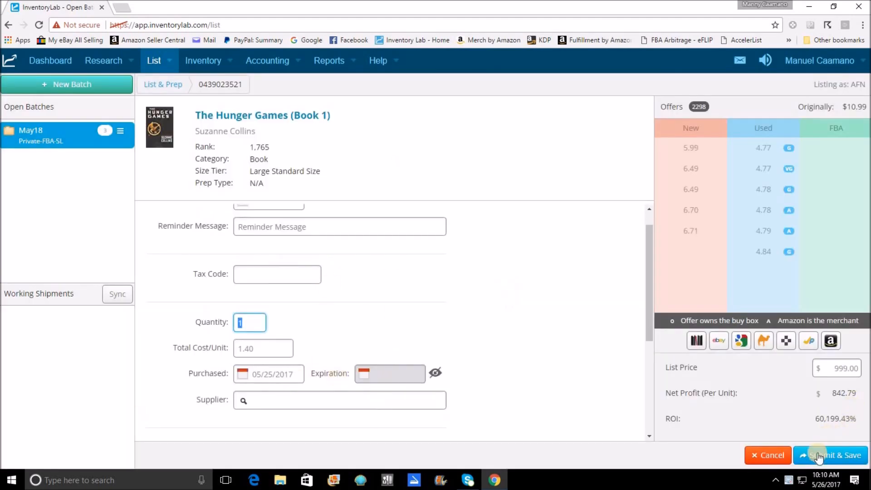
{"action": "left_click", "coordinate": [834, 455]}
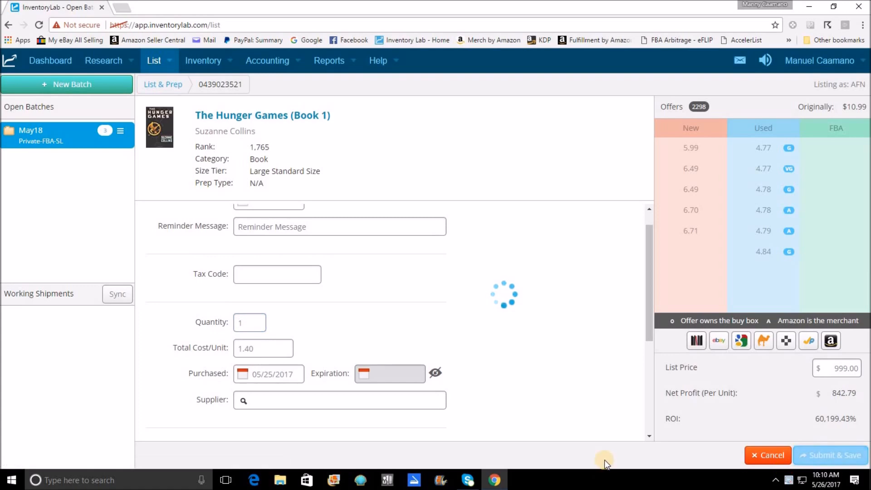
{"action": "left_click", "coordinate": [835, 455]}
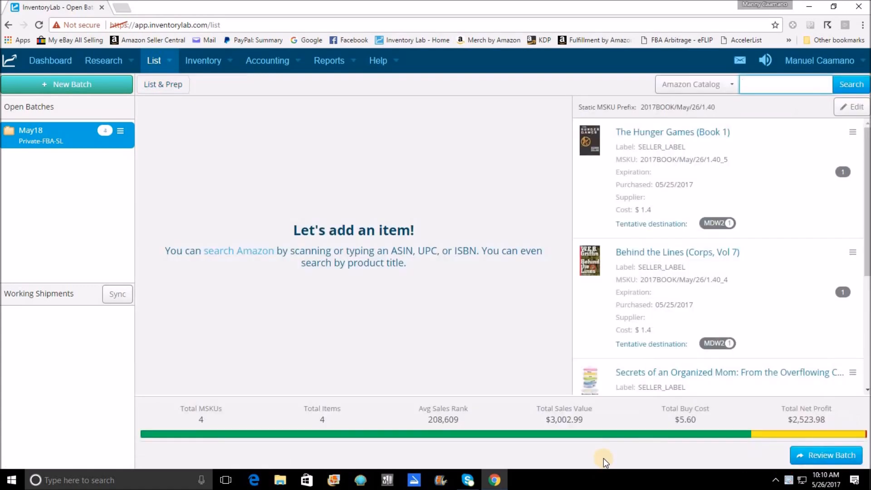
Step: Add The Target with the former-library-book condition note and submit it
{"action": "type", "text": "999.00"}
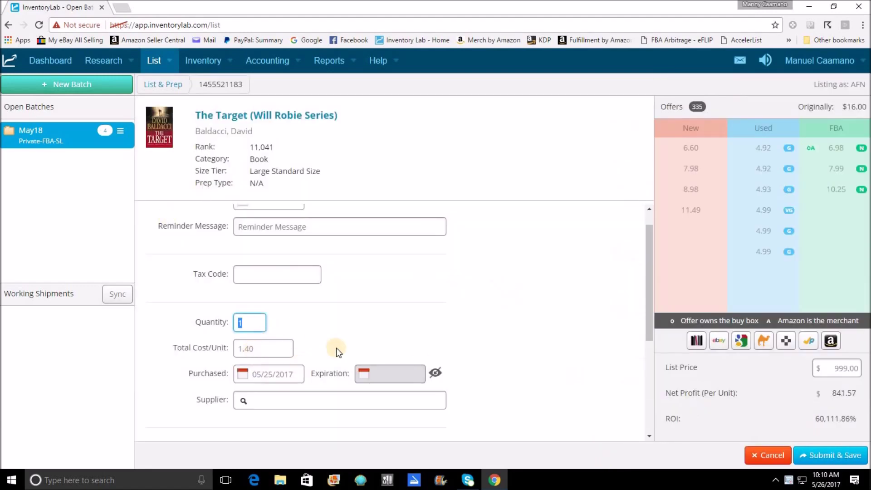
{"action": "scroll", "scroll_direction": "down", "scroll_amount": 3}
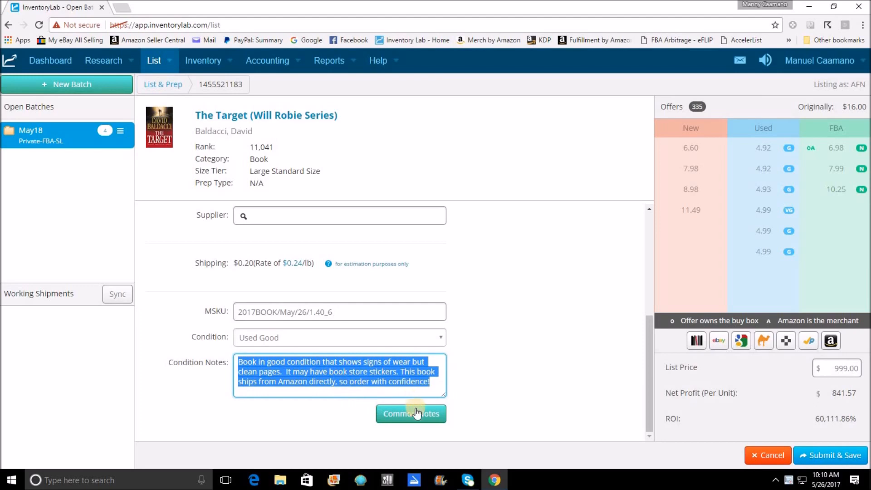
{"action": "left_click", "coordinate": [411, 413]}
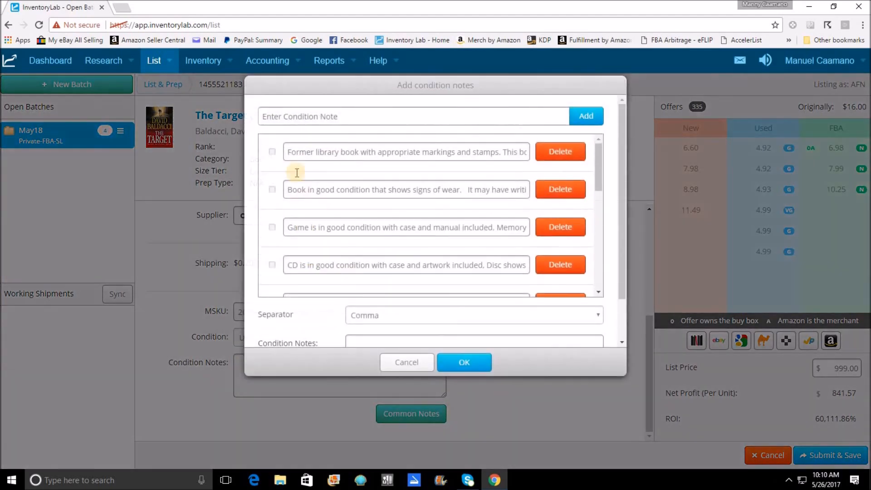
{"action": "left_click", "coordinate": [272, 151]}
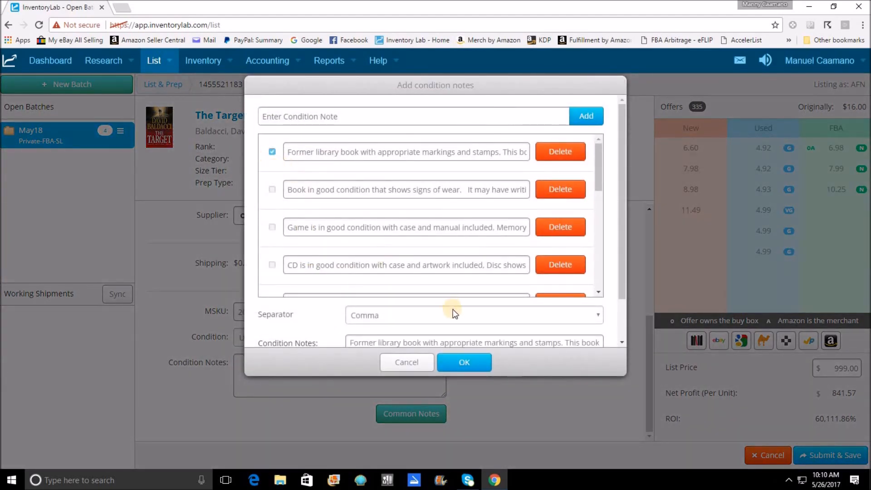
{"action": "left_click", "coordinate": [463, 362]}
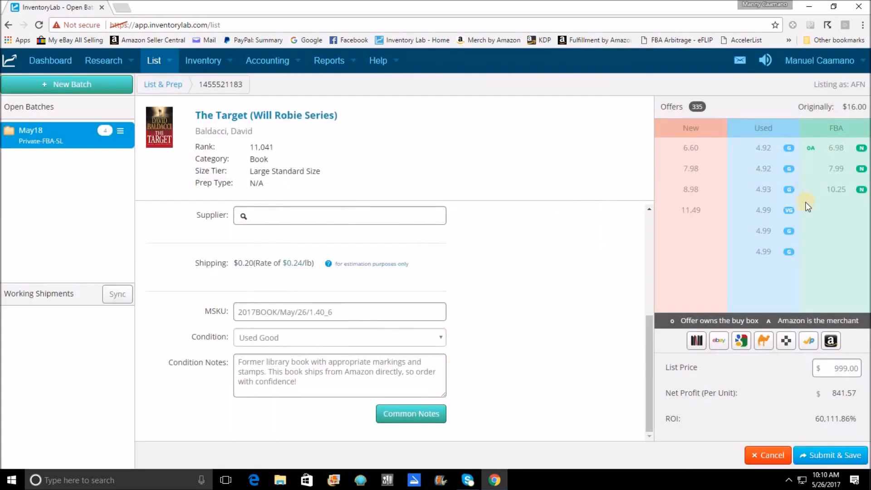
{"action": "left_click", "coordinate": [832, 455]}
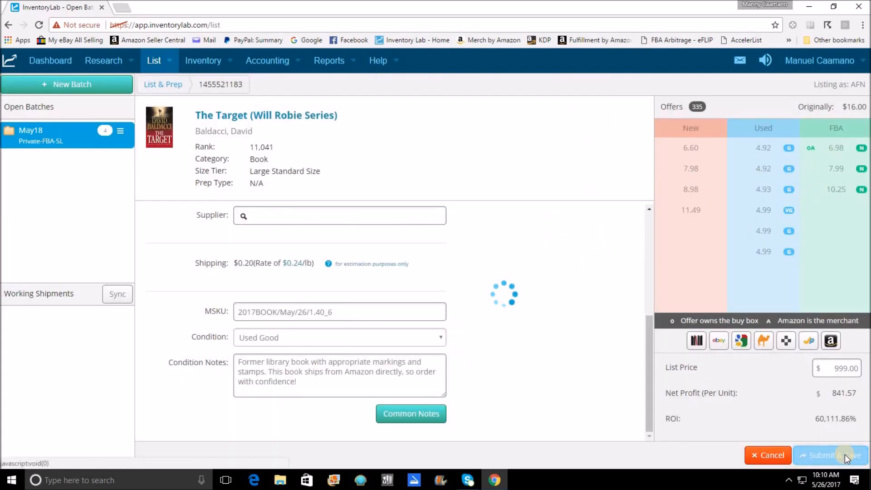
{"action": "left_click", "coordinate": [825, 455]}
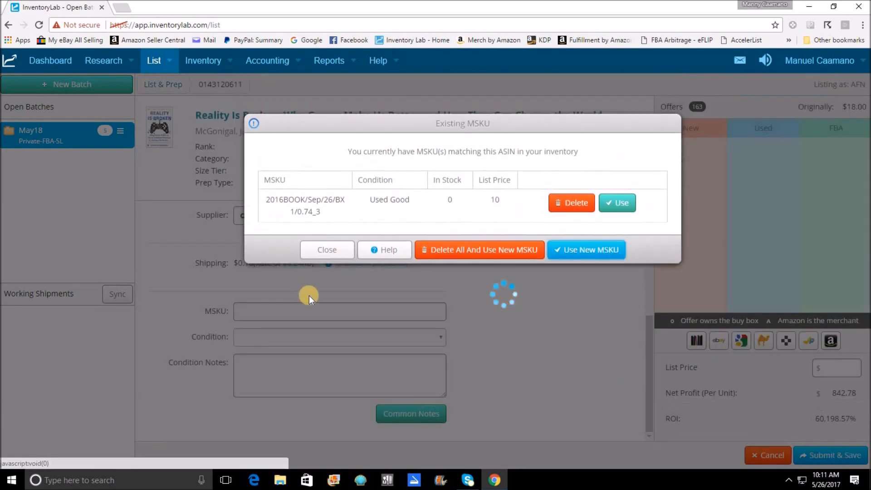
Step: Give Reality Is Broken a new MSKU and set its condition to Used Acceptable
{"action": "left_click", "coordinate": [584, 249]}
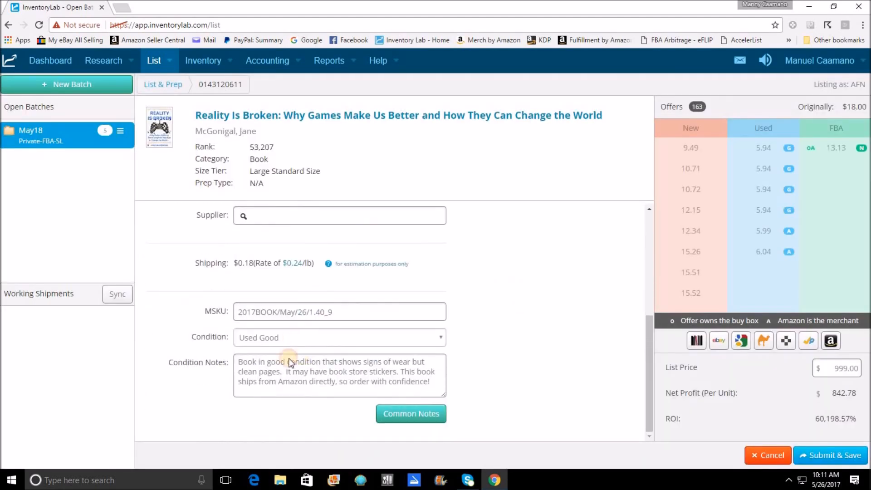
{"action": "left_click", "coordinate": [339, 337]}
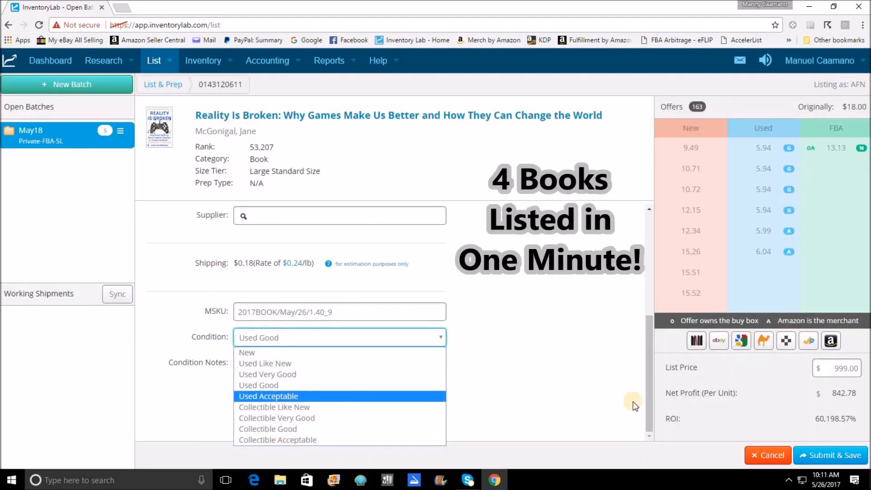
{"action": "left_click", "coordinate": [268, 396]}
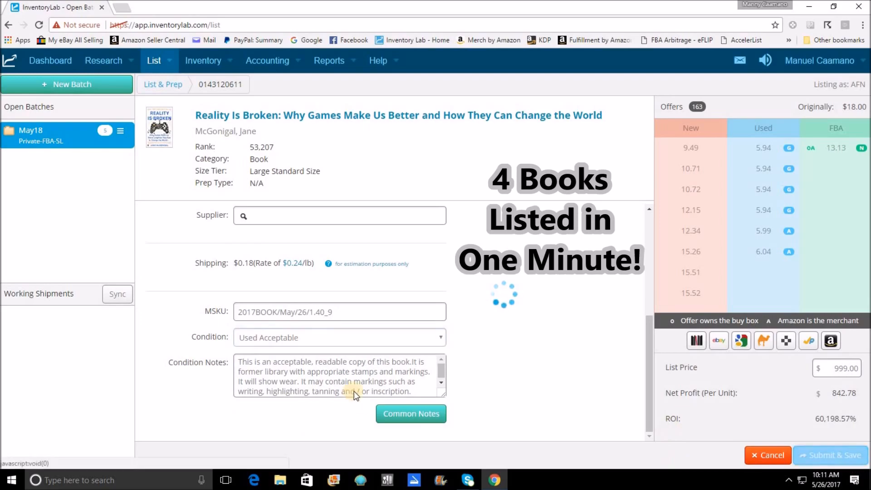